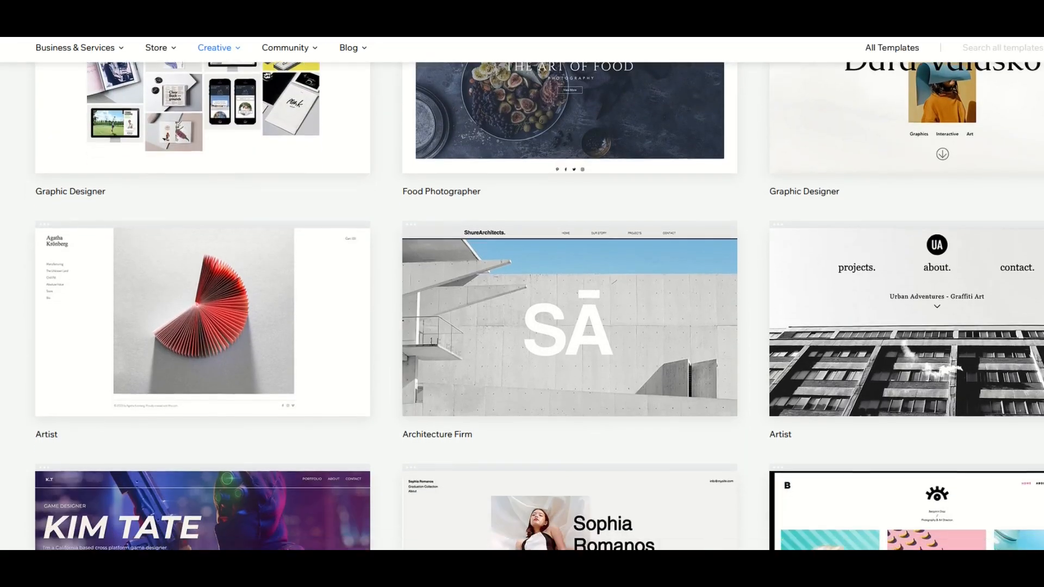
Step: Scroll down through the Wix homepage's template showcase and builder overview sections
scroll("down", 3)
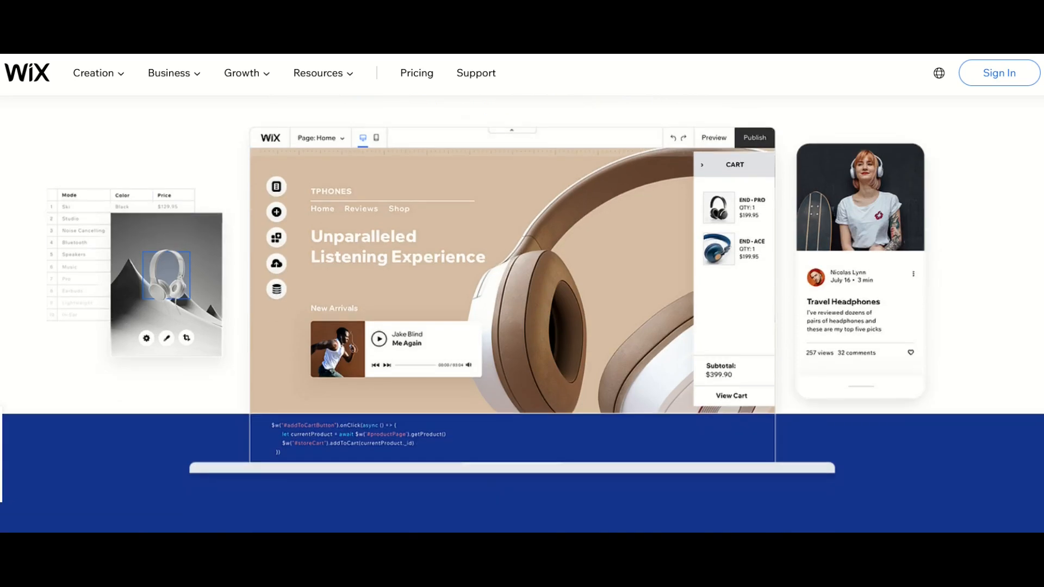
scroll("down", 3)
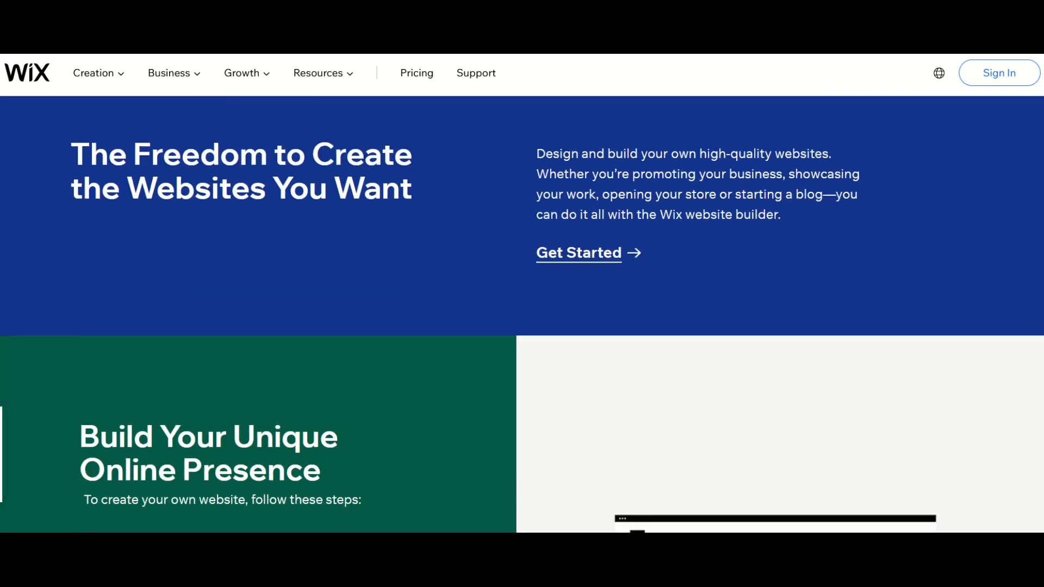
scroll("down", 3)
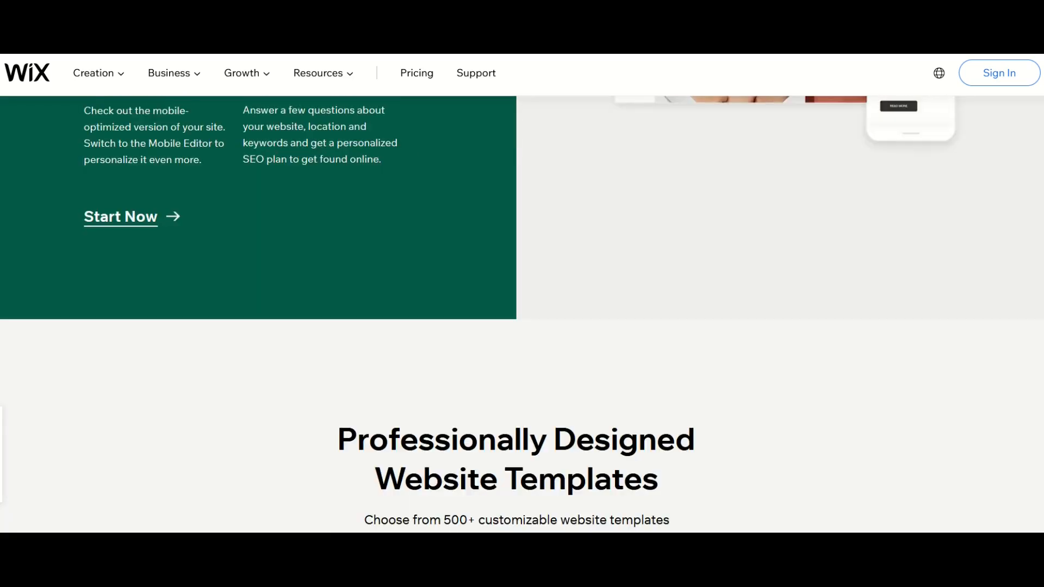
scroll("down", 3)
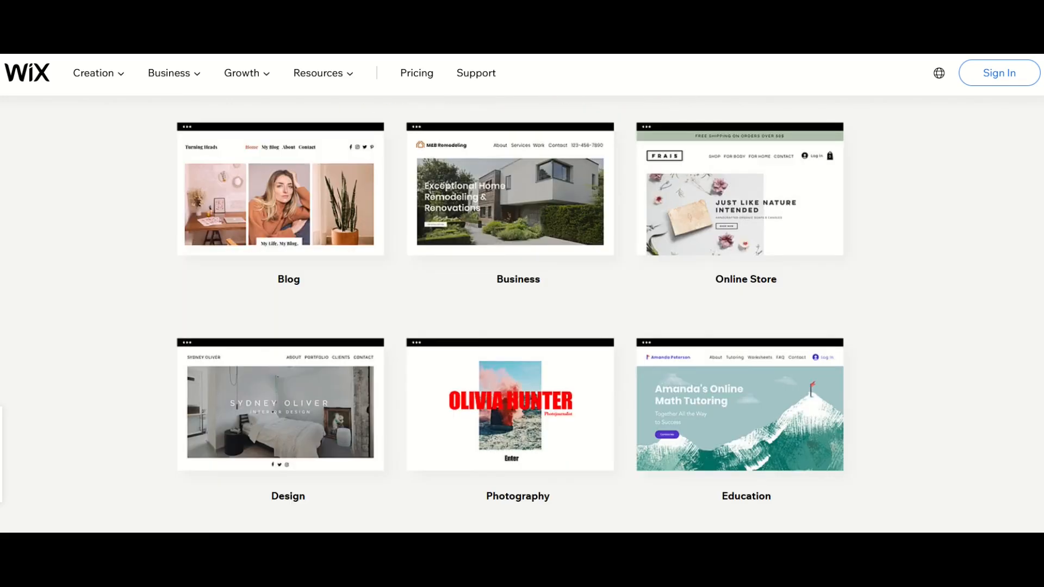
scroll("down", 3)
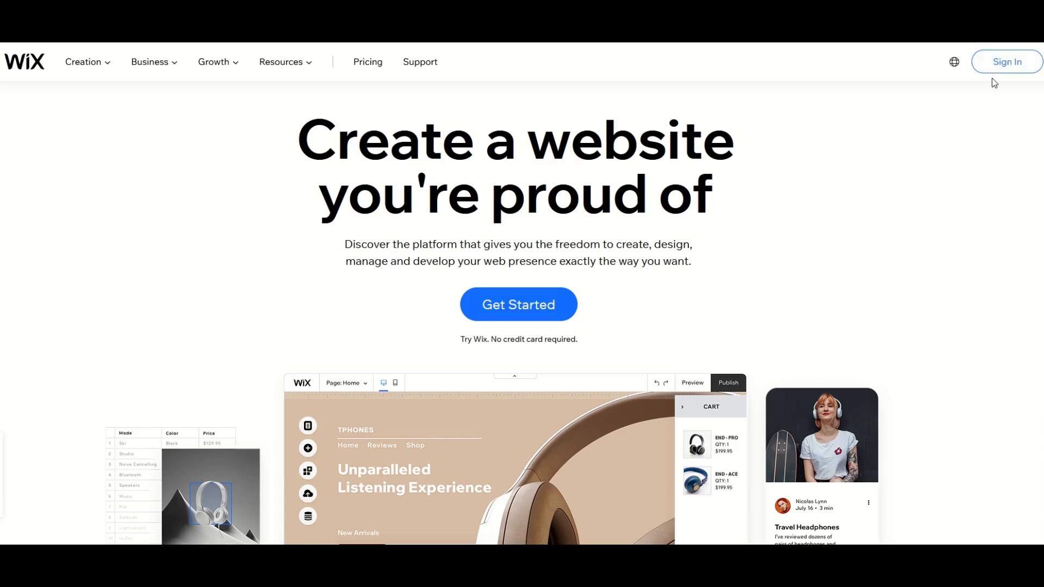
Step: Get into the Wix account through the Sign In and Sign Up forms, reaching My Sites
left_click(1007, 61)
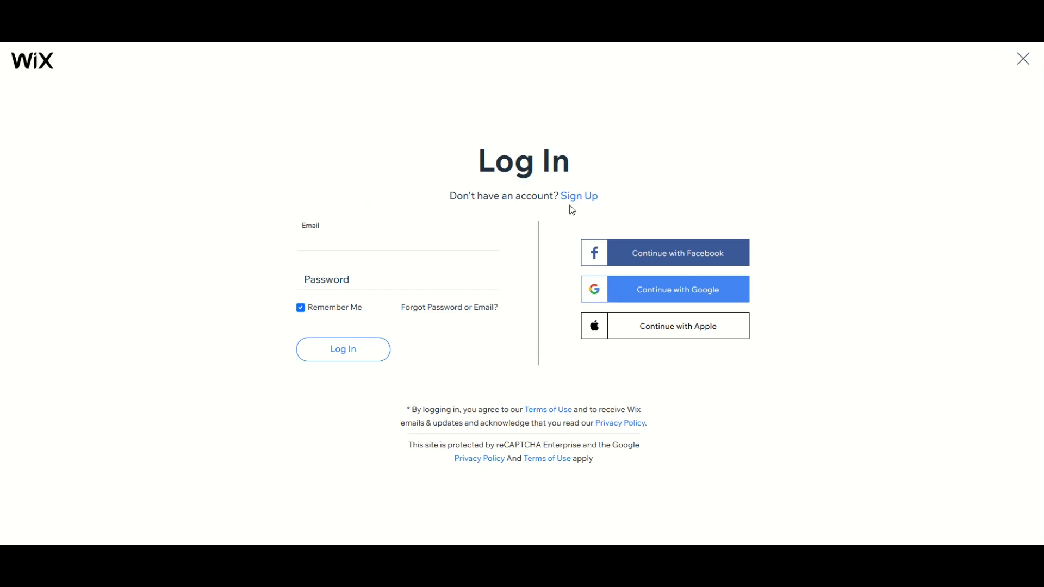
left_click(578, 195)
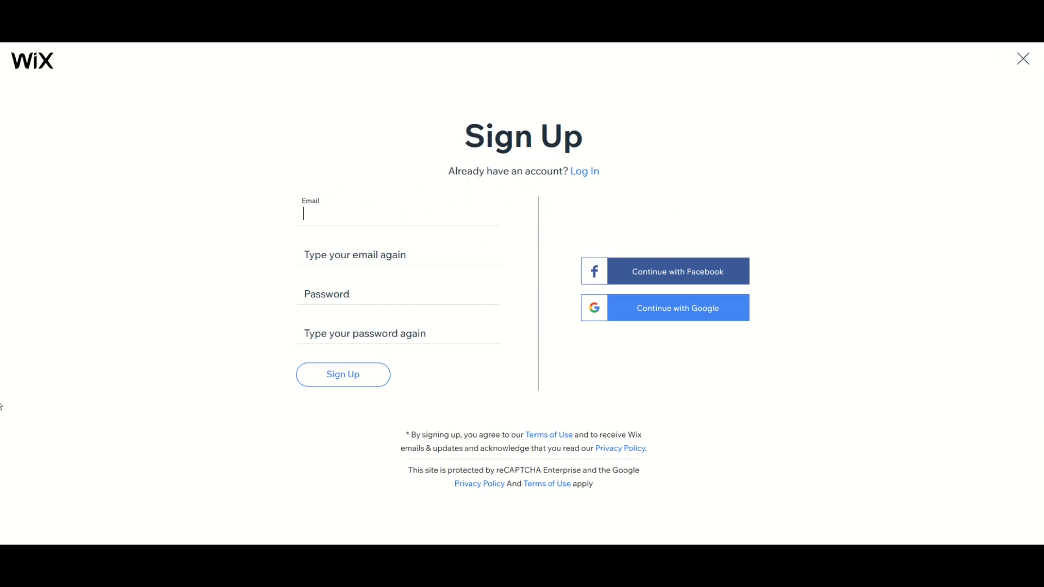
mouse_move(444, 326)
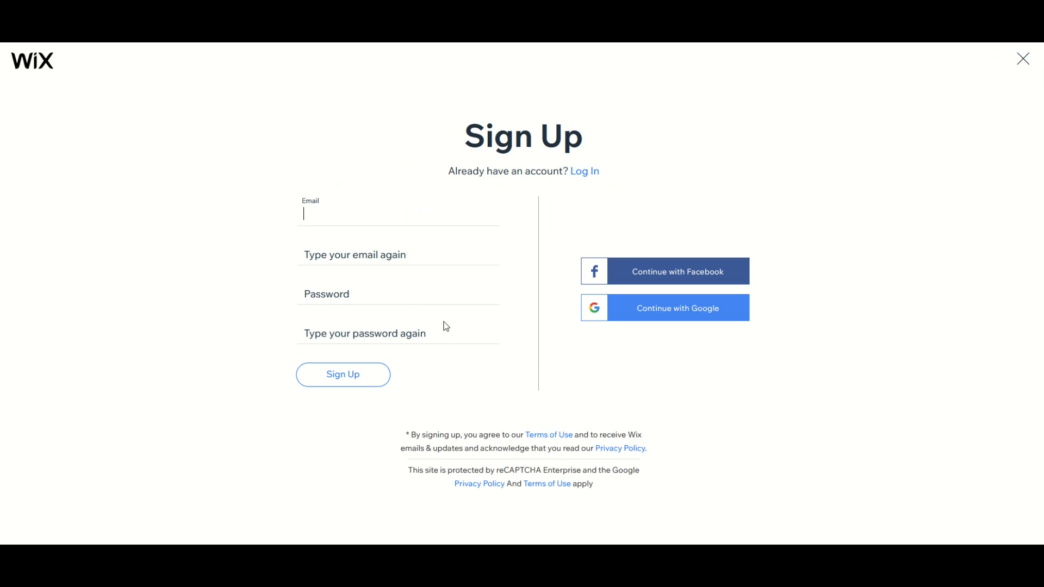
left_click(584, 171)
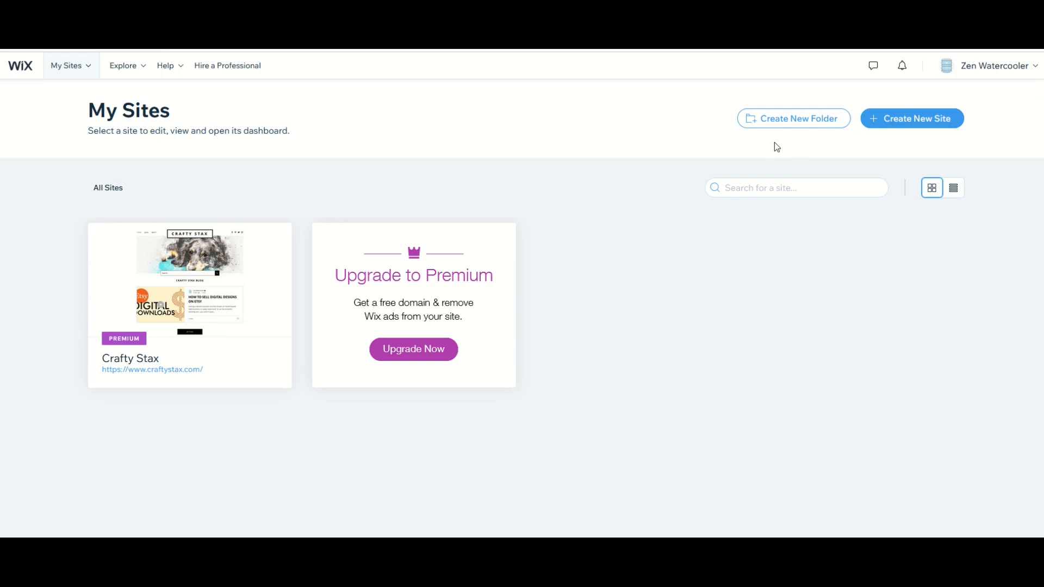
mouse_move(174, 131)
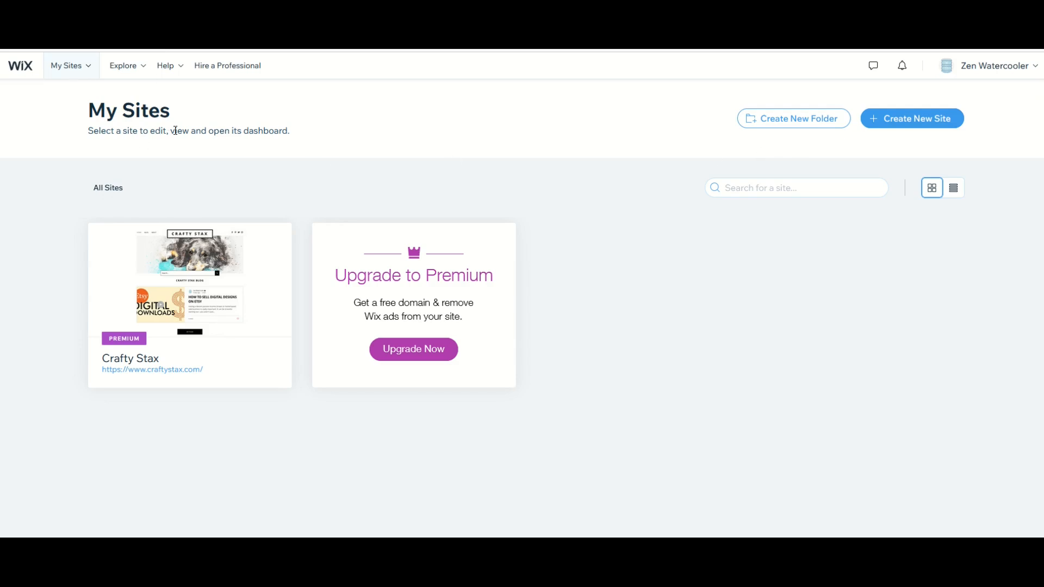
mouse_move(262, 267)
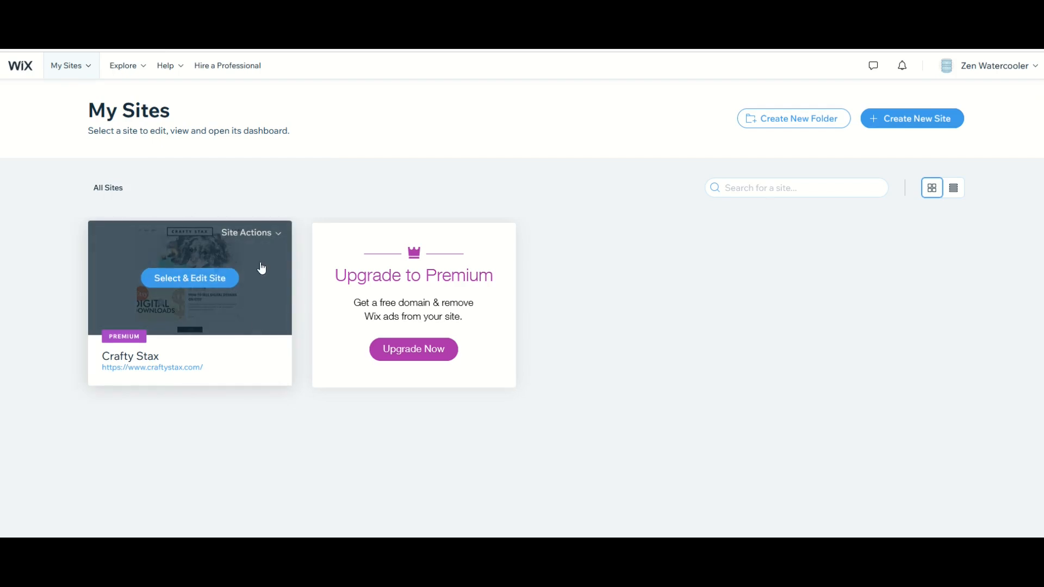
mouse_move(166, 429)
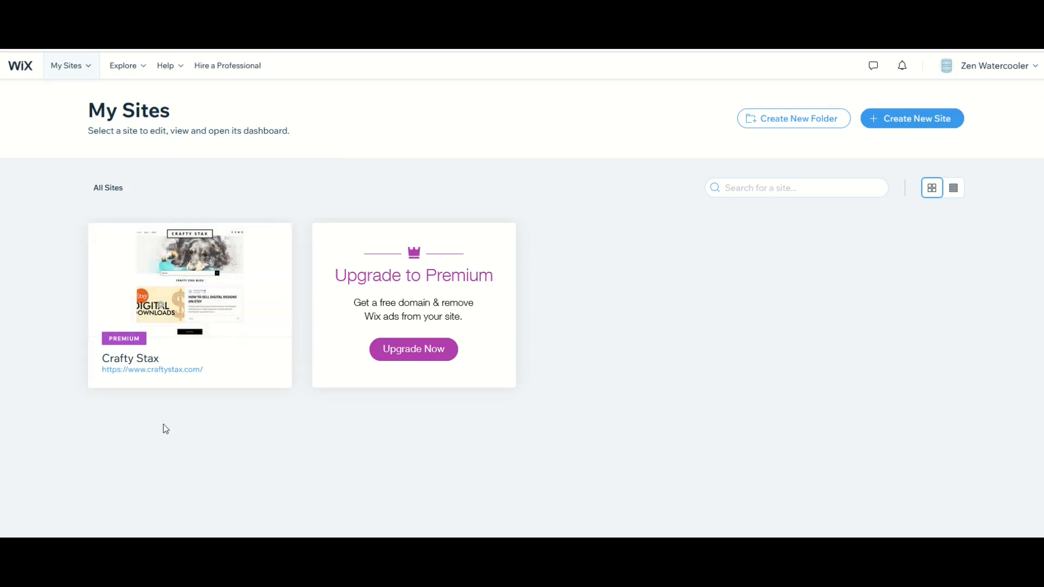
mouse_move(695, 158)
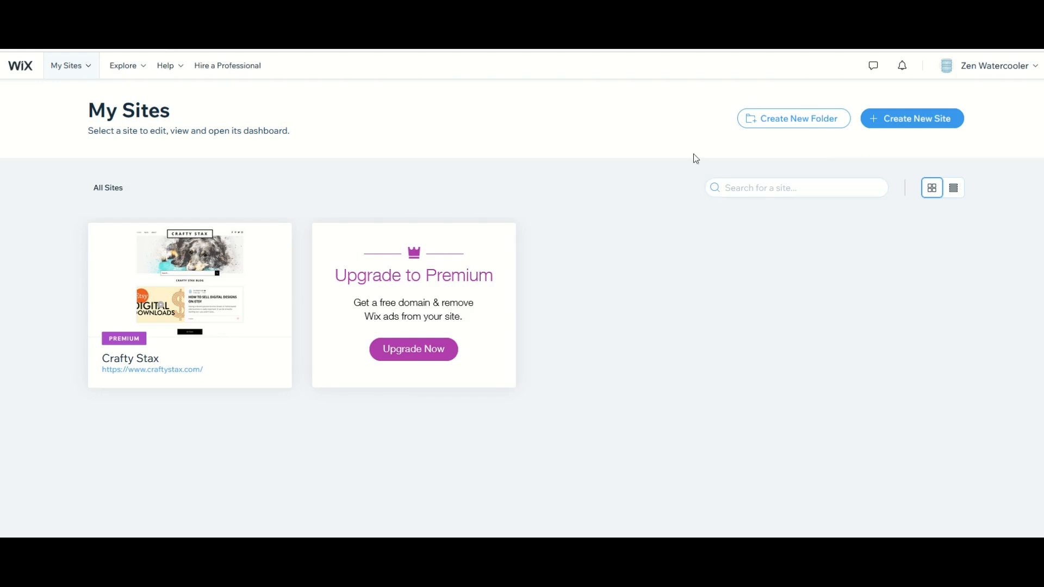
mouse_move(951, 120)
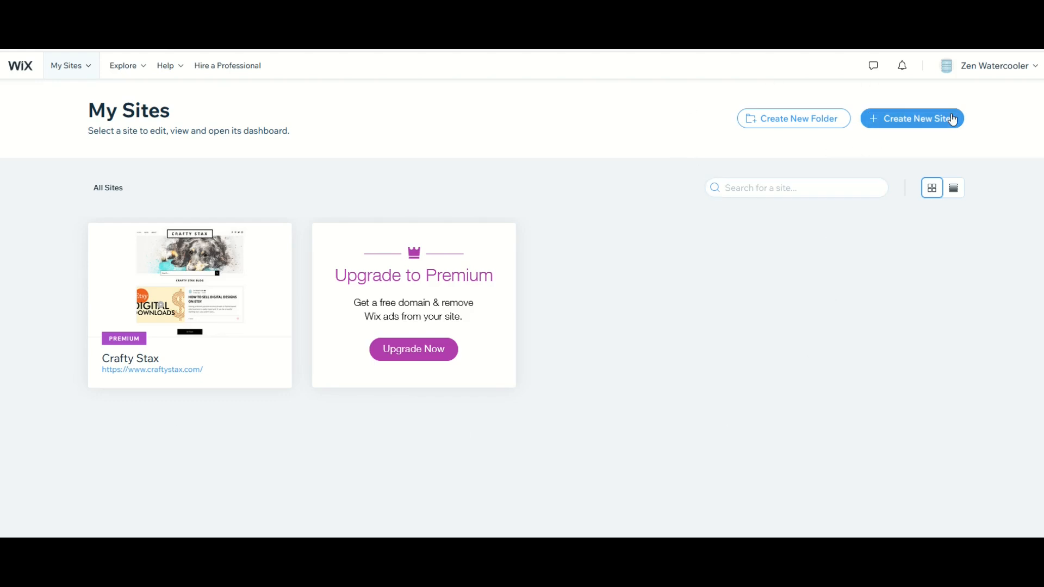
Step: Start a brand-new site from the My Sites dashboard with Create New Site
left_click(913, 119)
type("Portfolio")
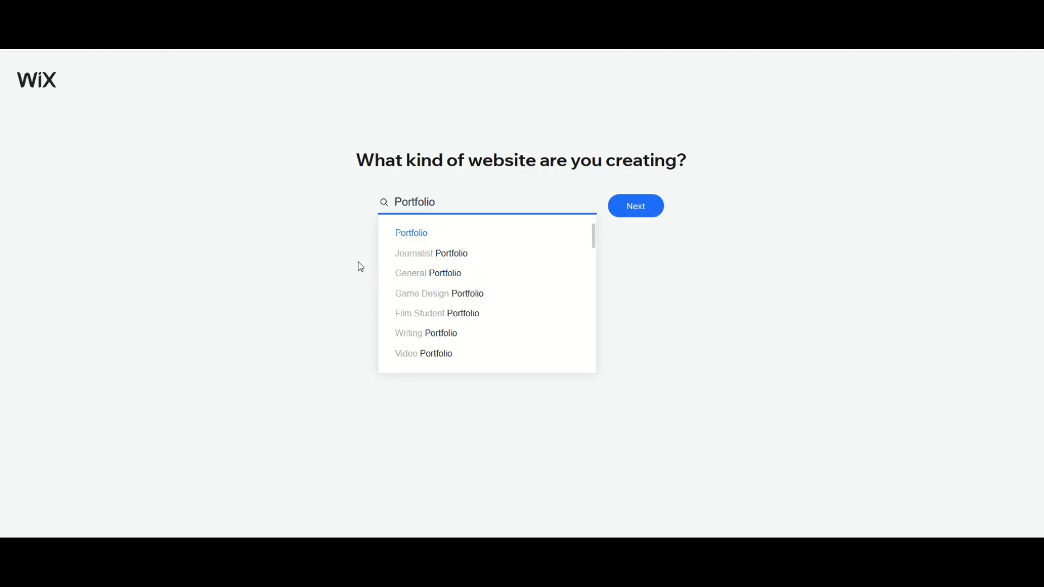
mouse_move(416, 254)
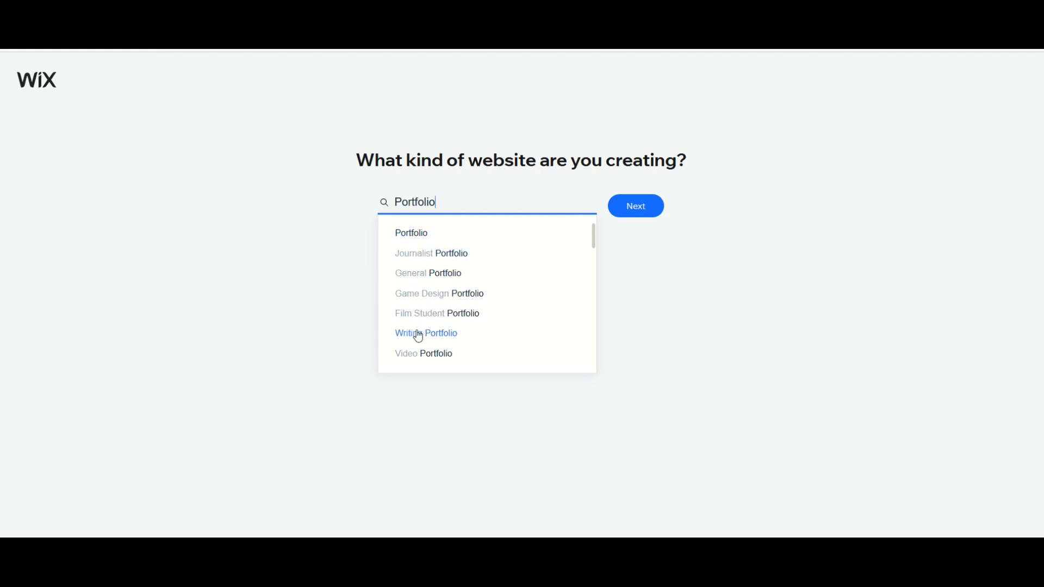
mouse_move(410, 395)
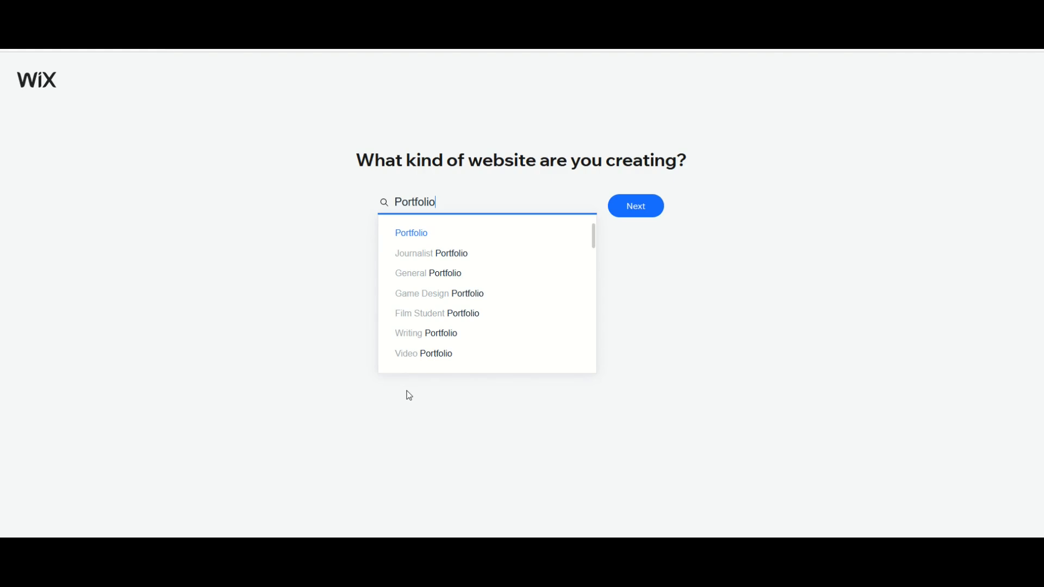
mouse_move(449, 275)
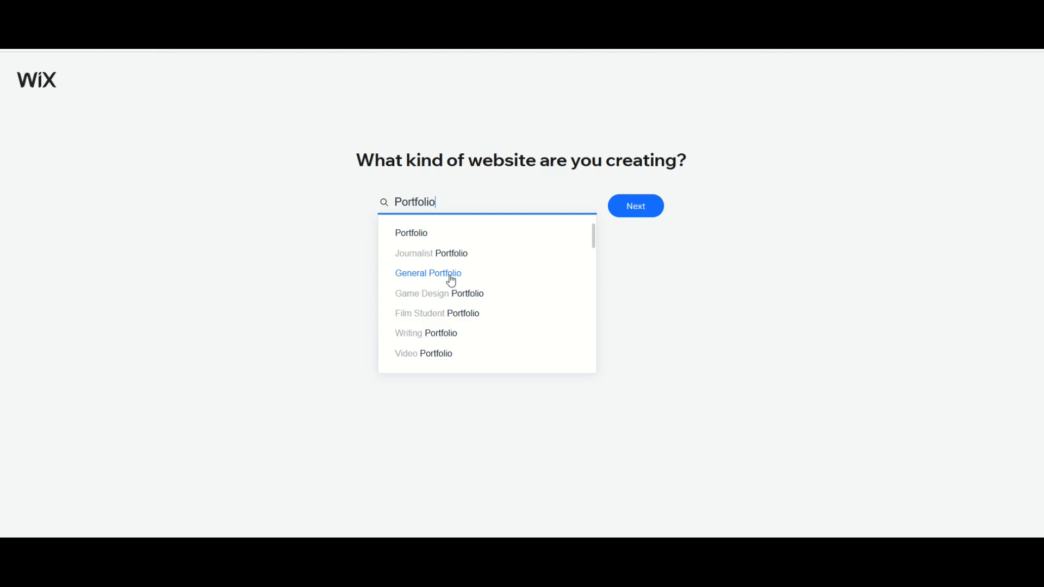
Step: Choose General Portfolio as the website type and continue setup
left_click(428, 273)
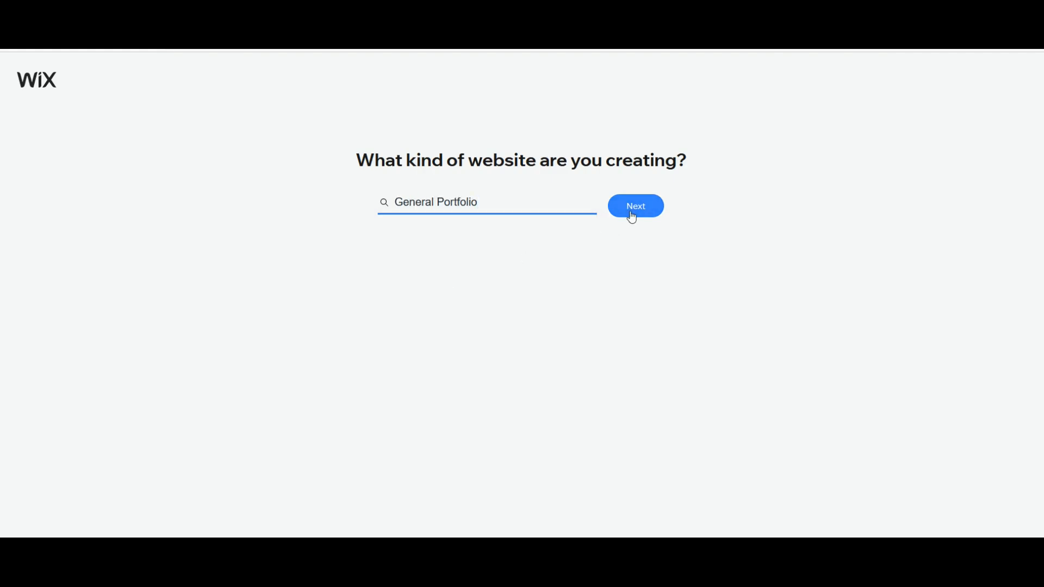
left_click(635, 206)
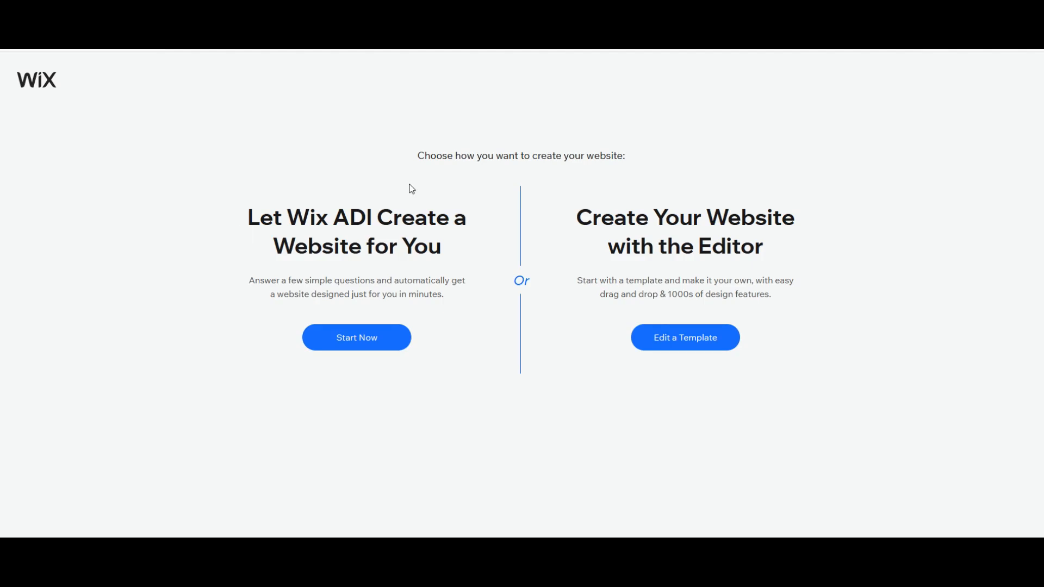
mouse_move(694, 369)
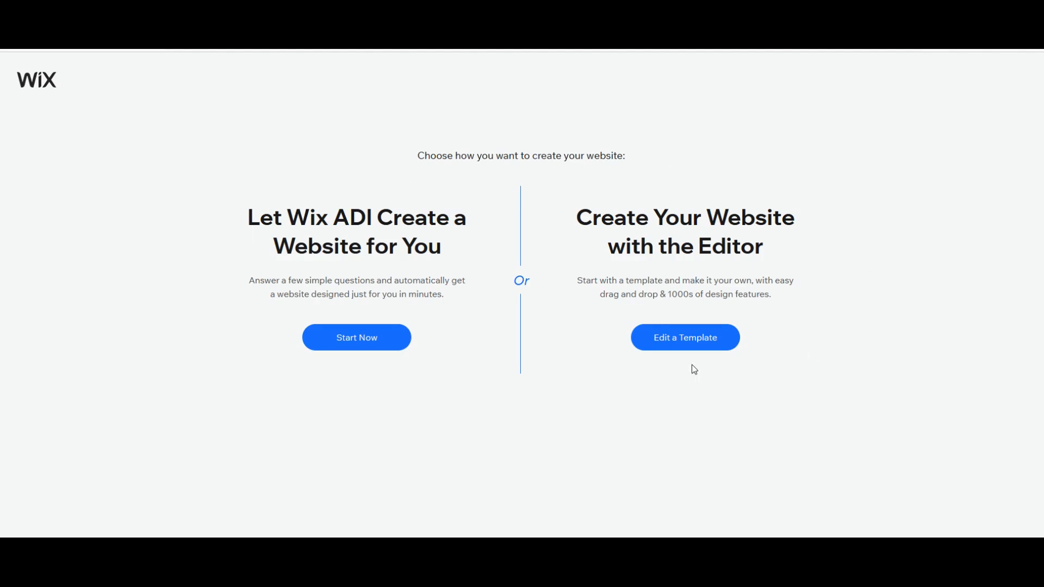
mouse_move(685, 168)
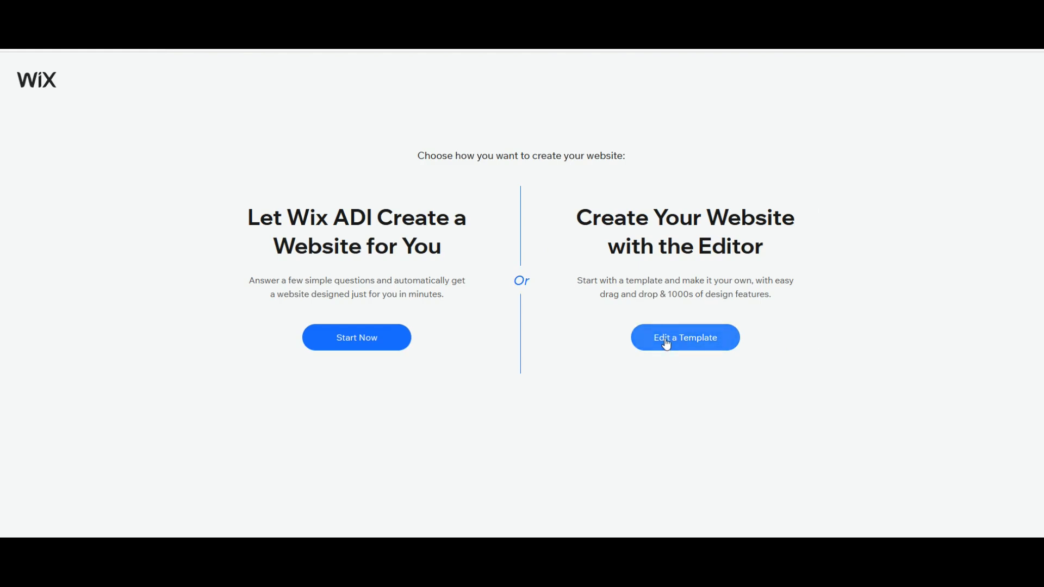
Step: Choose to start from an editable template and browse the templates gallery
left_click(685, 337)
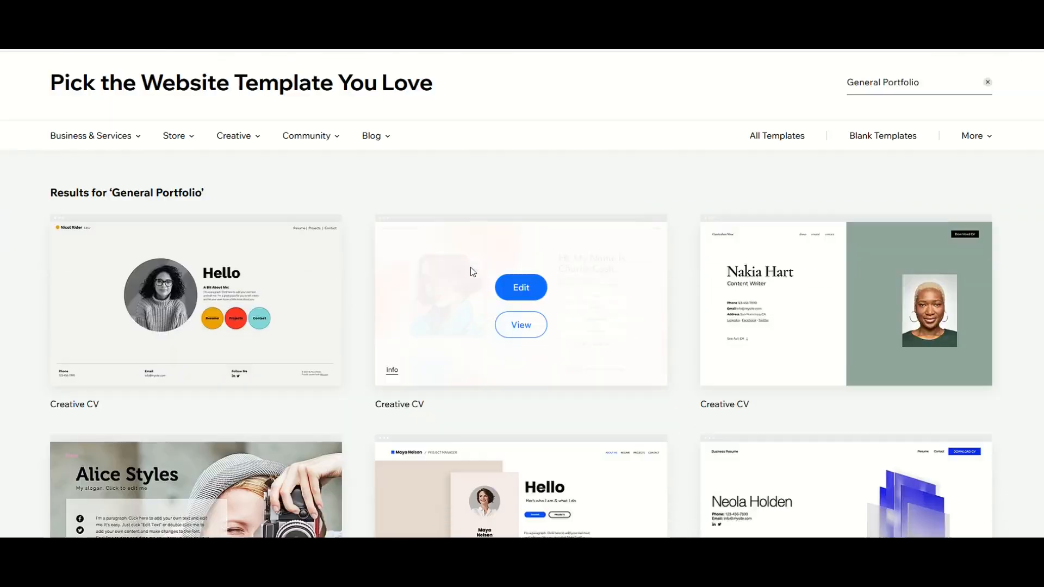
scroll("down", 3)
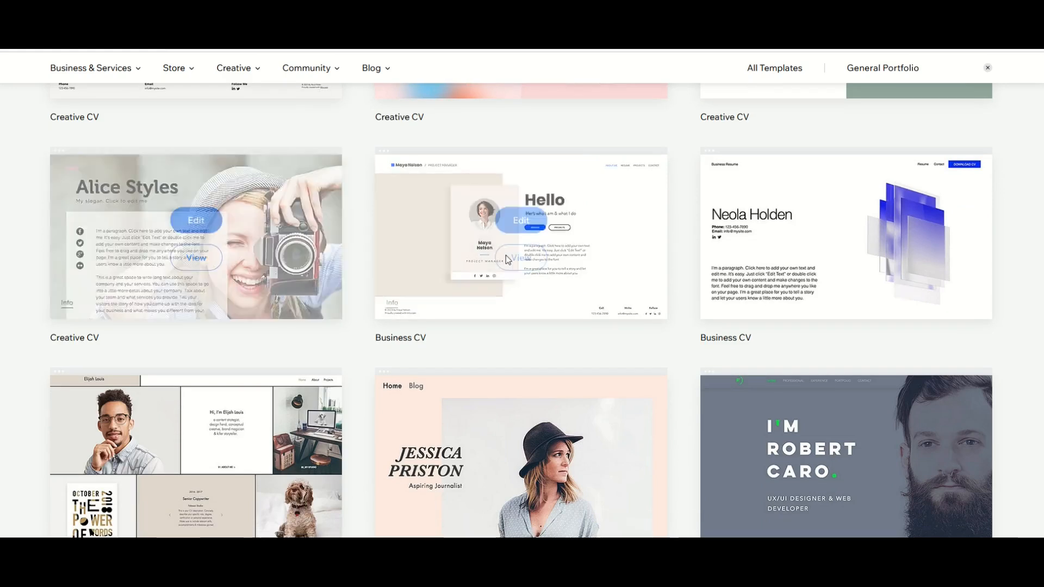
scroll("down", 3)
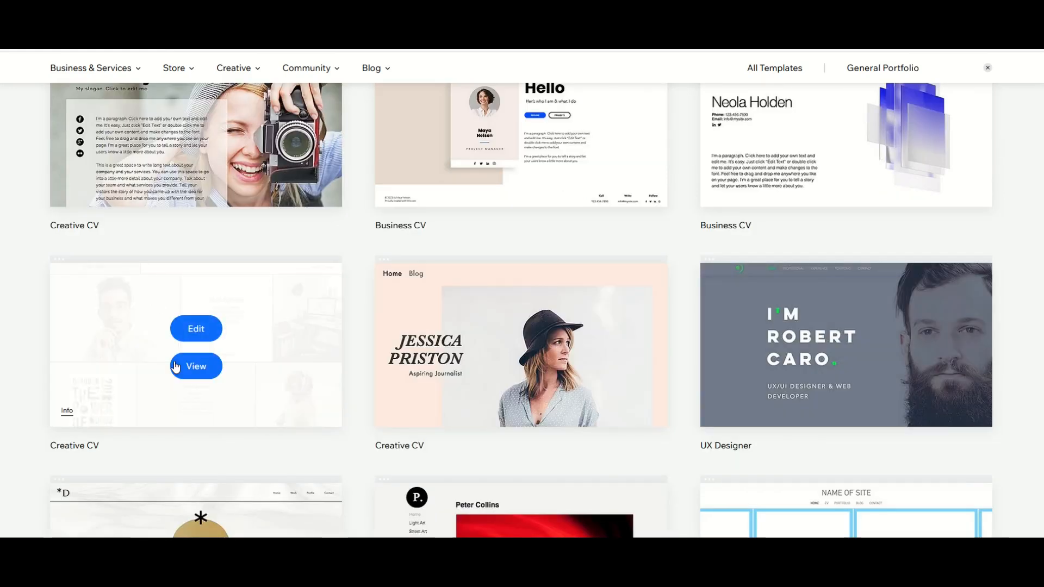
mouse_move(288, 355)
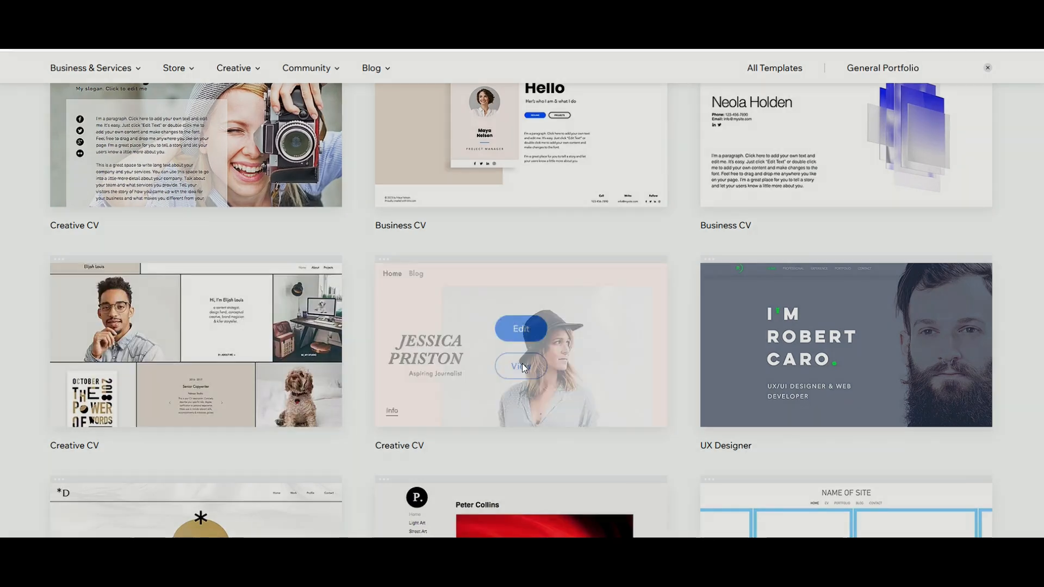
Step: Preview the Jessica Priston template, then keep browsing toward the Graphic Designer template
left_click(520, 366)
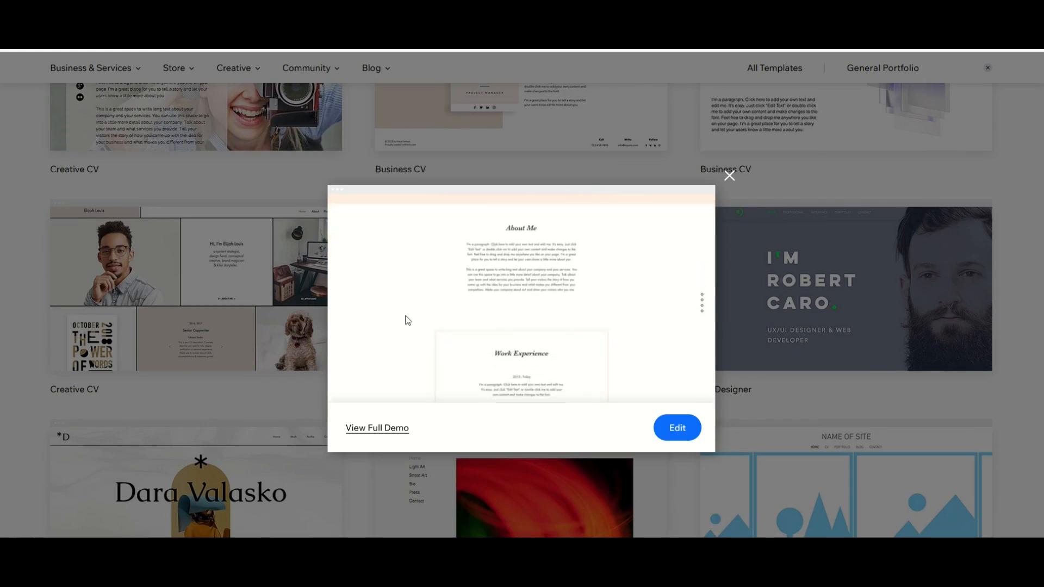
scroll("down", 3)
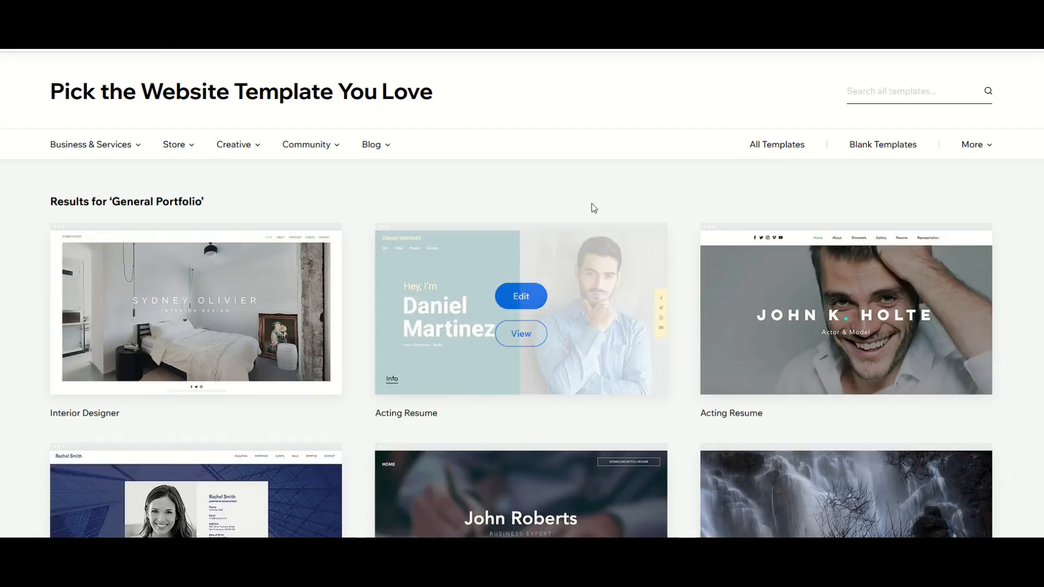
scroll("down", 3)
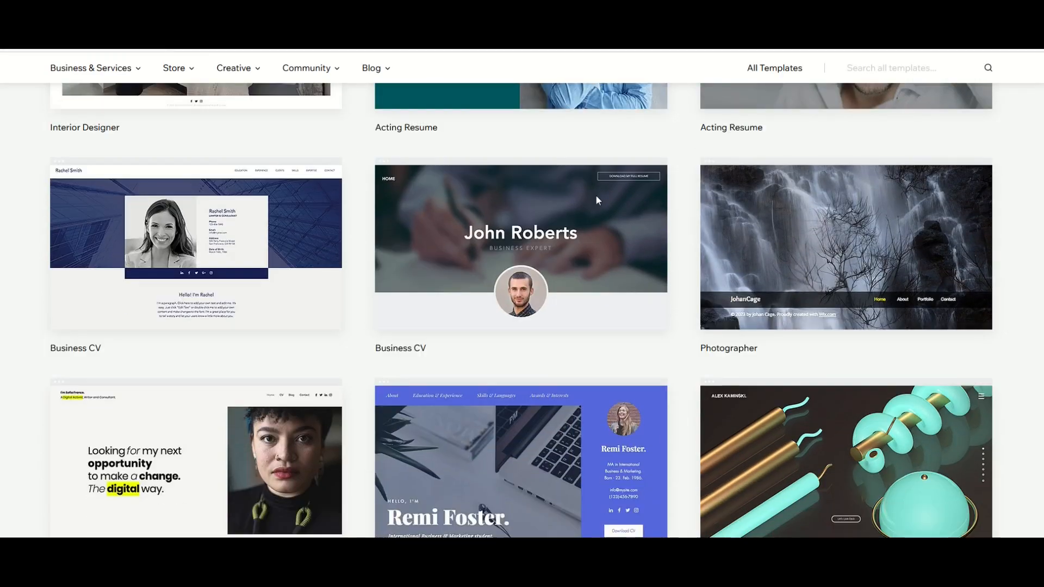
scroll("down", 3)
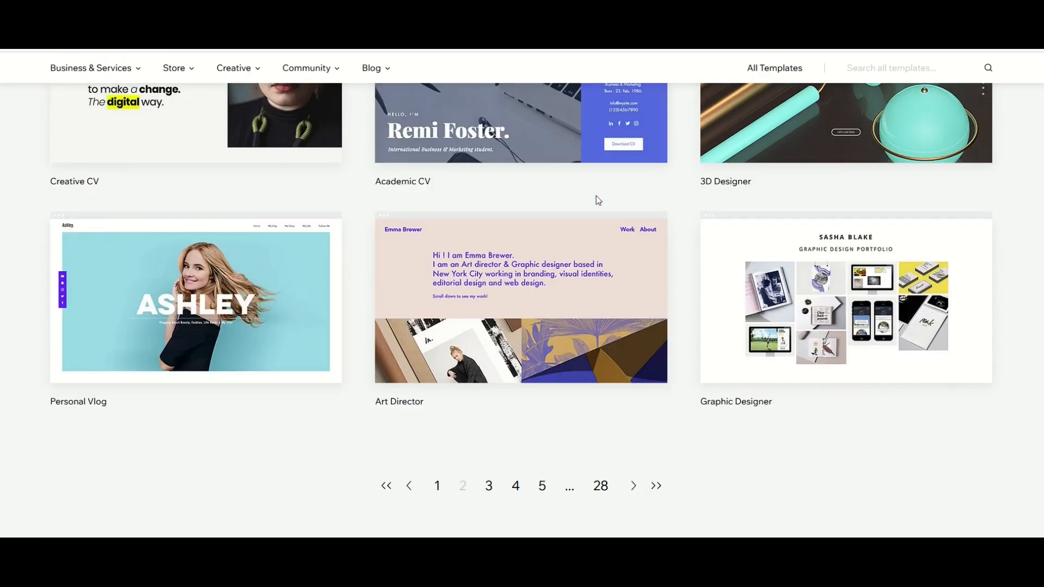
mouse_move(846, 329)
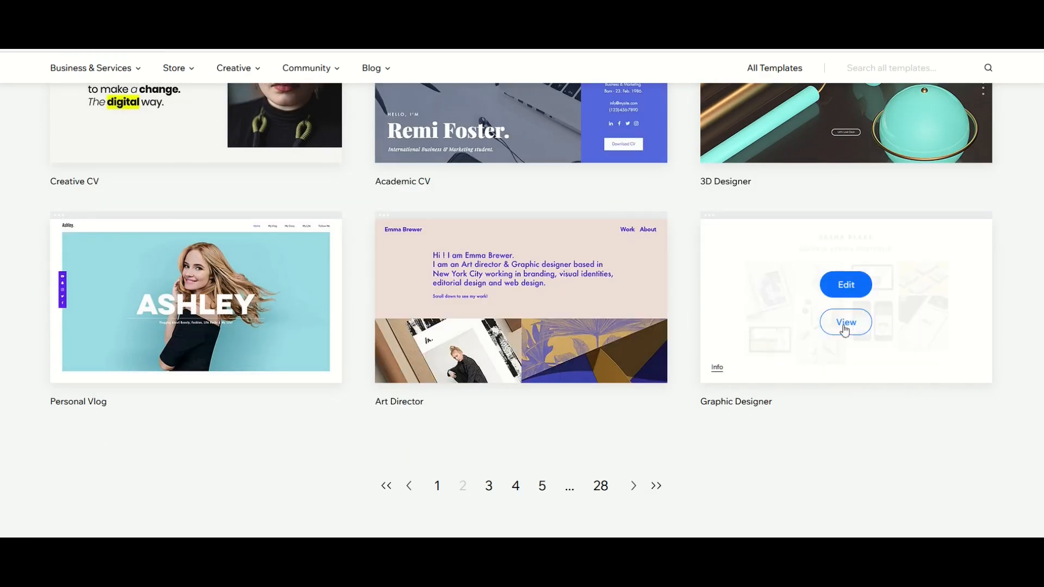
mouse_move(814, 416)
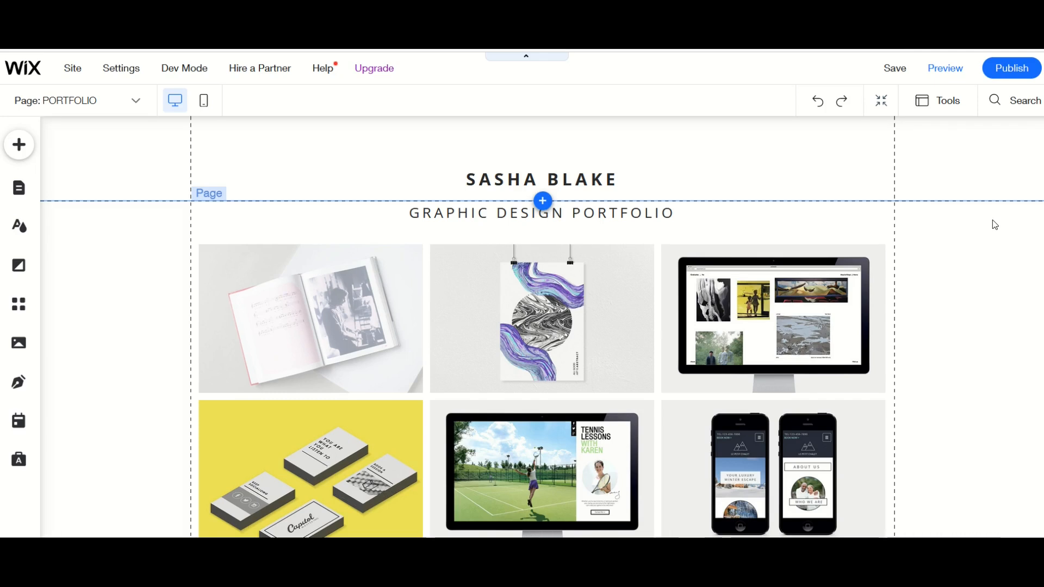
Step: Replace the SASHA BLAKE header title text with CRAFTY STAX
left_click(540, 180)
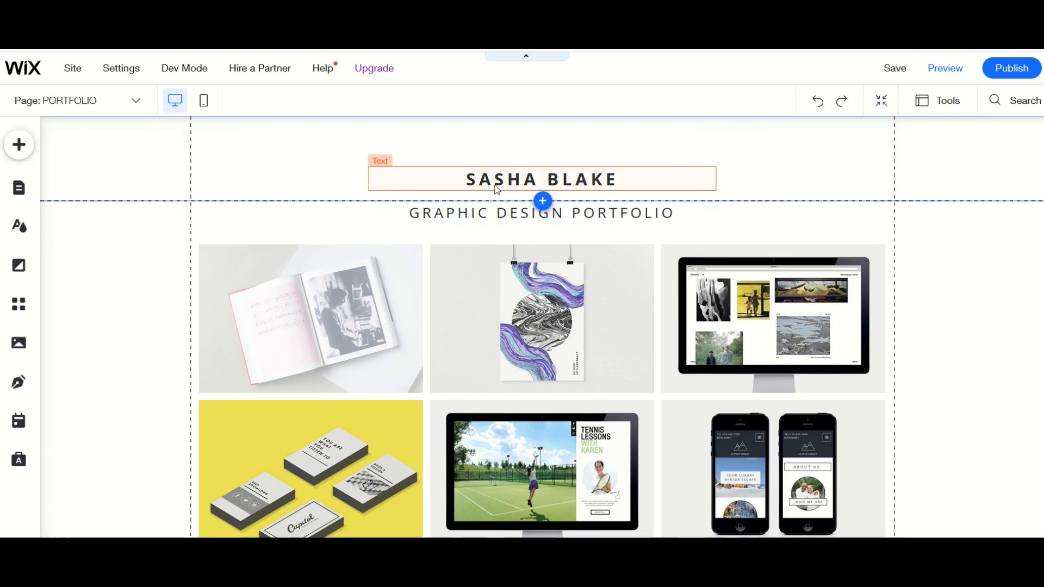
left_click(541, 179)
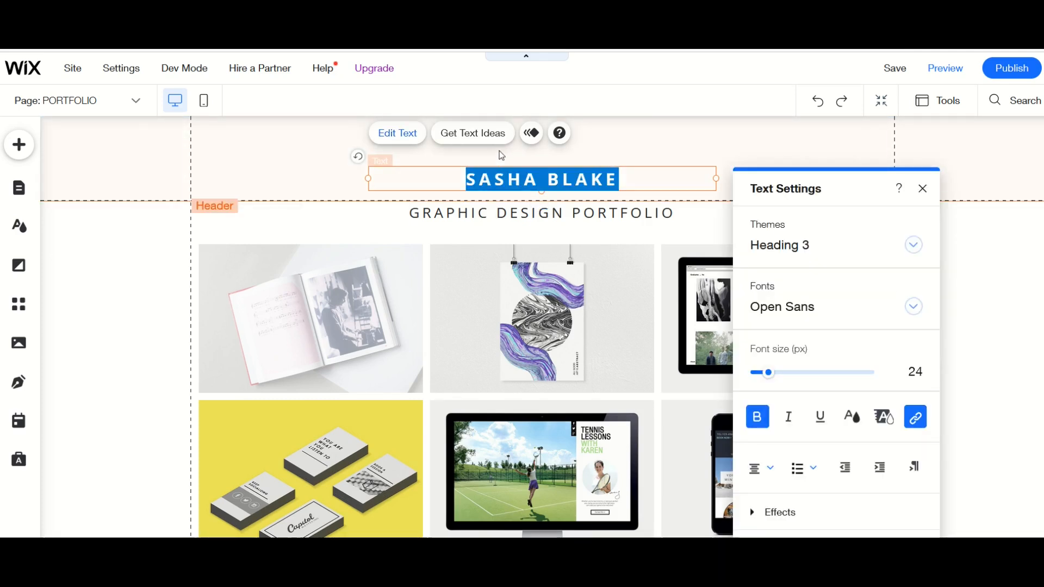
type("CRAFTY STAX PORTFOLIO")
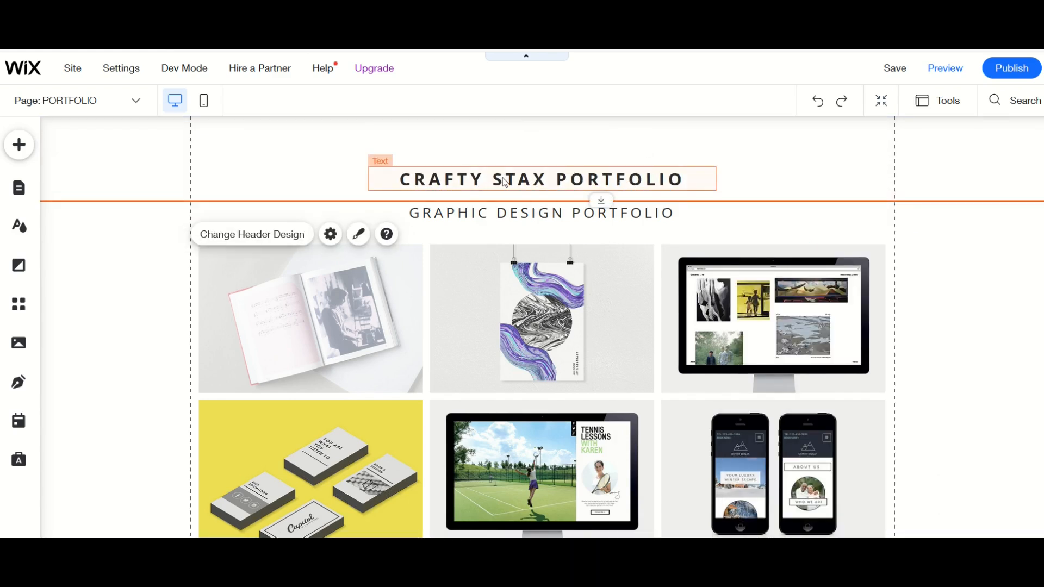
mouse_move(546, 187)
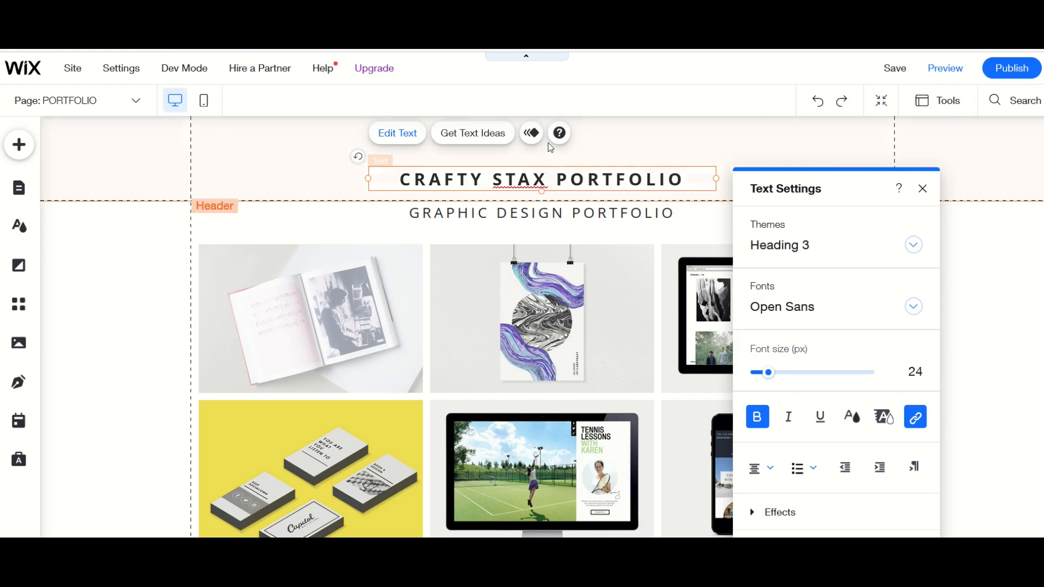
type("CRAFTY STAX")
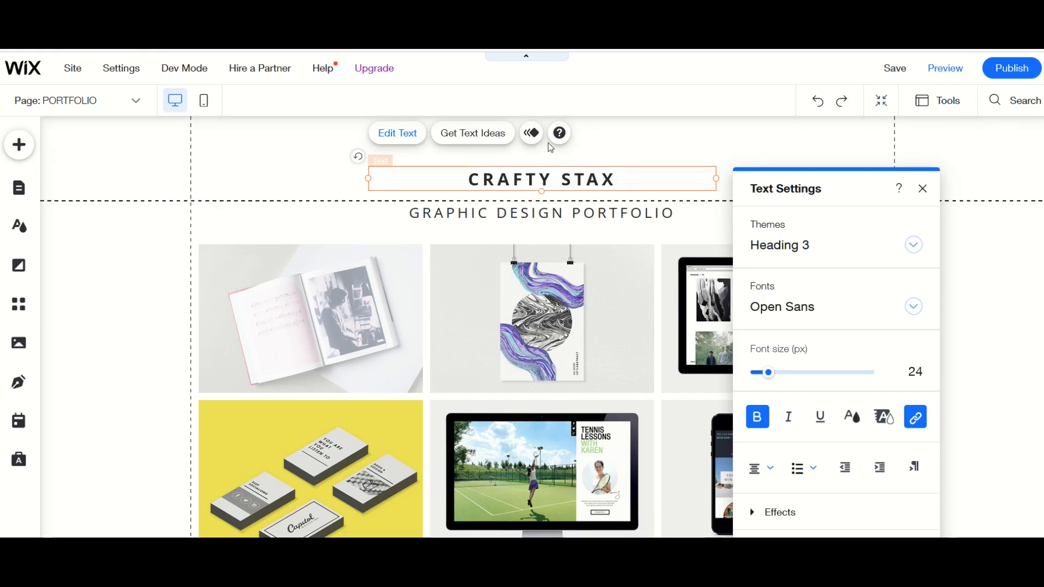
left_click(541, 213)
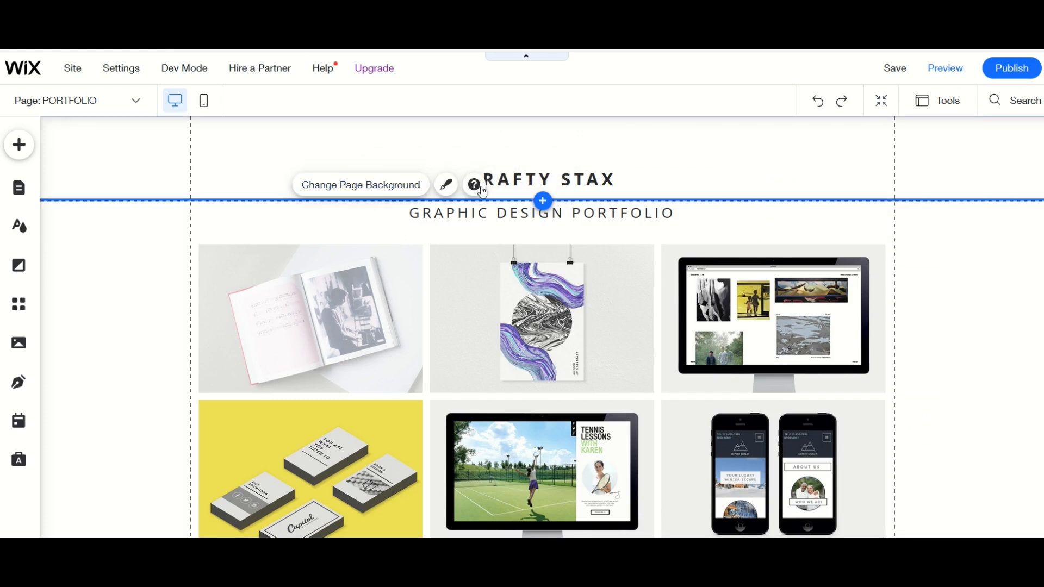
mouse_move(365, 190)
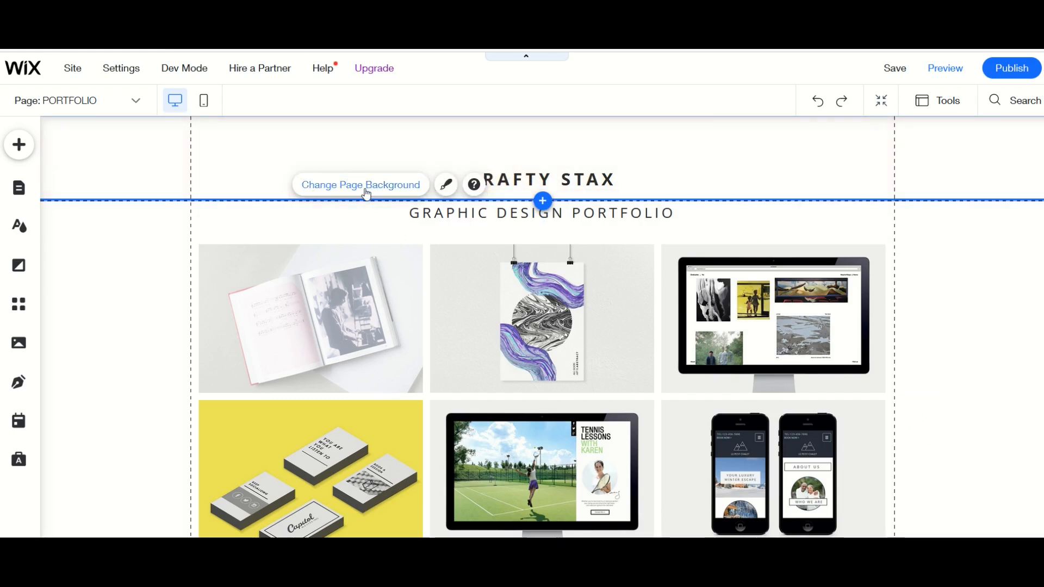
Step: Set the page background to the black-and-white city skyline photo
left_click(361, 185)
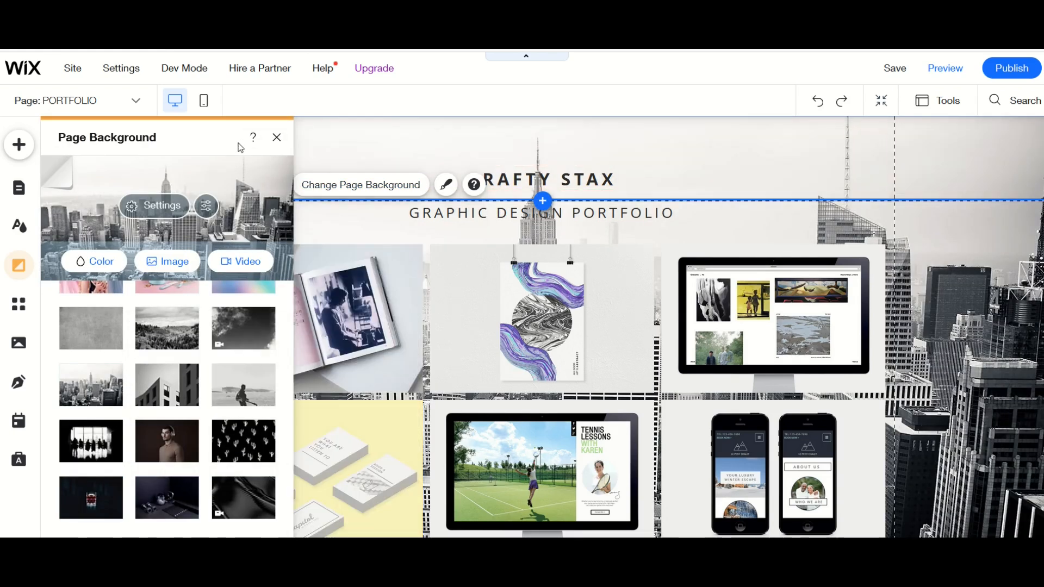
left_click(276, 137)
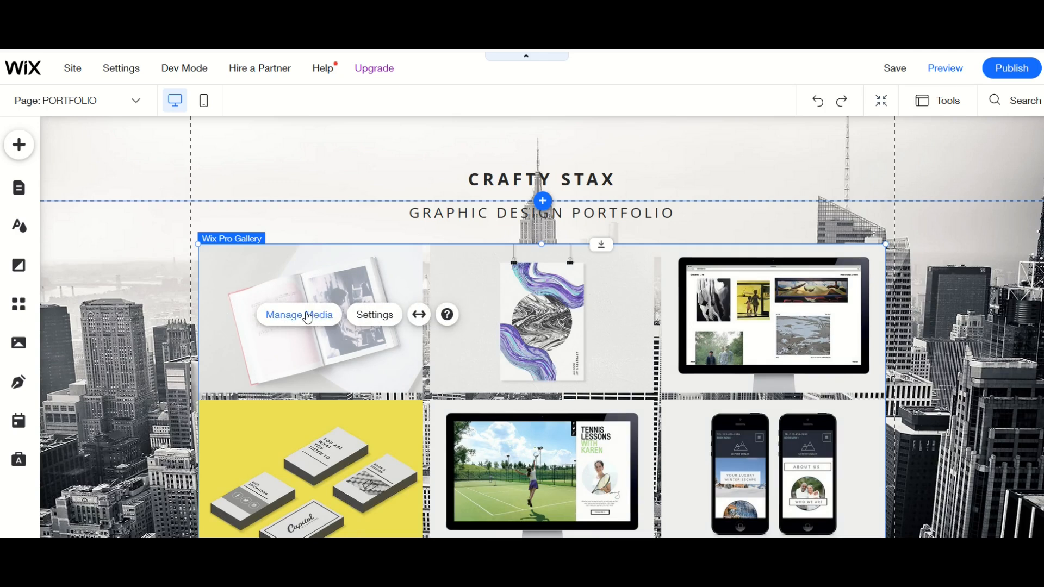
Step: Scroll to the Pro Gallery and open its Manage Media organizer
scroll("down", 3)
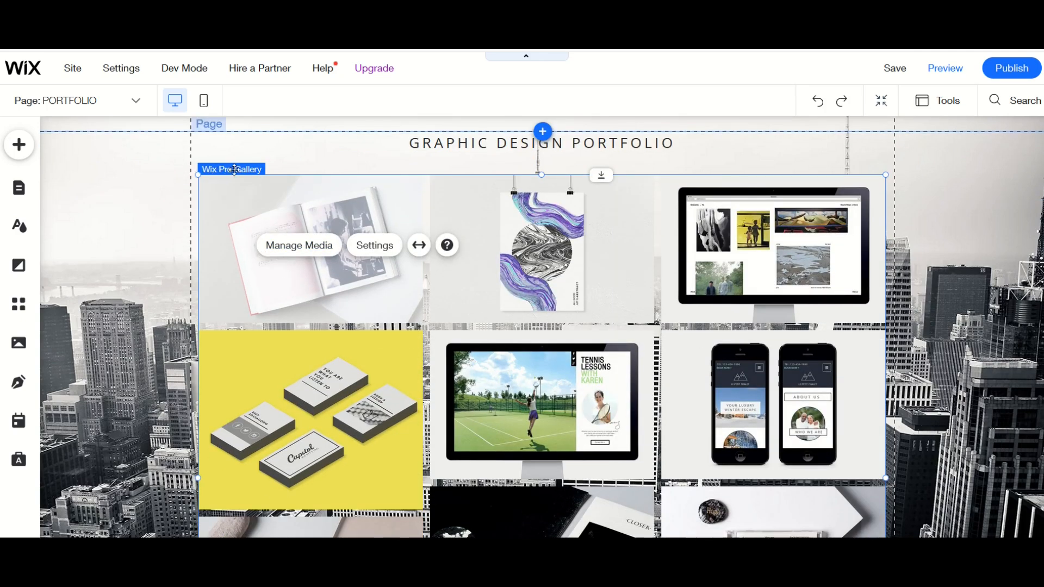
mouse_move(278, 252)
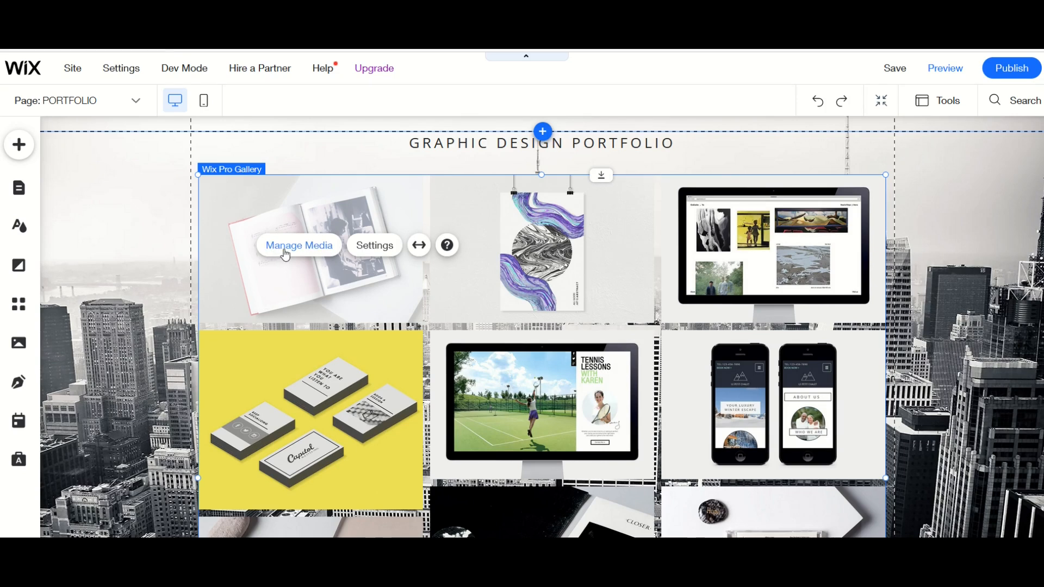
left_click(299, 245)
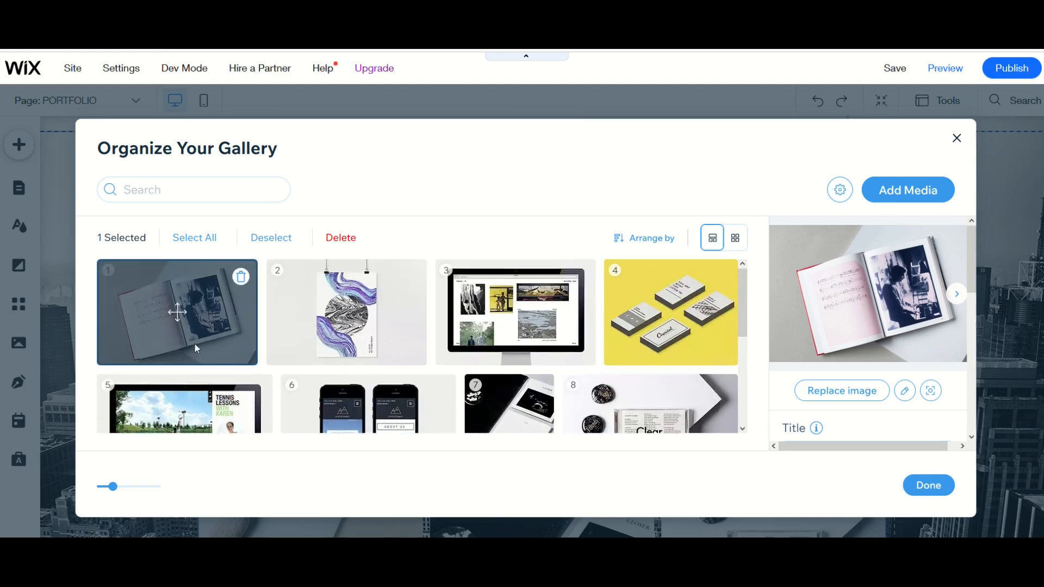
Step: Upload the eight cat T-shirt images to site files and select 01 Cat.jpg
scroll("down", 3)
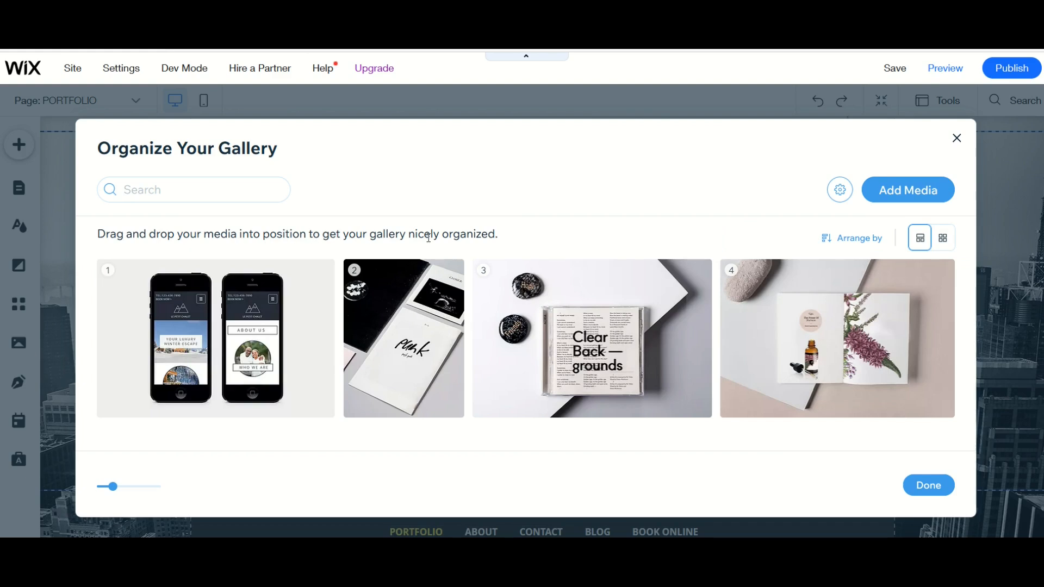
mouse_move(934, 212)
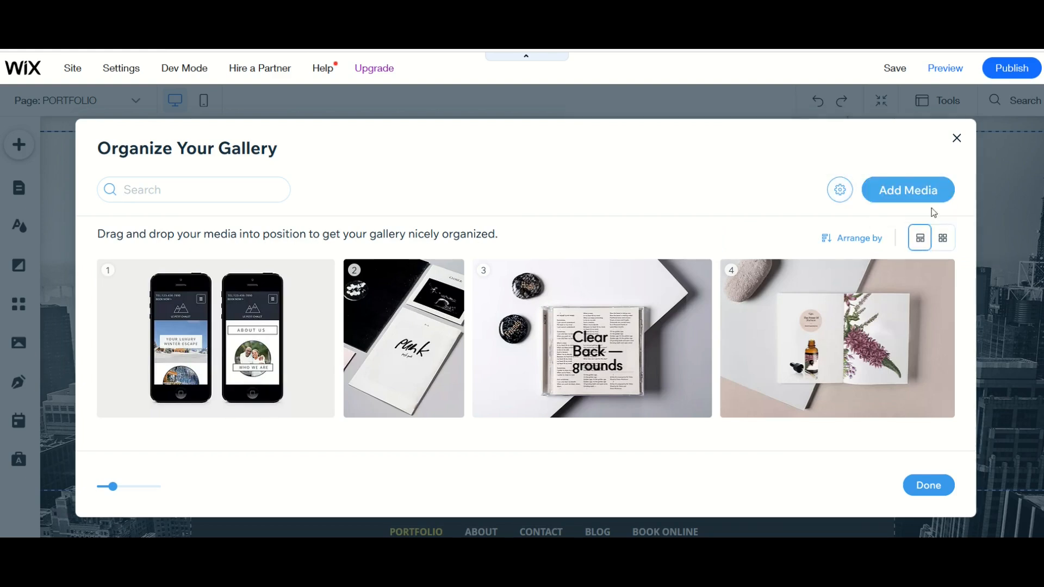
left_click(908, 190)
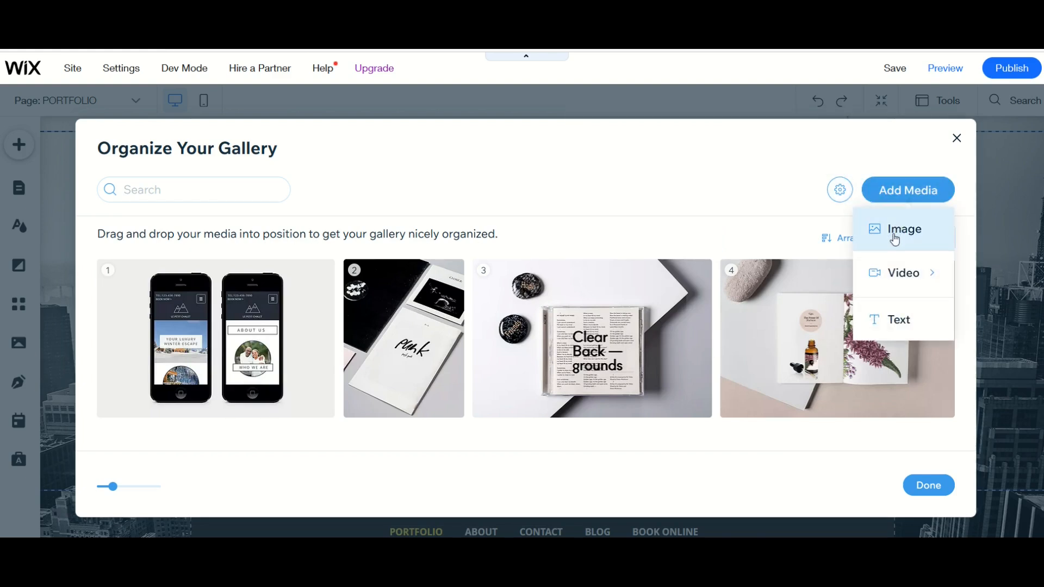
left_click(904, 229)
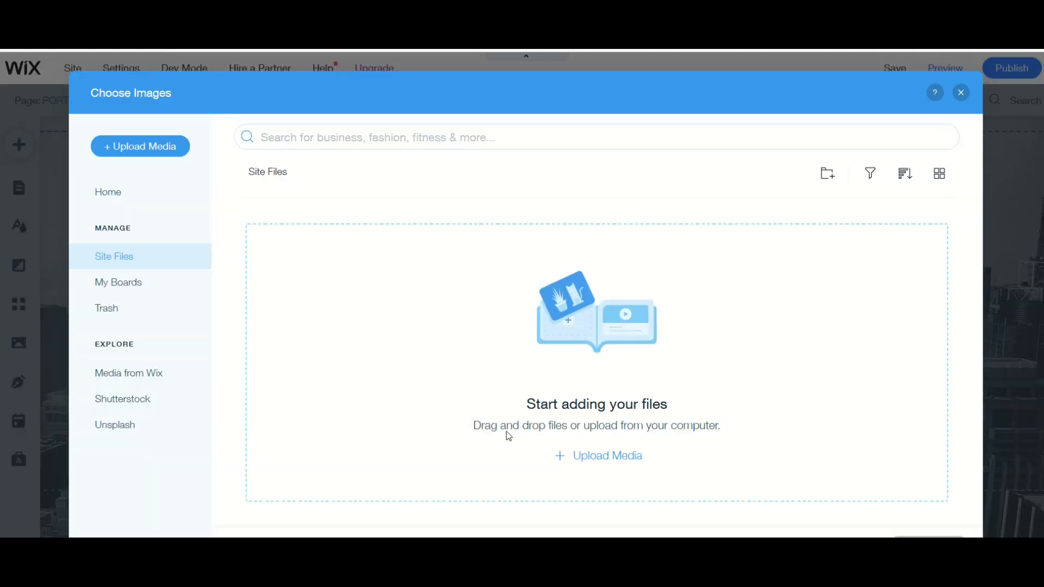
mouse_move(595, 464)
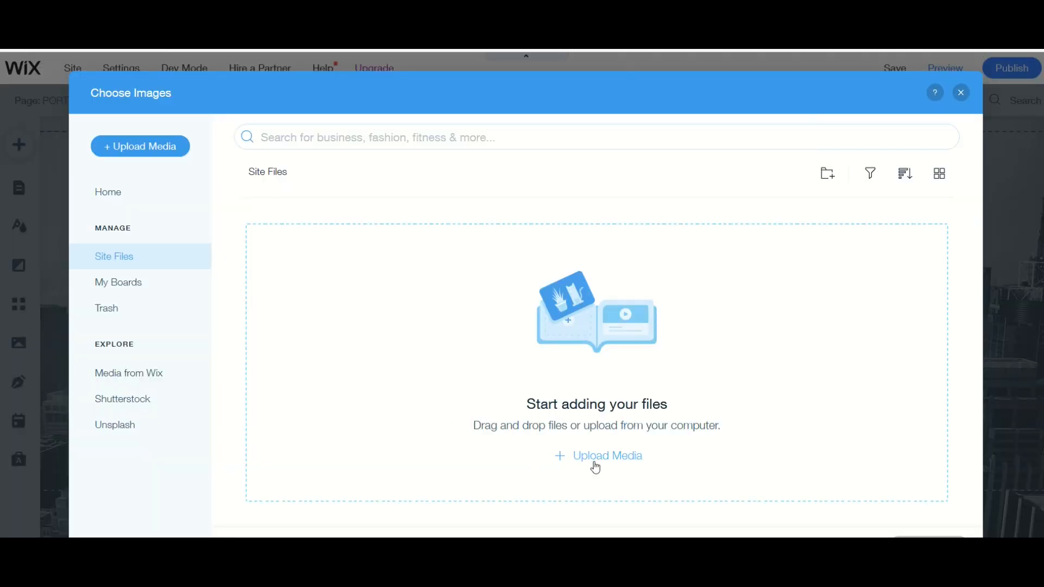
left_click(597, 456)
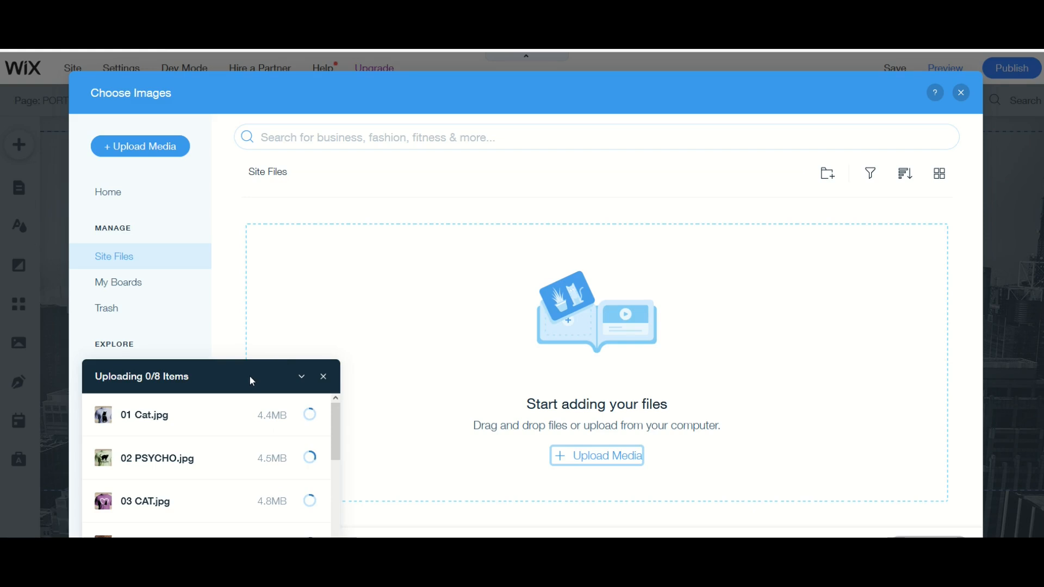
scroll("down", 3)
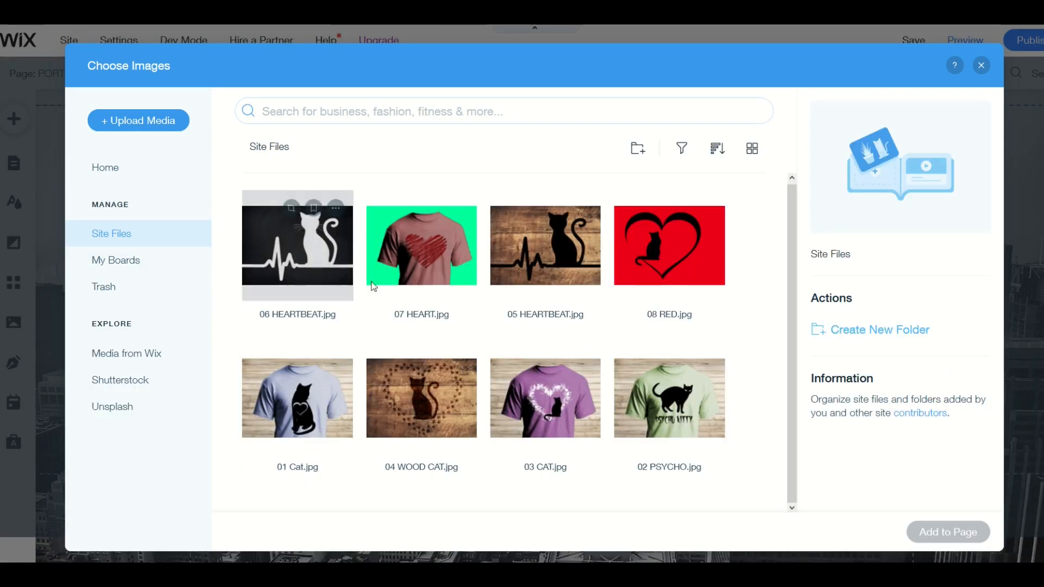
mouse_move(452, 246)
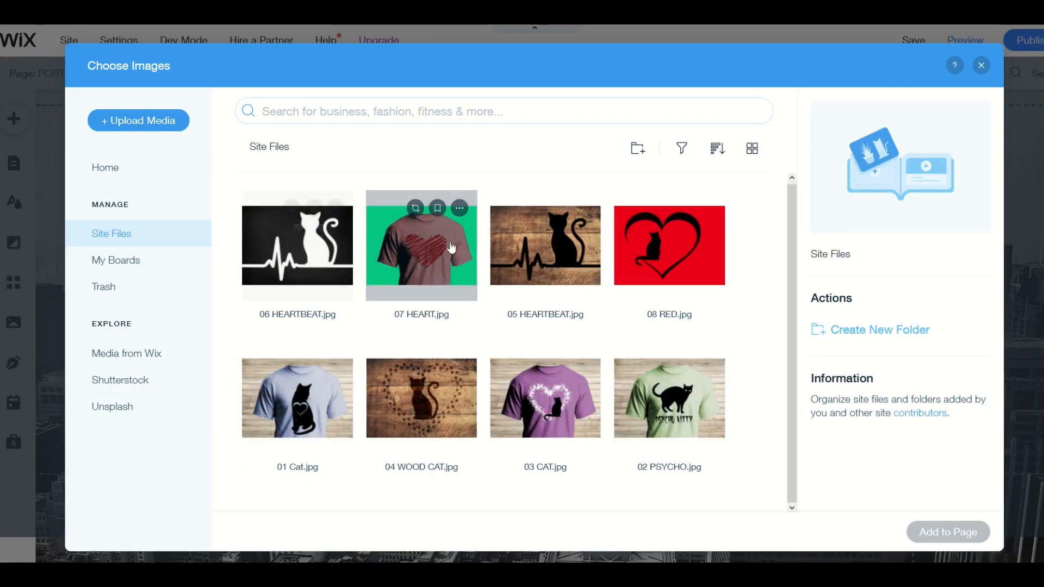
mouse_move(298, 399)
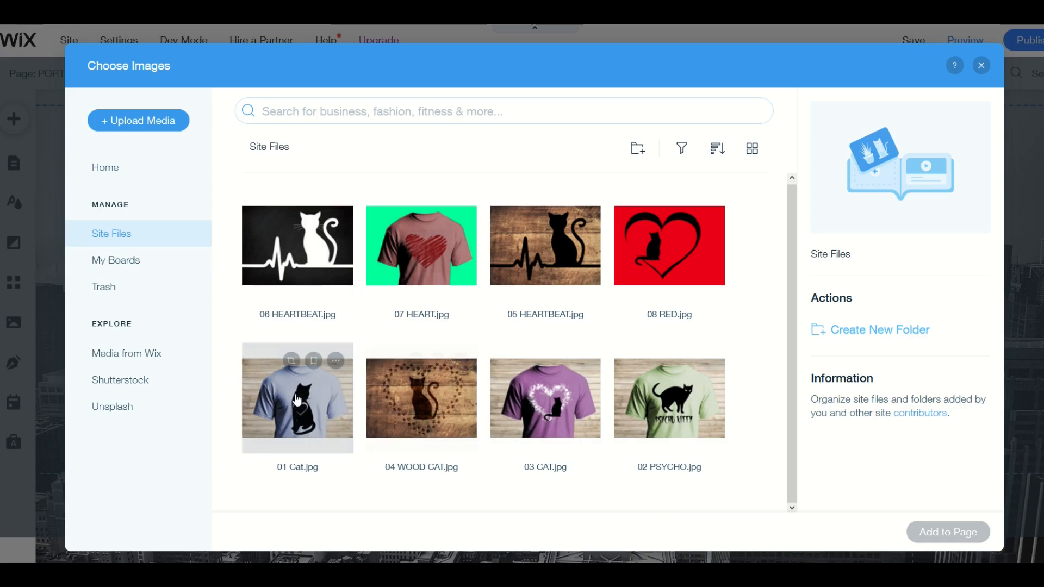
mouse_move(278, 481)
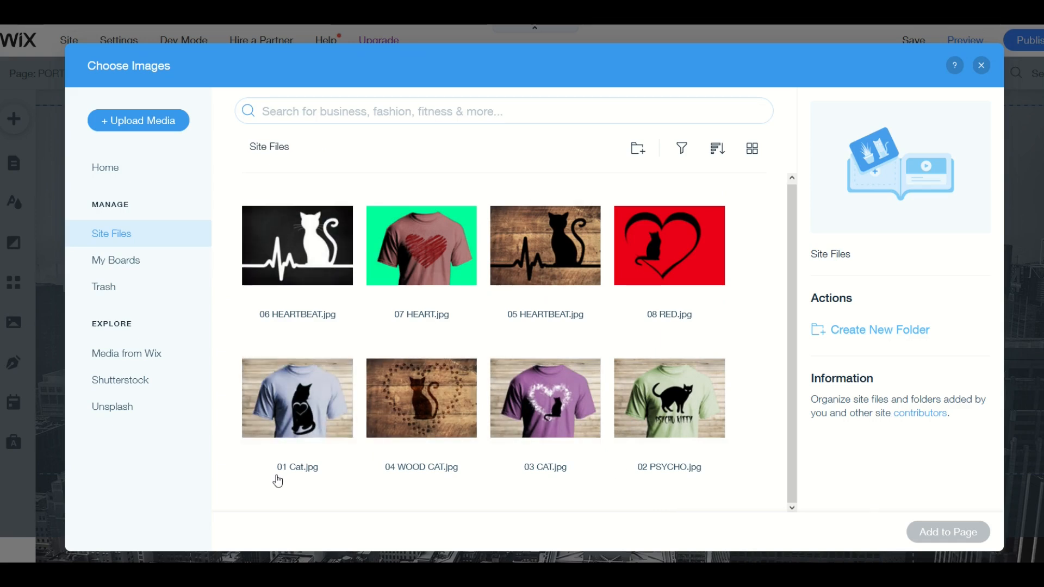
left_click(297, 398)
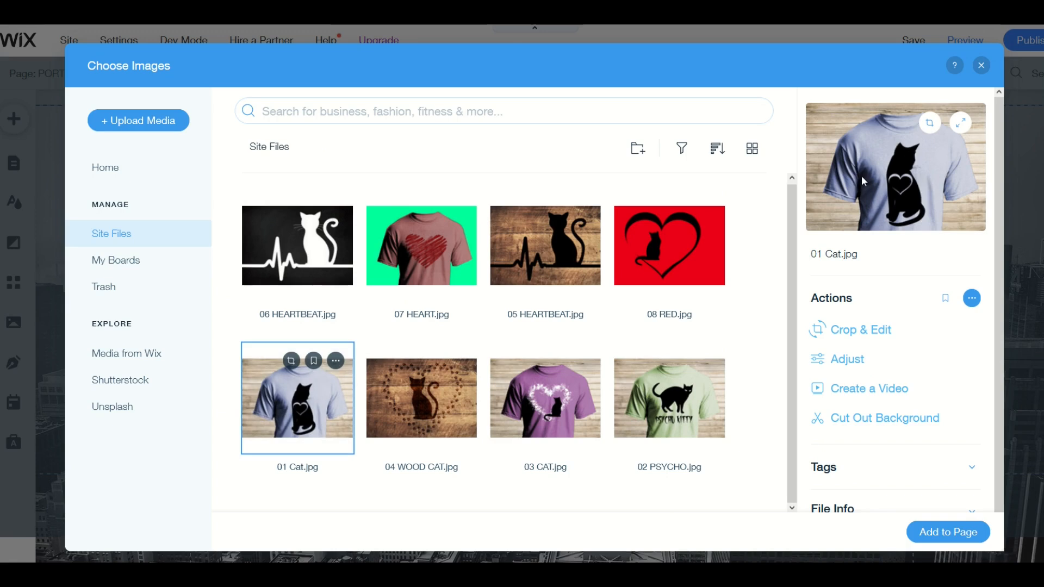
mouse_move(892, 547)
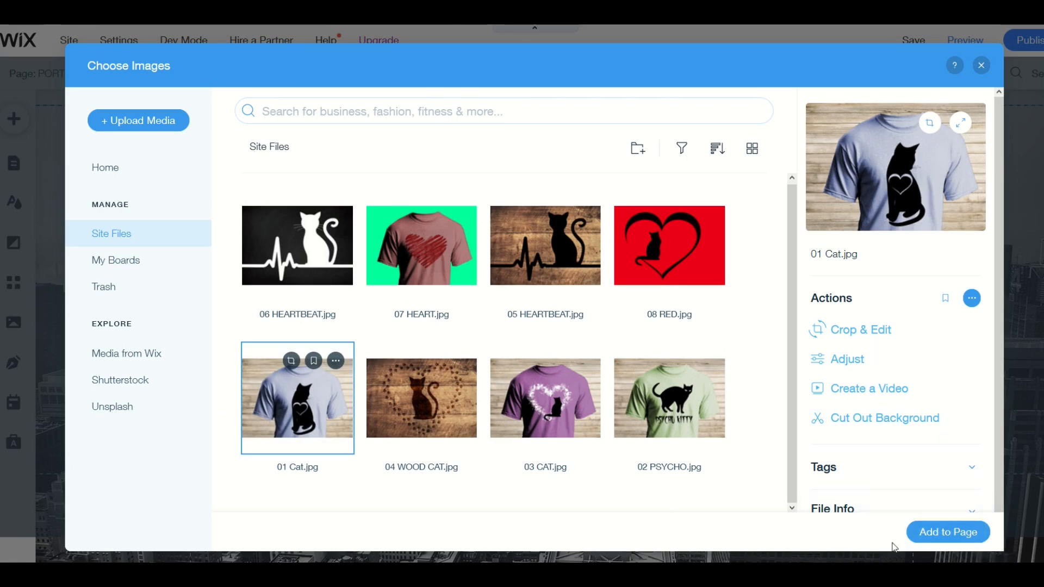
mouse_move(938, 538)
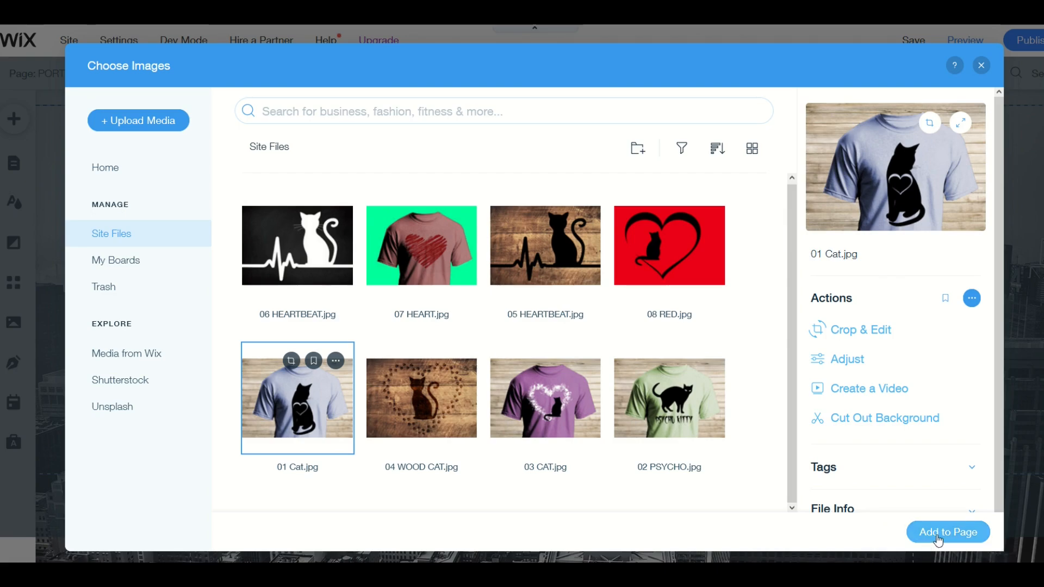
Step: Move the blue cat-with-heart T-shirt to first place and delete a sample image
left_click(948, 532)
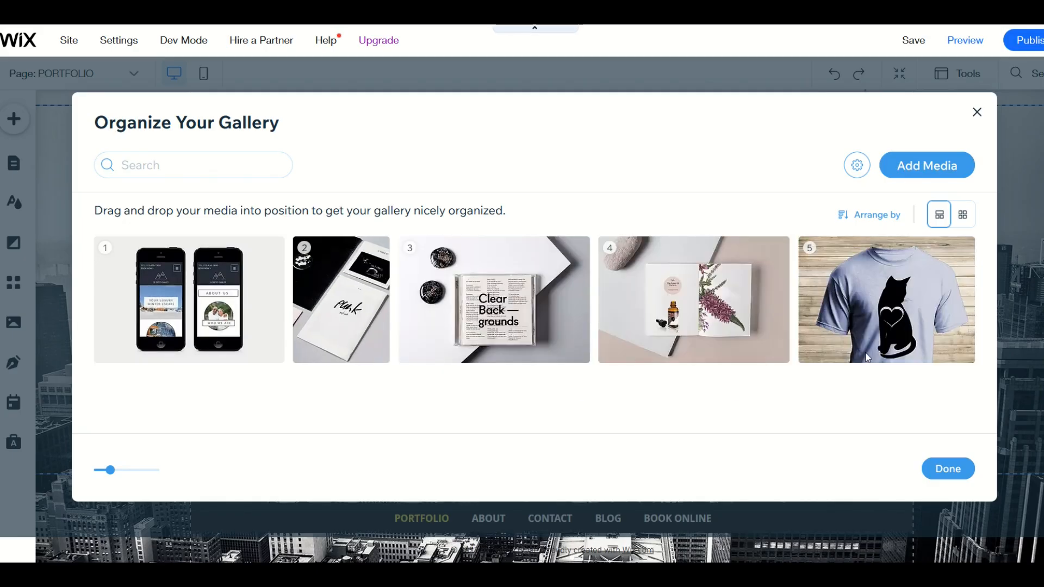
left_click_drag(885, 299, 203, 278)
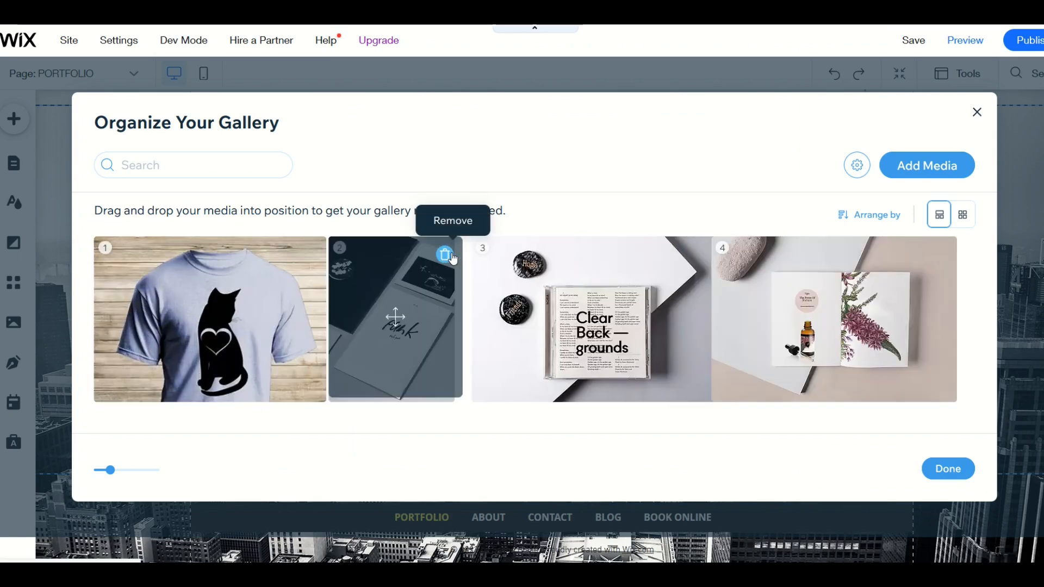
left_click(444, 256)
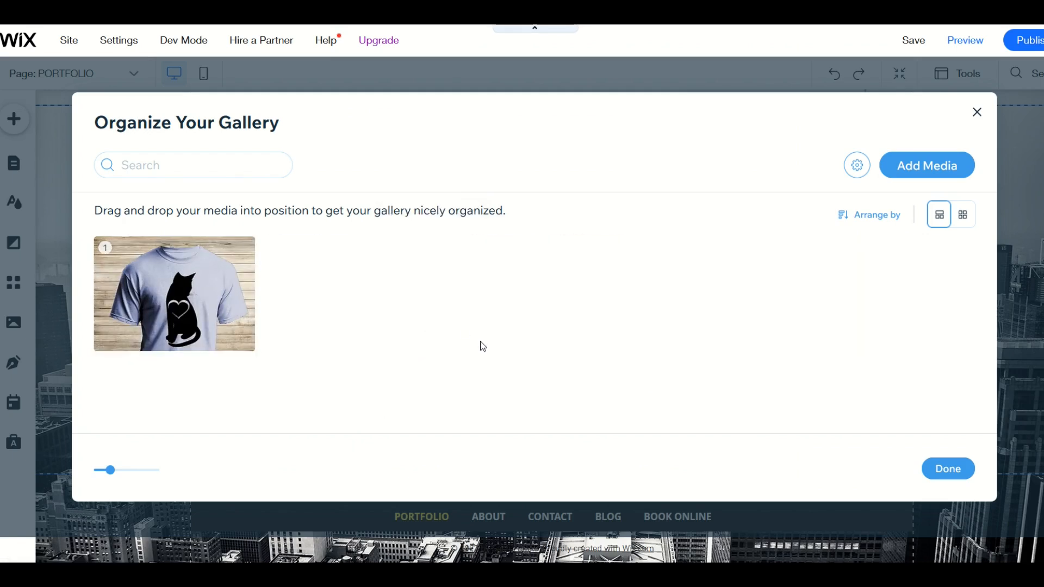
mouse_move(822, 297)
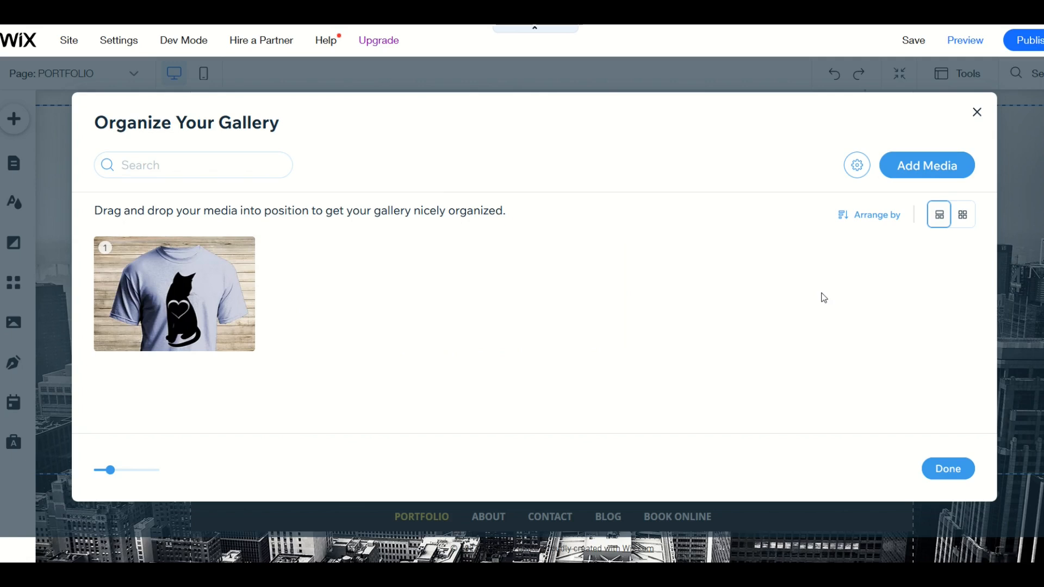
Step: Add 02 PSYCHO.jpg to the gallery, keeping it in second place
left_click(926, 165)
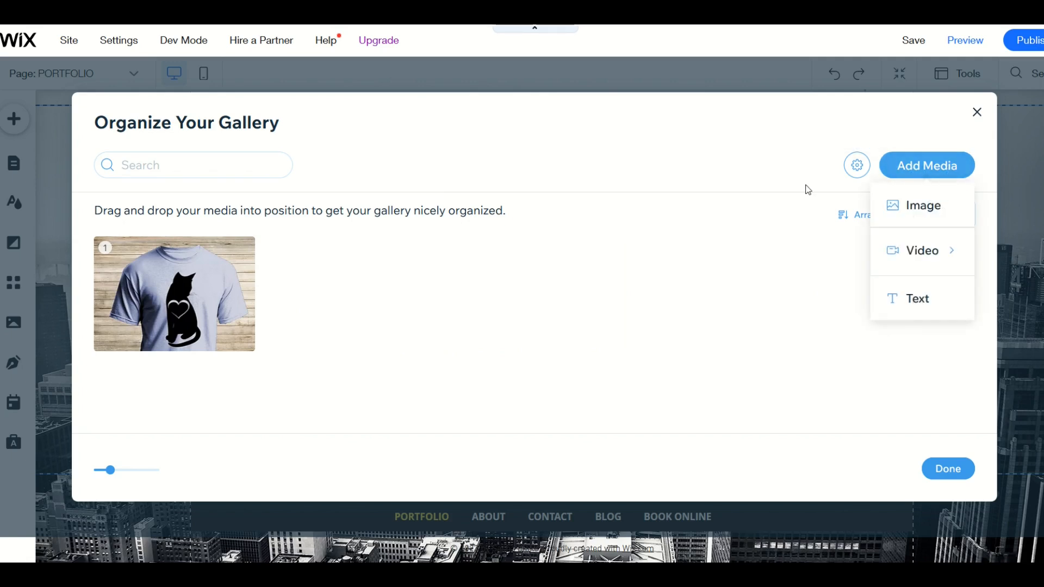
left_click(924, 205)
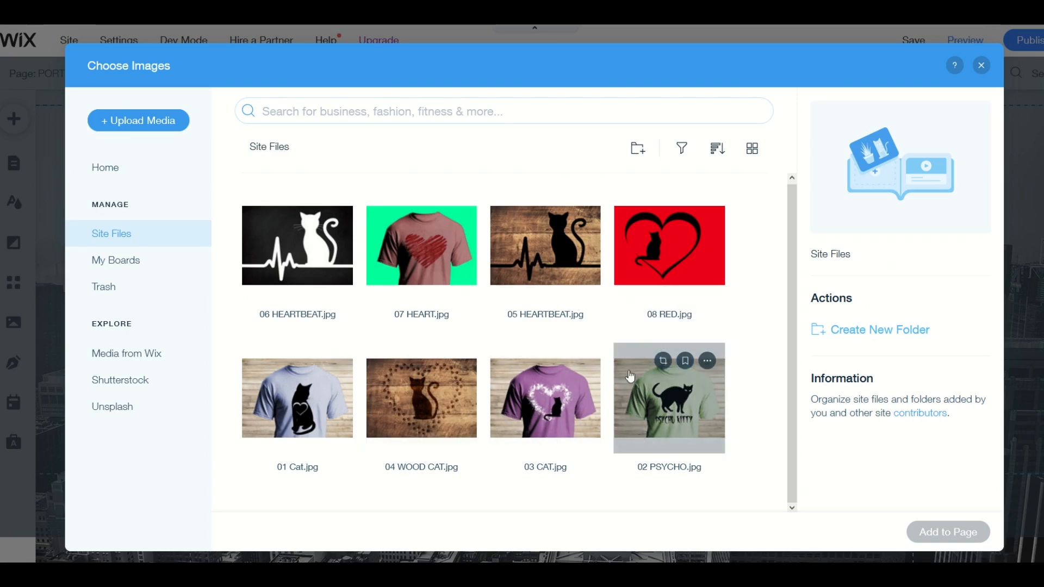
left_click(669, 408)
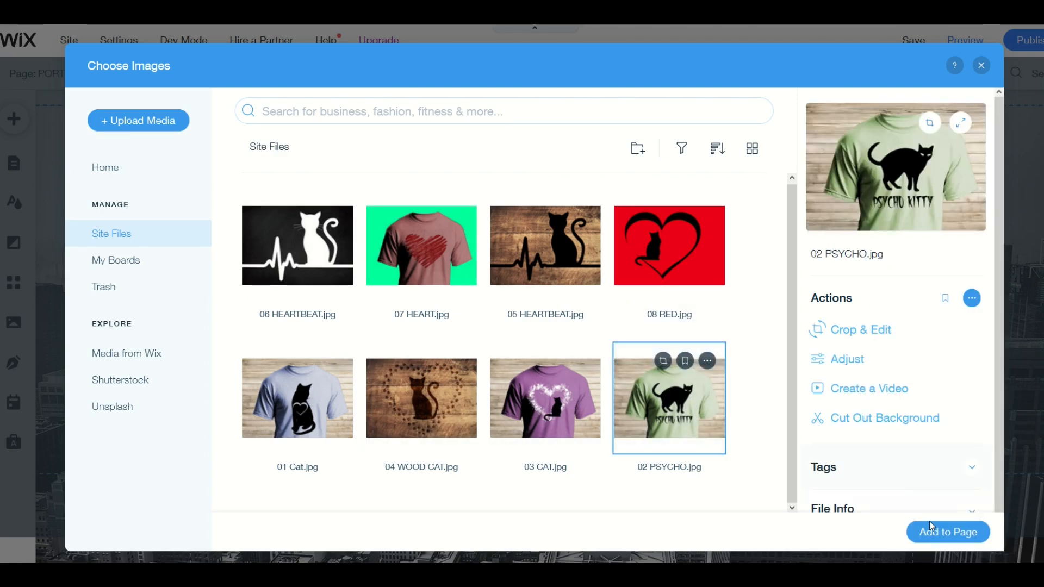
left_click(947, 532)
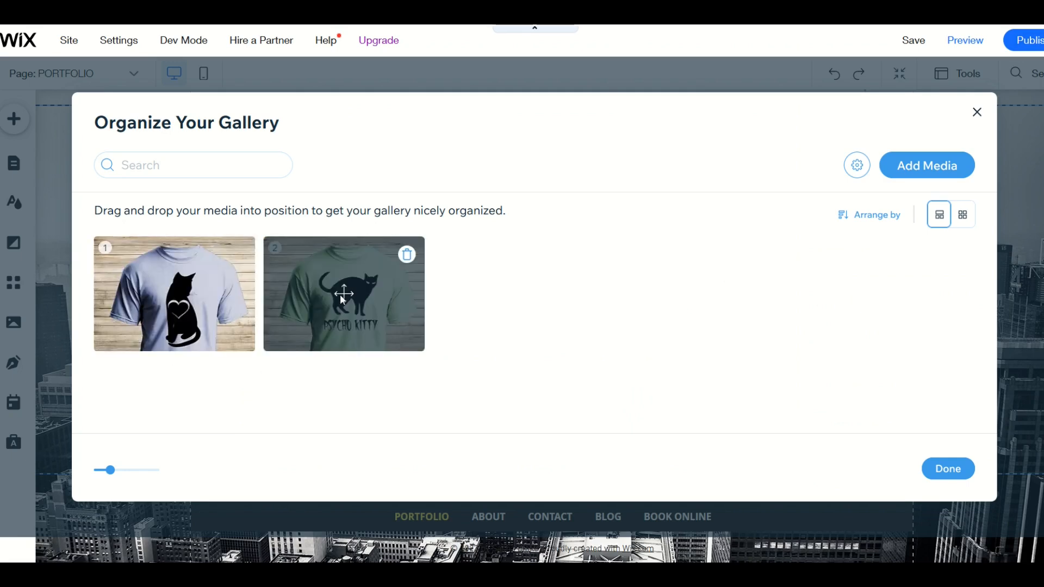
left_click_drag(344, 294, 299, 261)
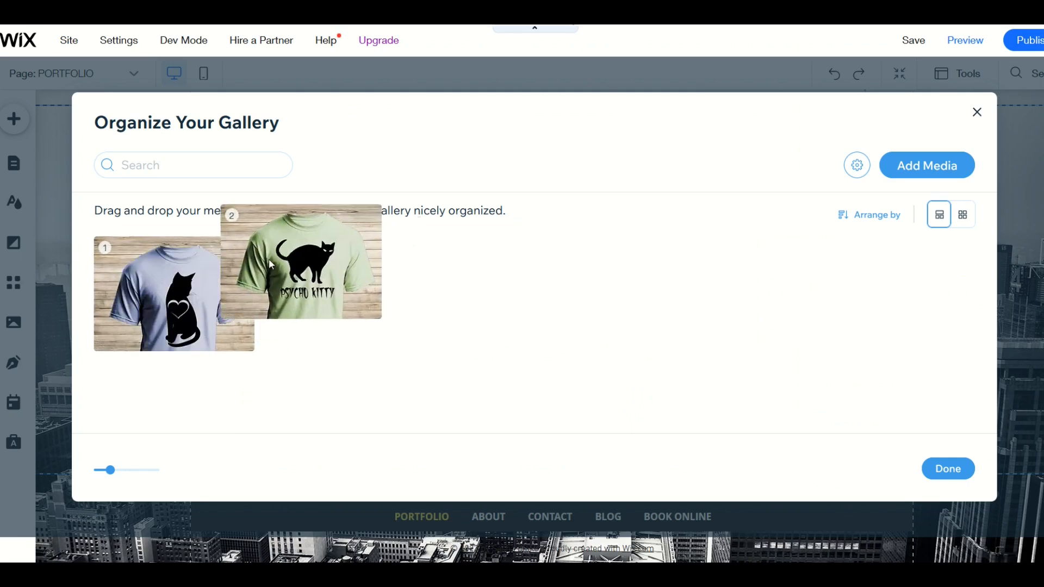
left_click_drag(299, 262, 344, 294)
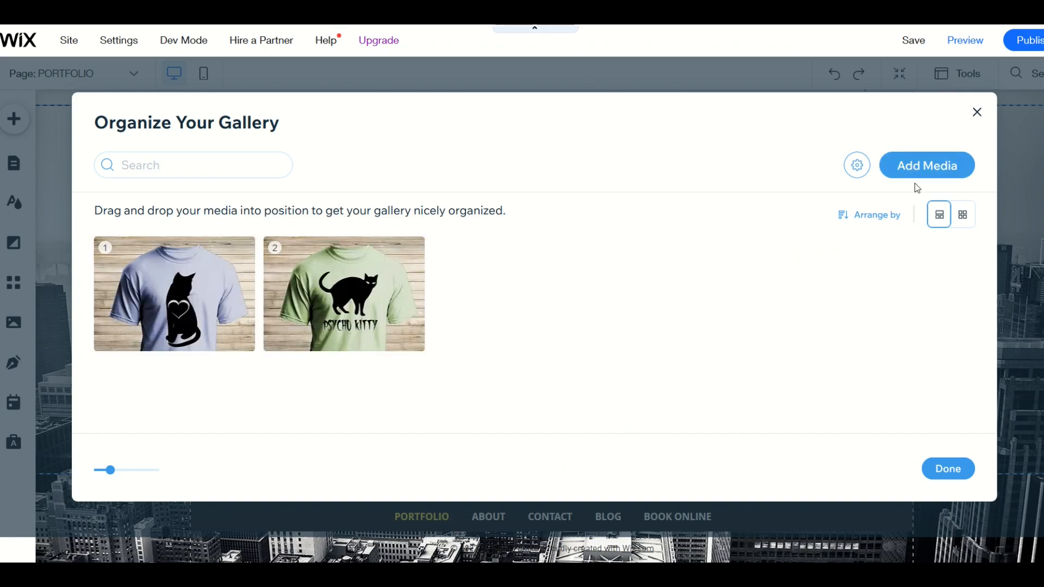
Step: Pick the purple heart-and-cat T-shirt 03 CAT.jpg from Site Files as the next gallery image
left_click(926, 165)
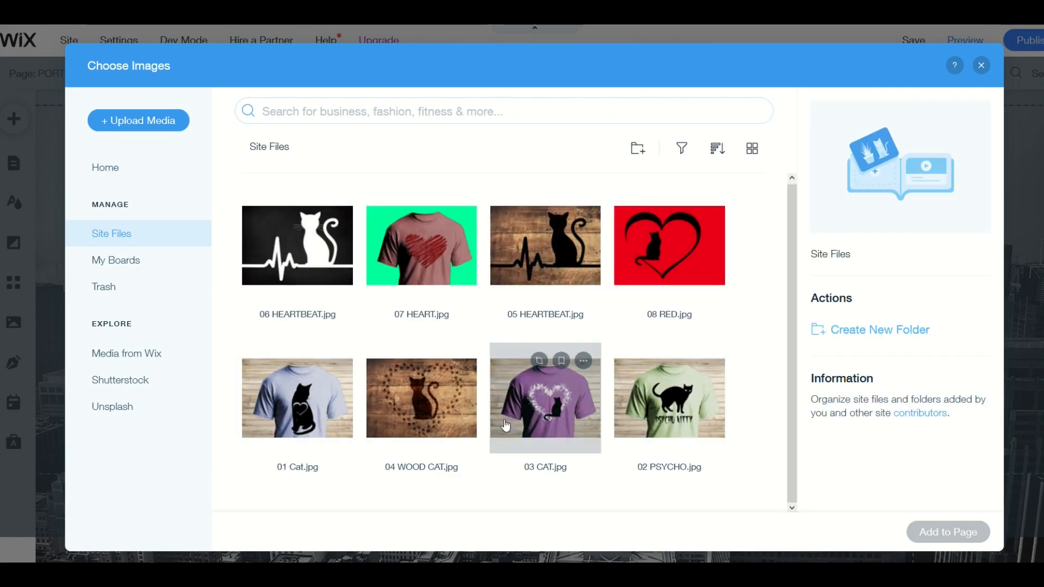
left_click(545, 398)
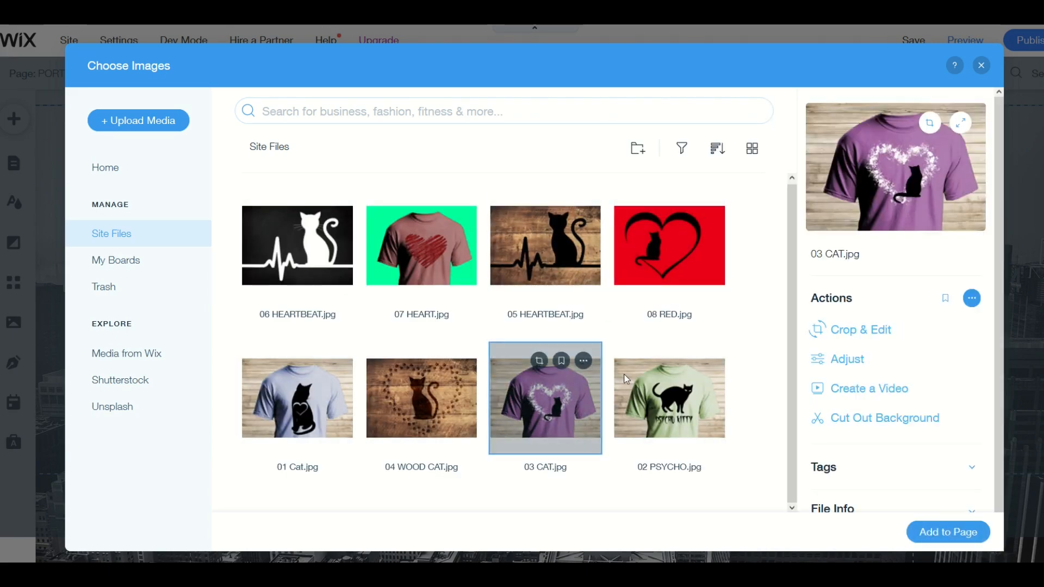
mouse_move(876, 330)
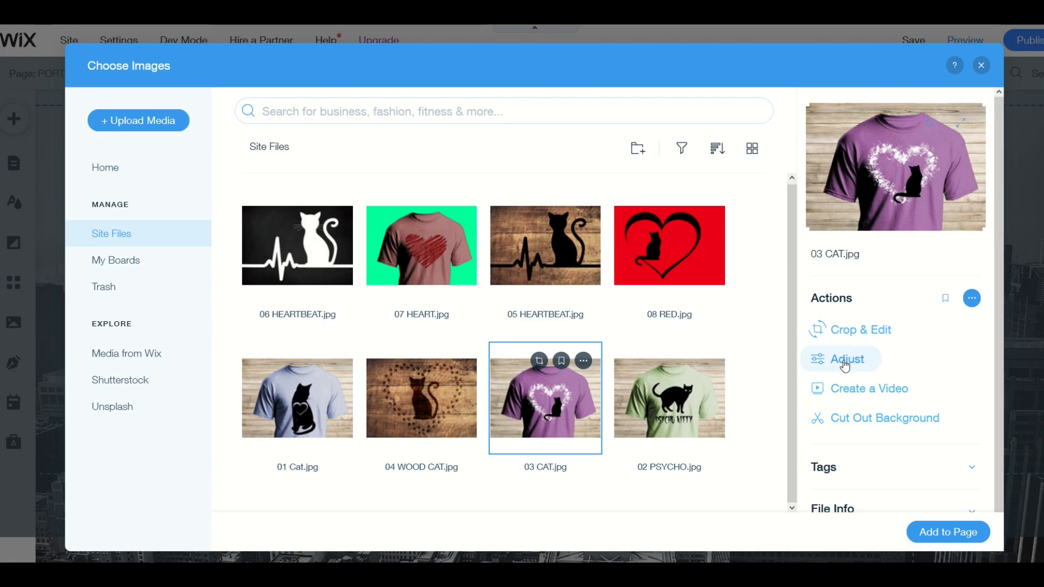
left_click(847, 359)
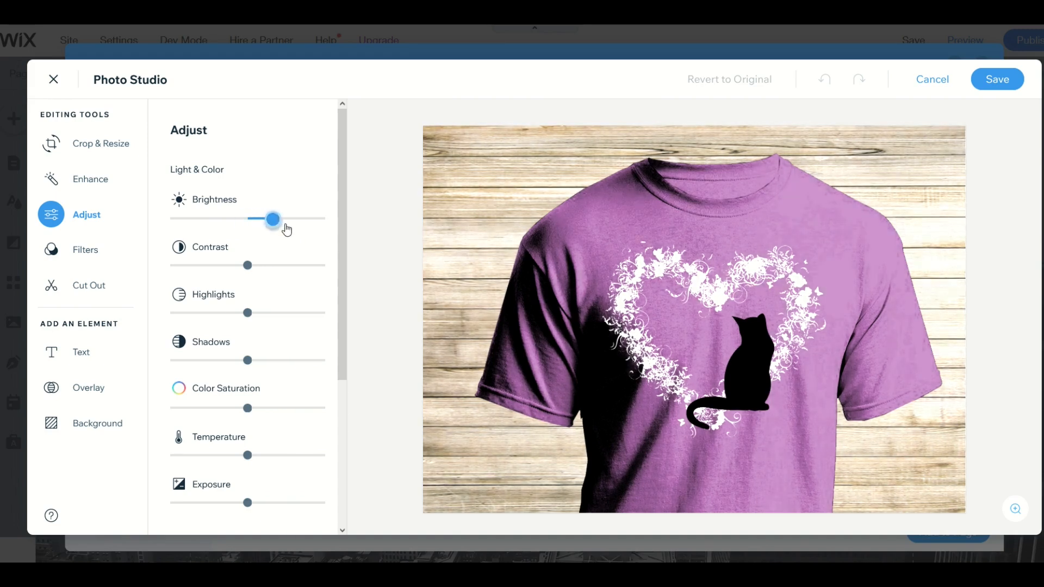
left_click_drag(272, 219, 171, 219)
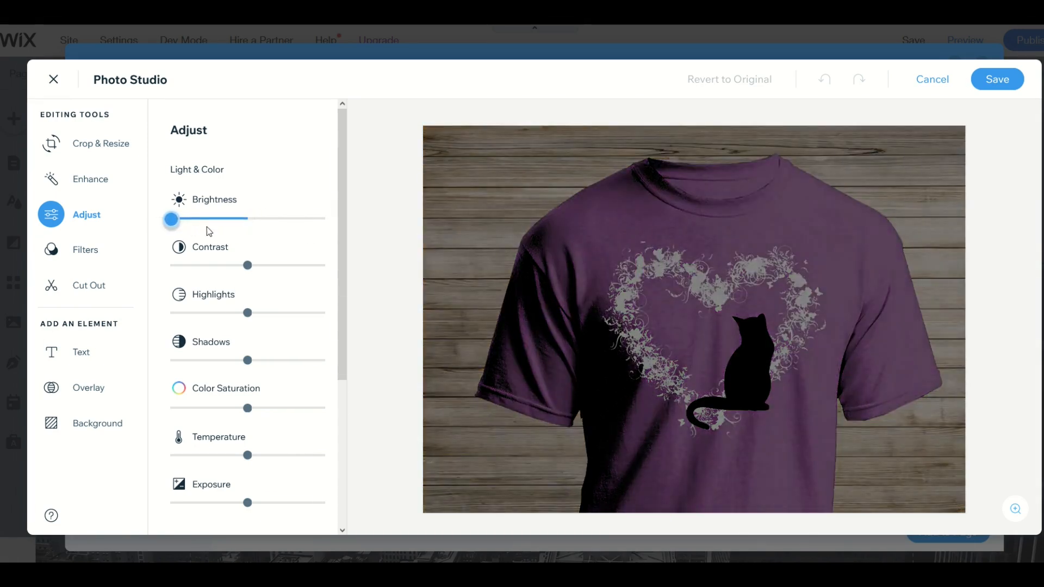
left_click_drag(248, 266, 316, 266)
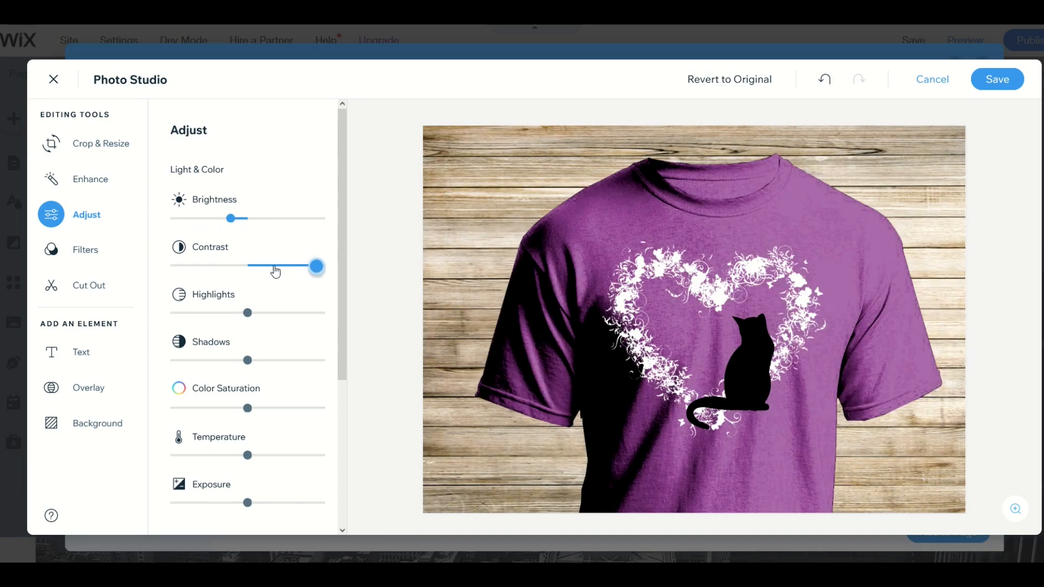
left_click_drag(316, 266, 231, 267)
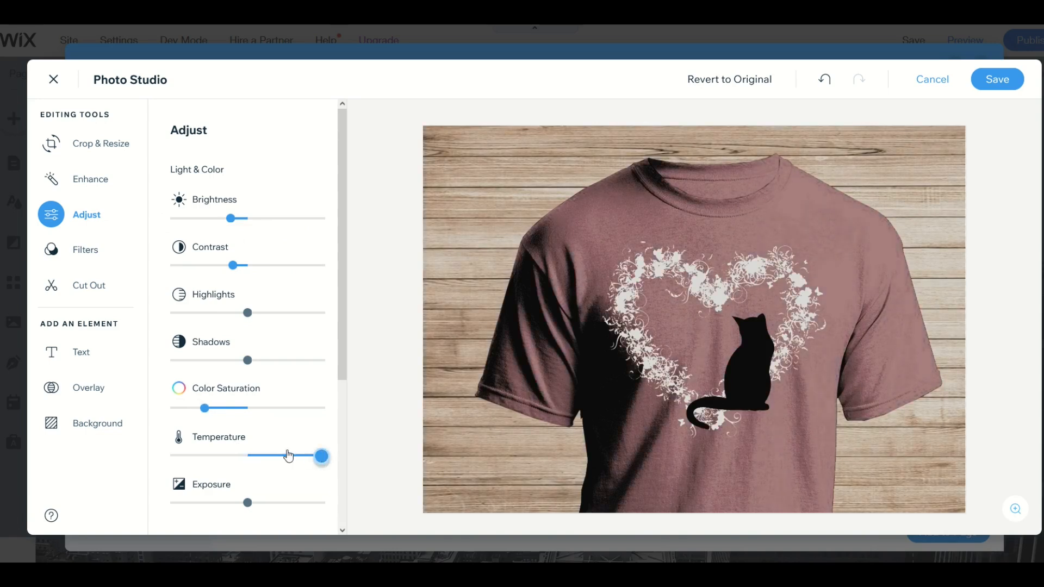
left_click_drag(321, 456, 213, 457)
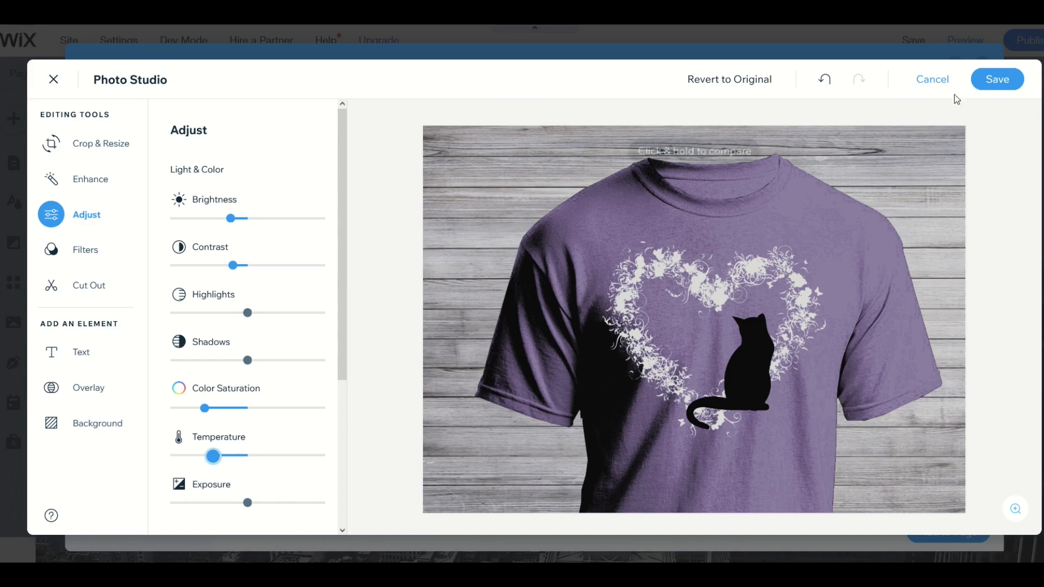
left_click(932, 79)
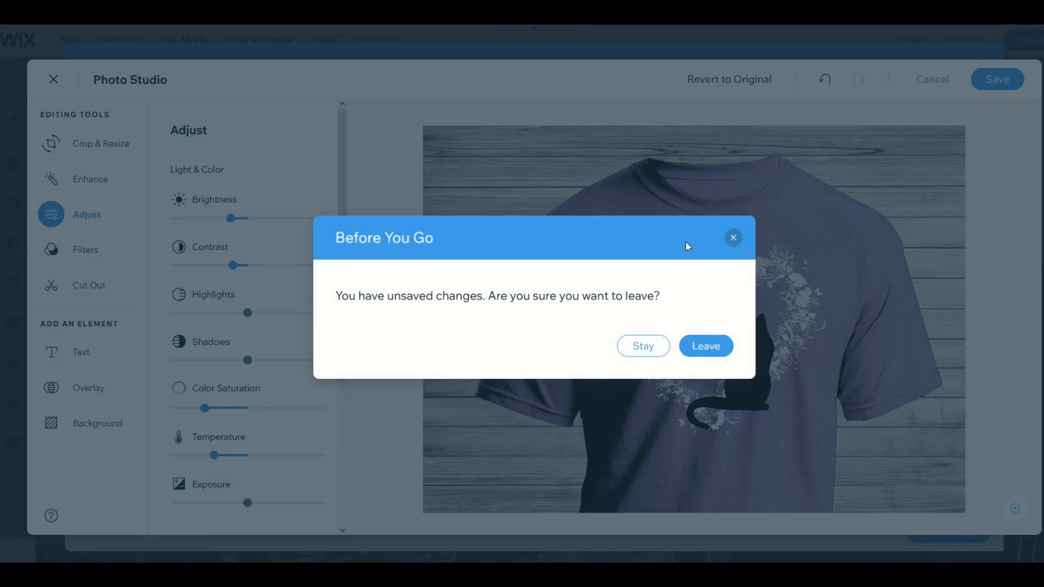
left_click(705, 346)
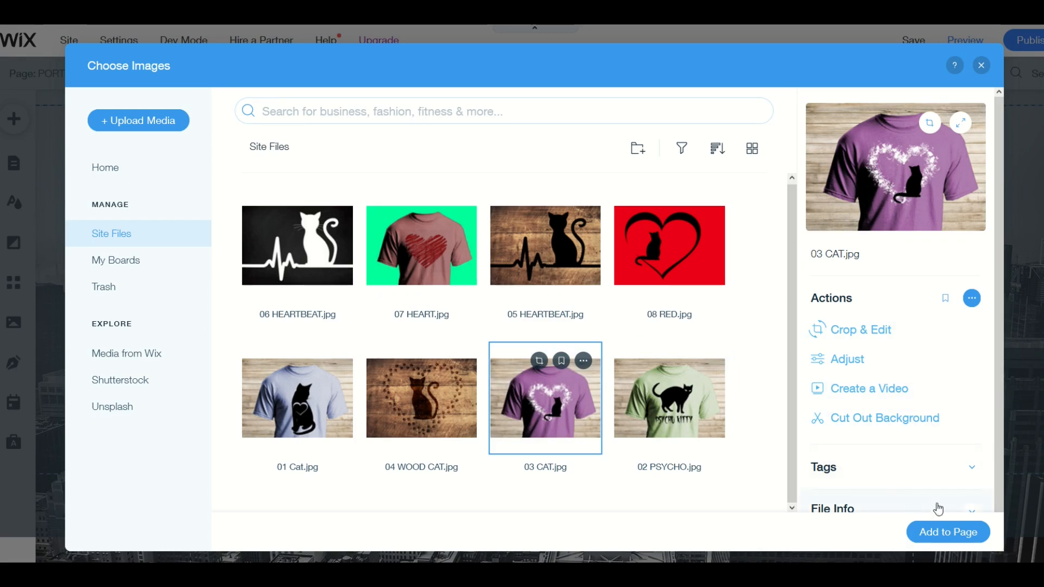
Step: Add the purple T-shirt image to the gallery, third after the blue and green shirts
left_click(948, 532)
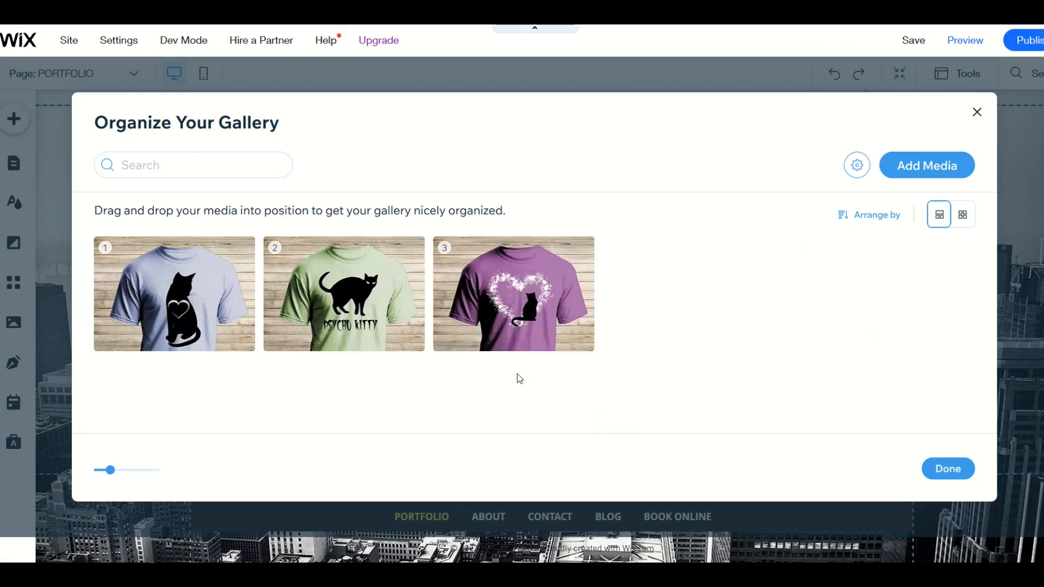
mouse_move(911, 177)
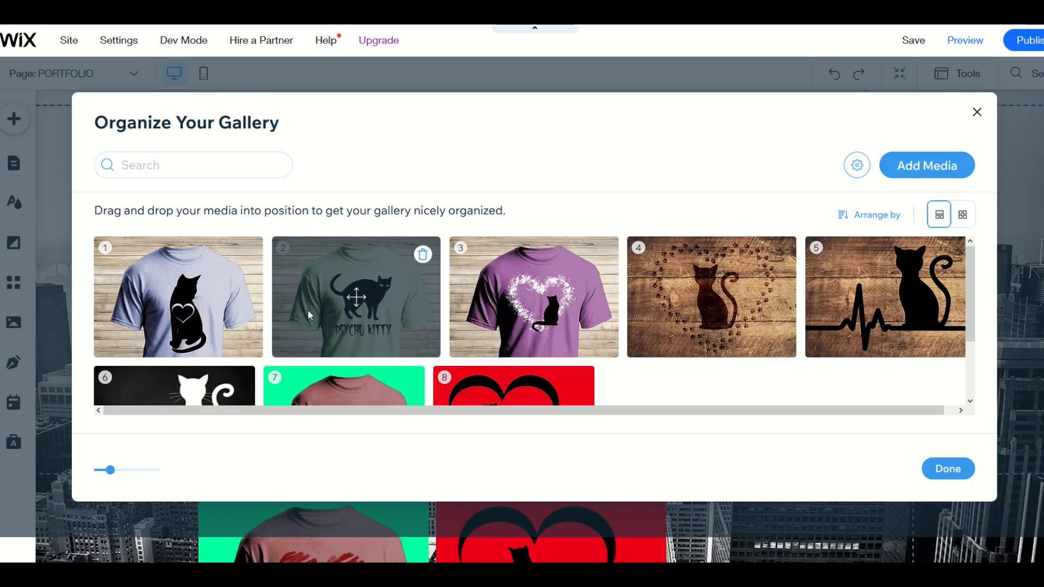
mouse_move(506, 299)
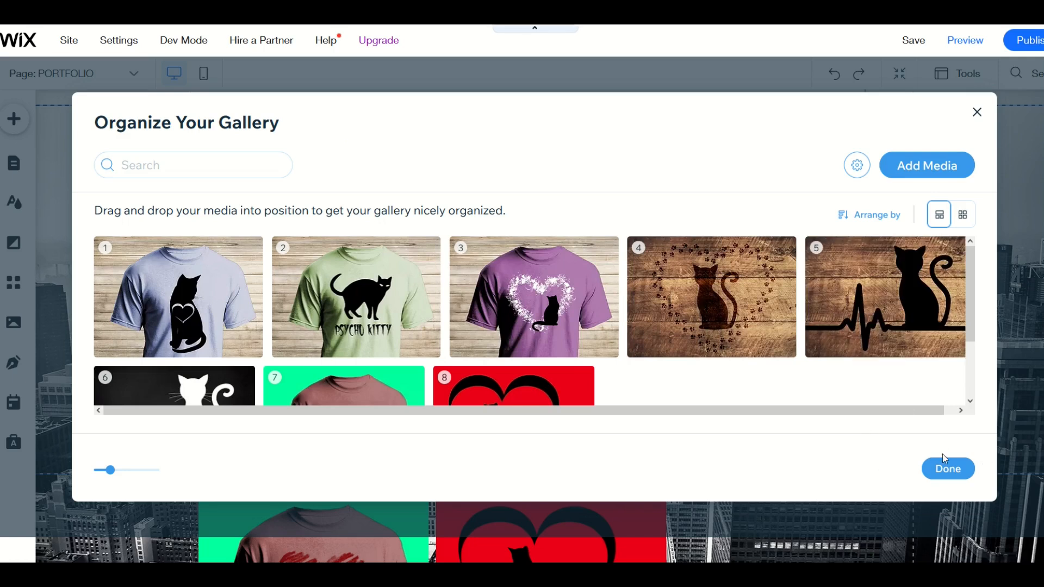
Step: Finish organizing the gallery and scroll the page to check the eight cat designs
left_click(947, 468)
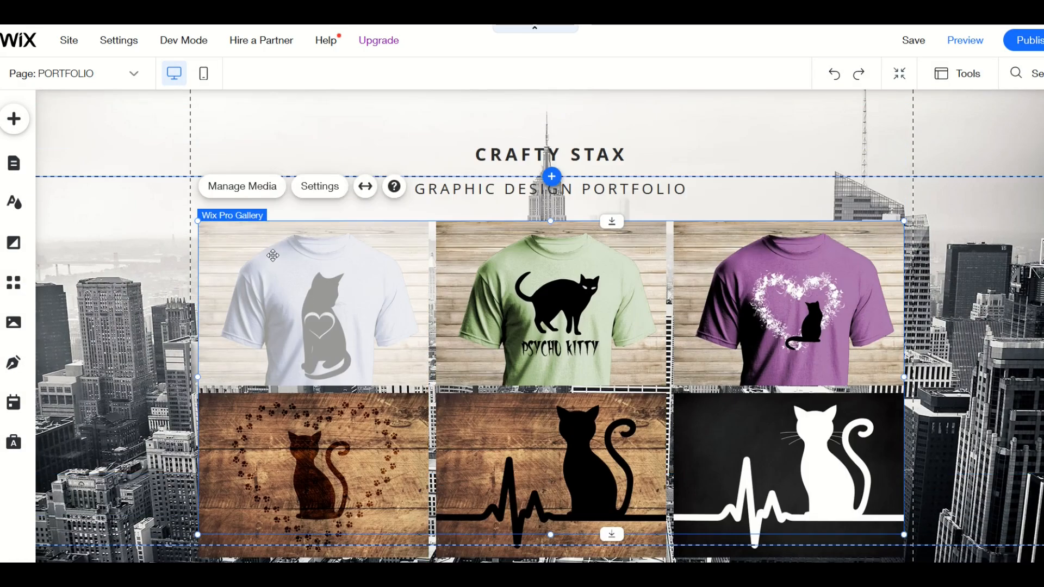
scroll("down", 3)
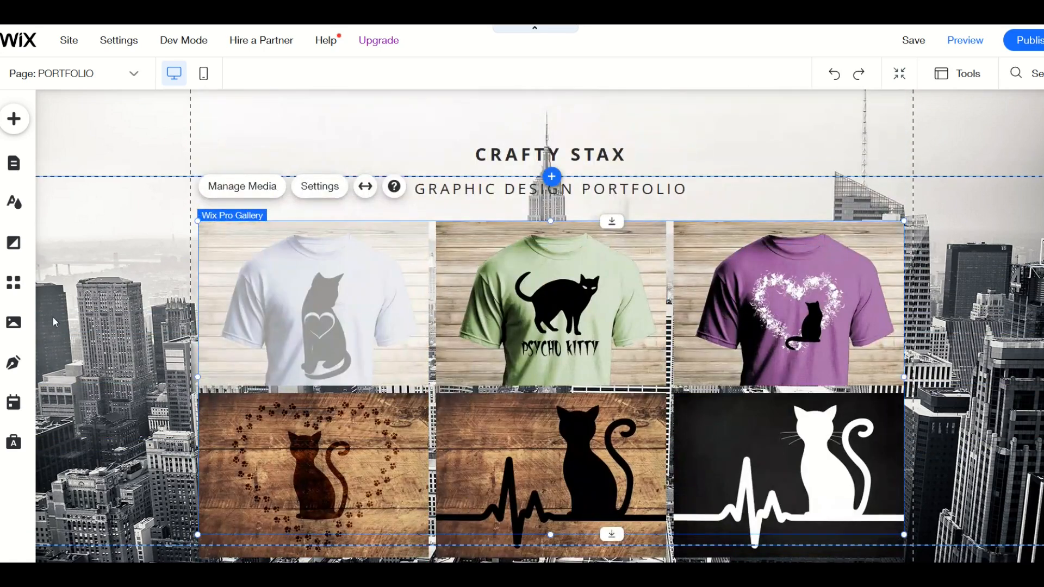
scroll("down", 3)
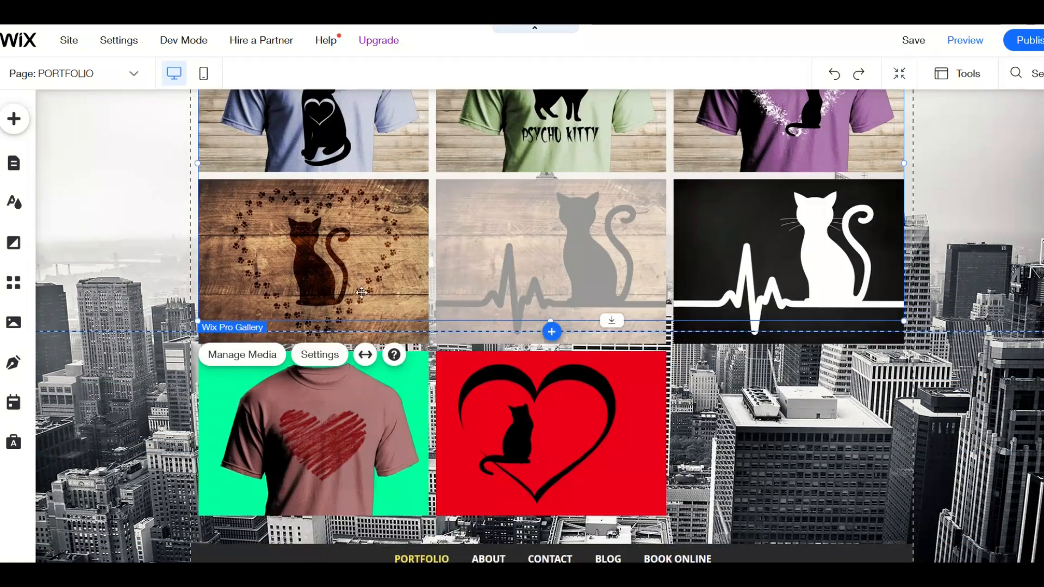
scroll("up", 3)
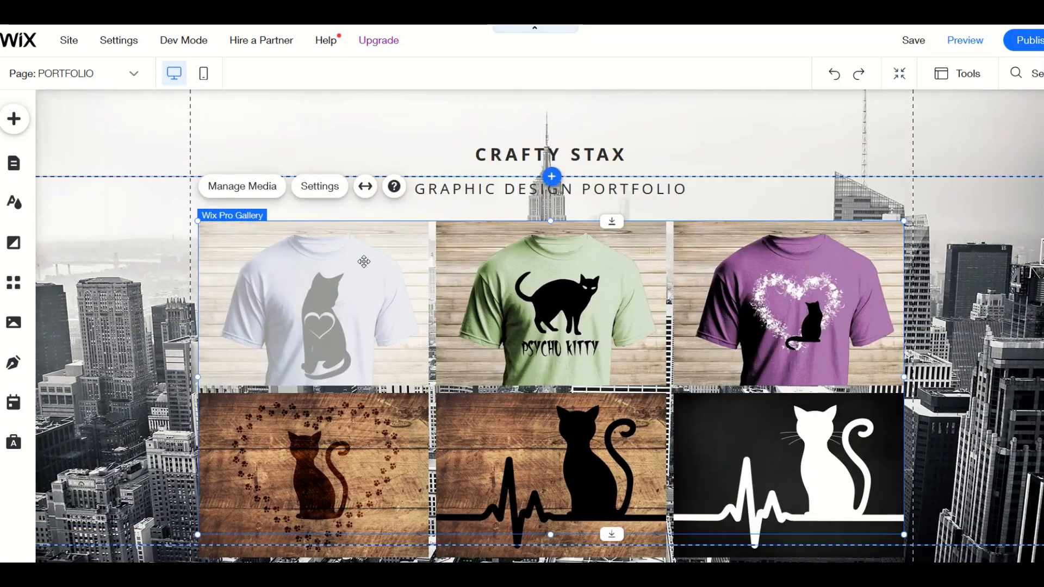
scroll("down", 3)
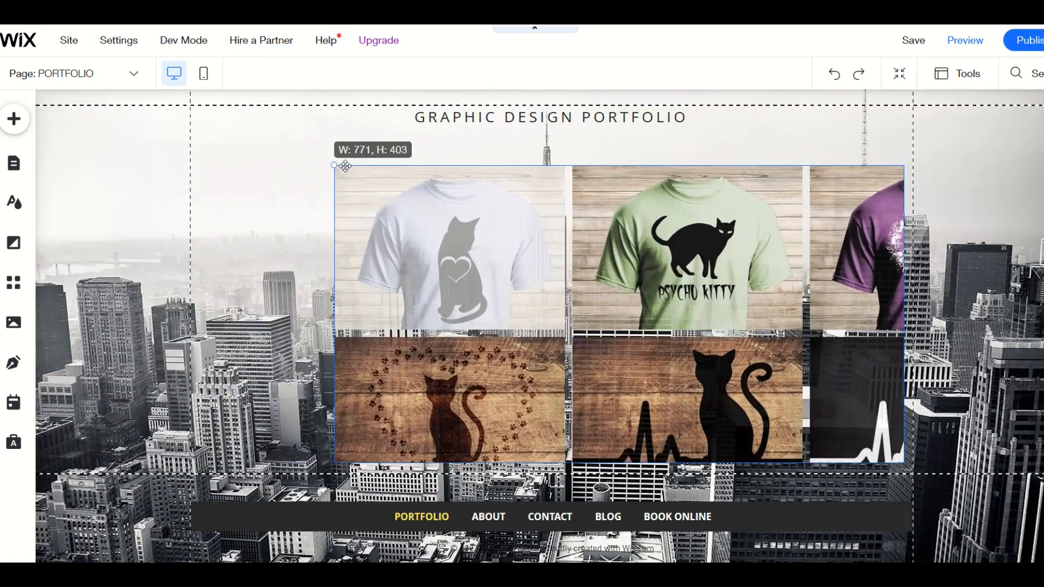
Step: Resize the T-shirt gallery on the Portfolio page and scroll to review it
left_click_drag(335, 166, 198, 164)
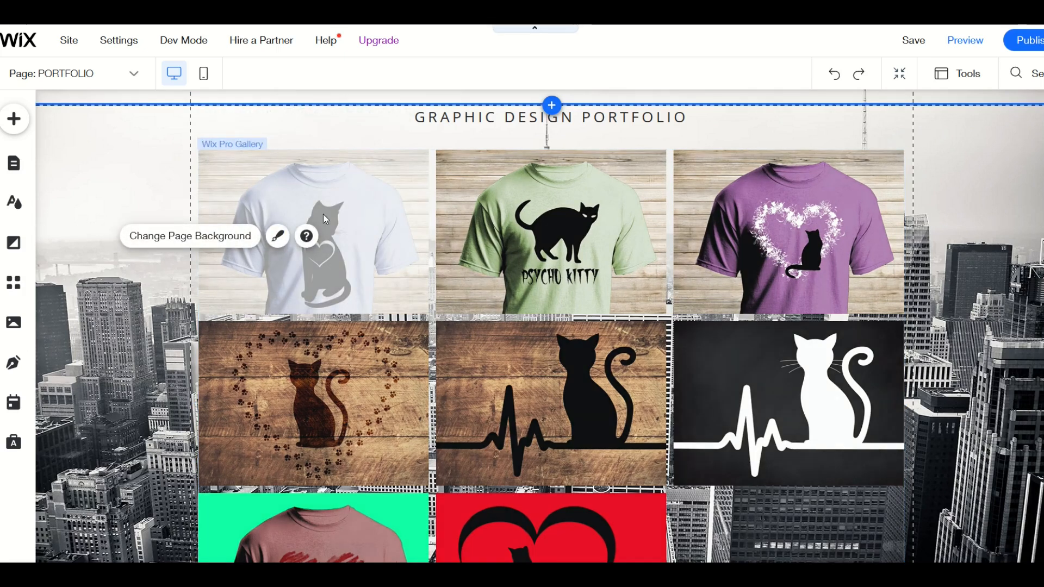
scroll("down", 3)
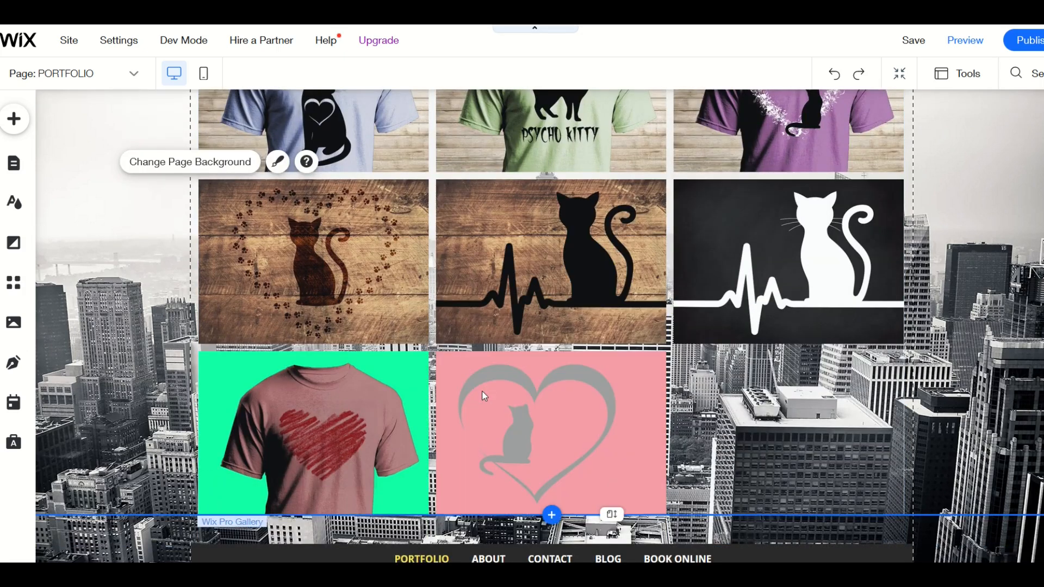
scroll("down", 3)
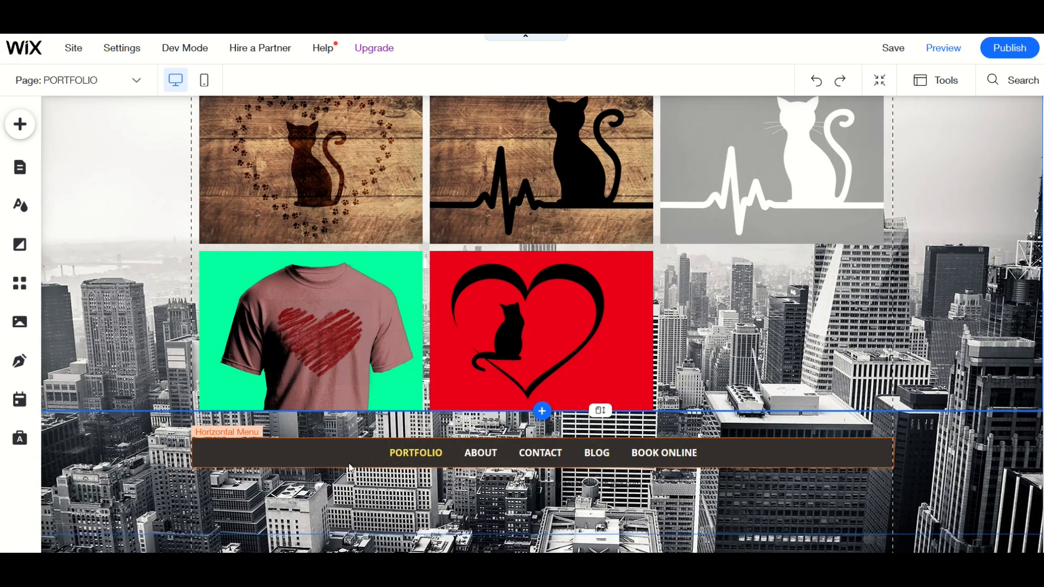
mouse_move(647, 464)
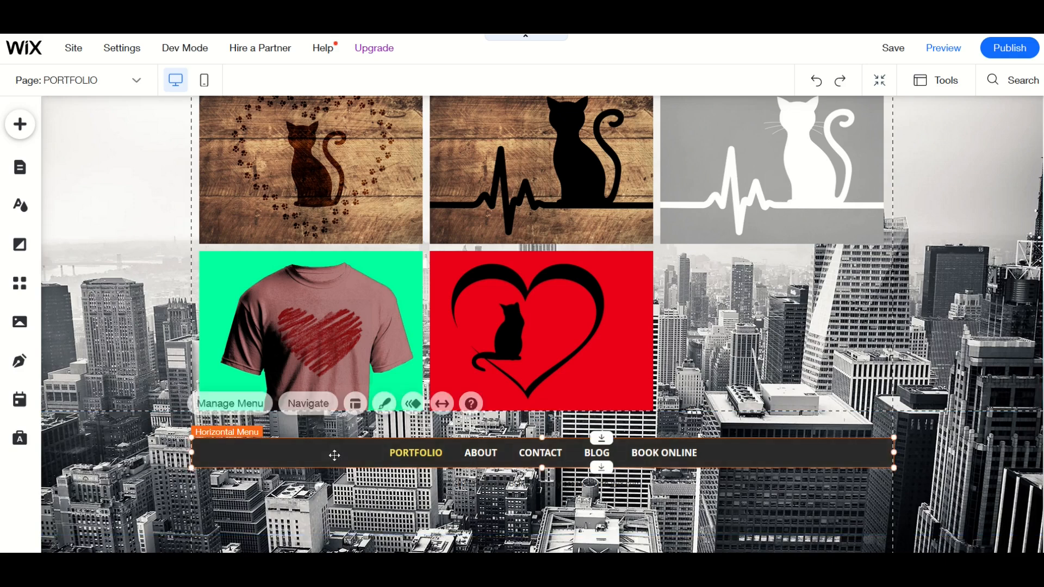
mouse_move(592, 452)
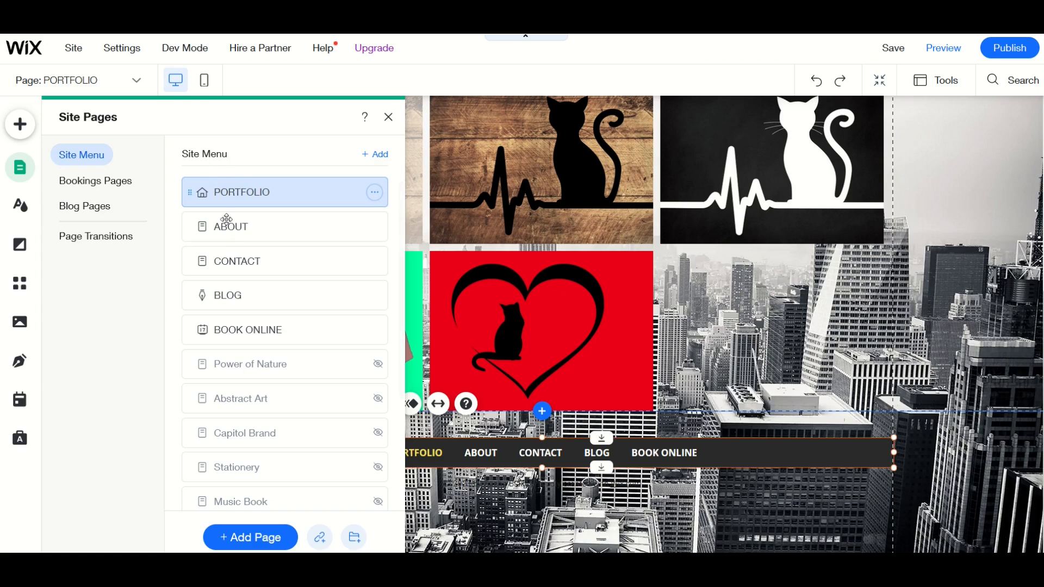
mouse_move(228, 202)
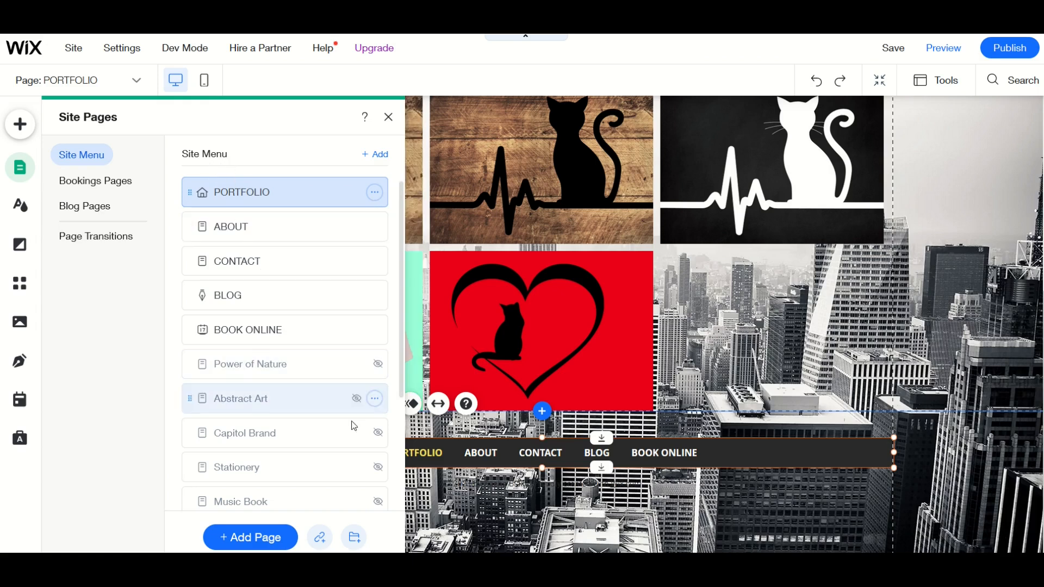
Step: Switch the editor to the ABOUT page from the site pages list
left_click(388, 117)
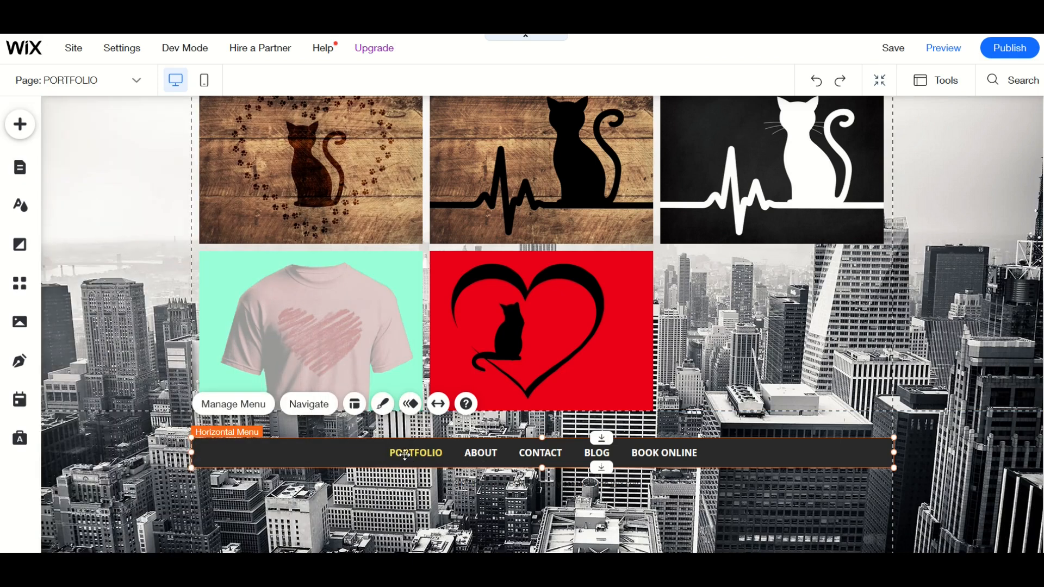
left_click(232, 404)
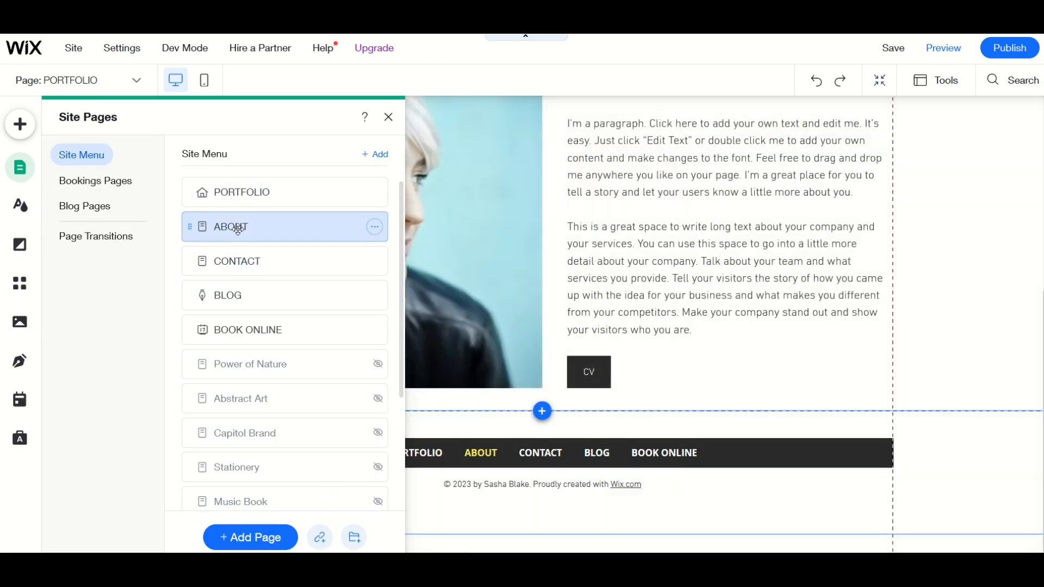
left_click(246, 227)
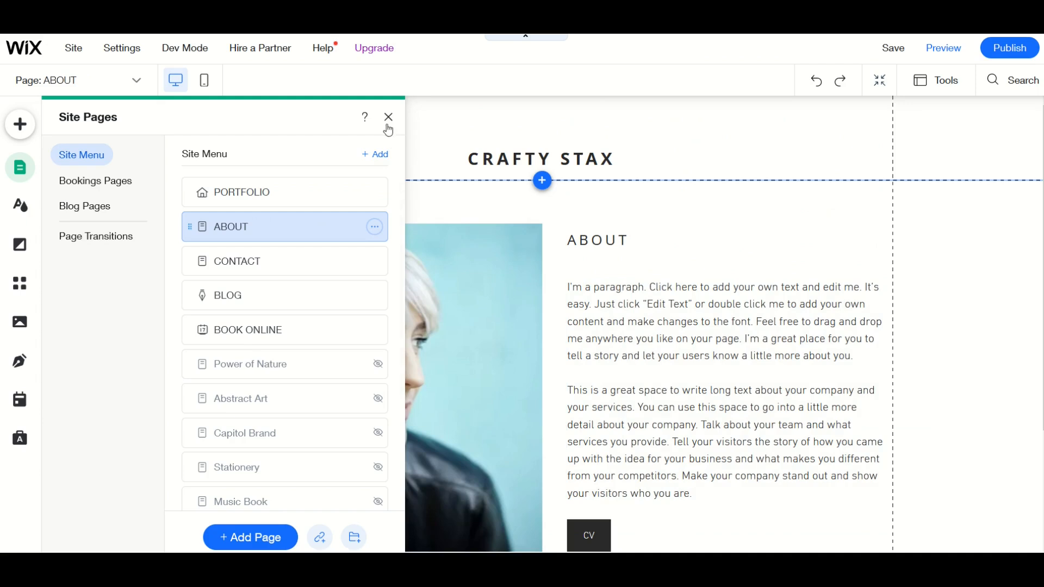
left_click(389, 117)
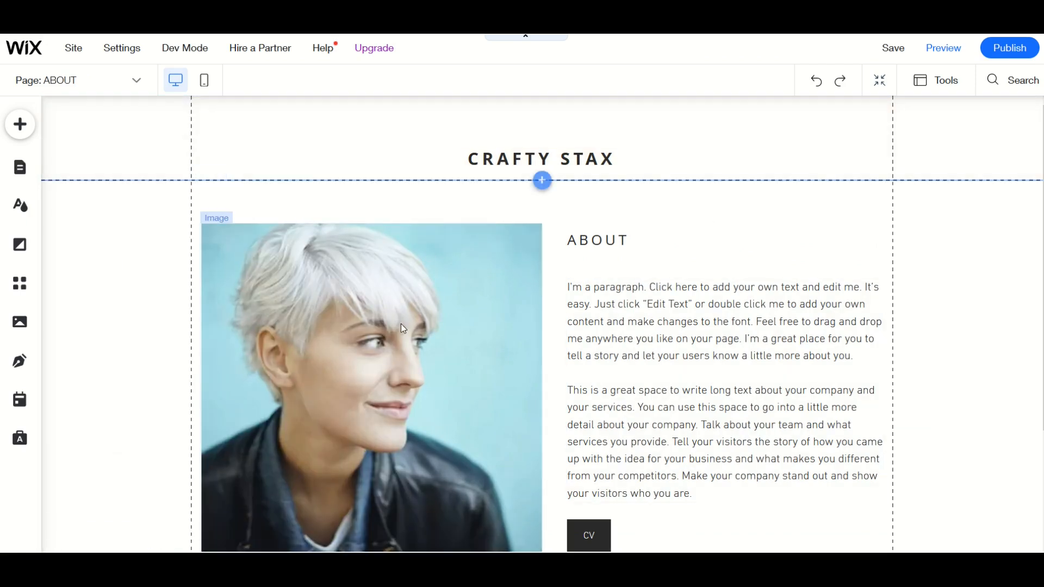
scroll("down", 3)
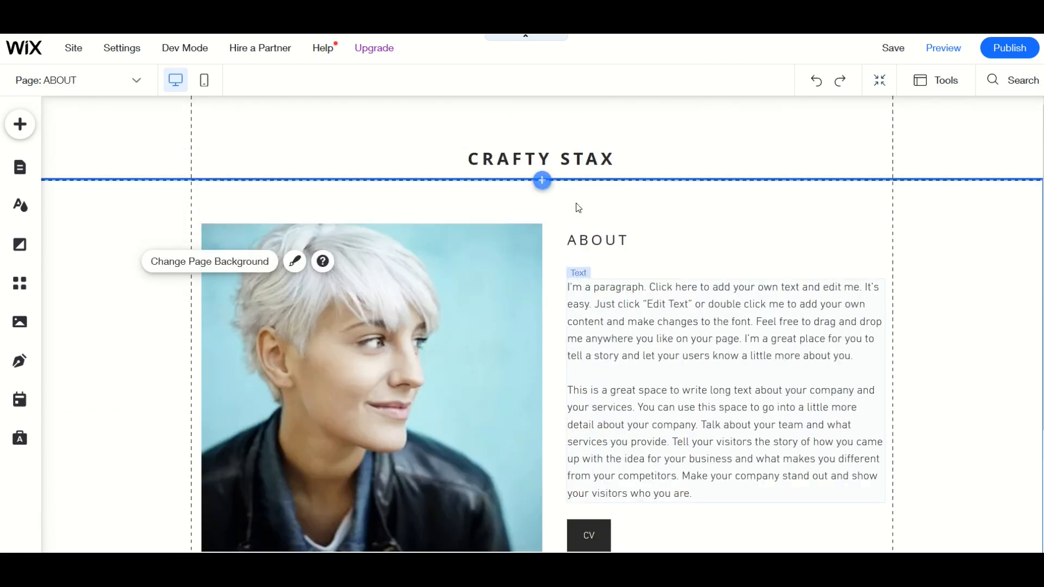
Step: Replace the About portrait with the Crafty Stax Thumb 1200.jpg walking cat image
left_click(298, 341)
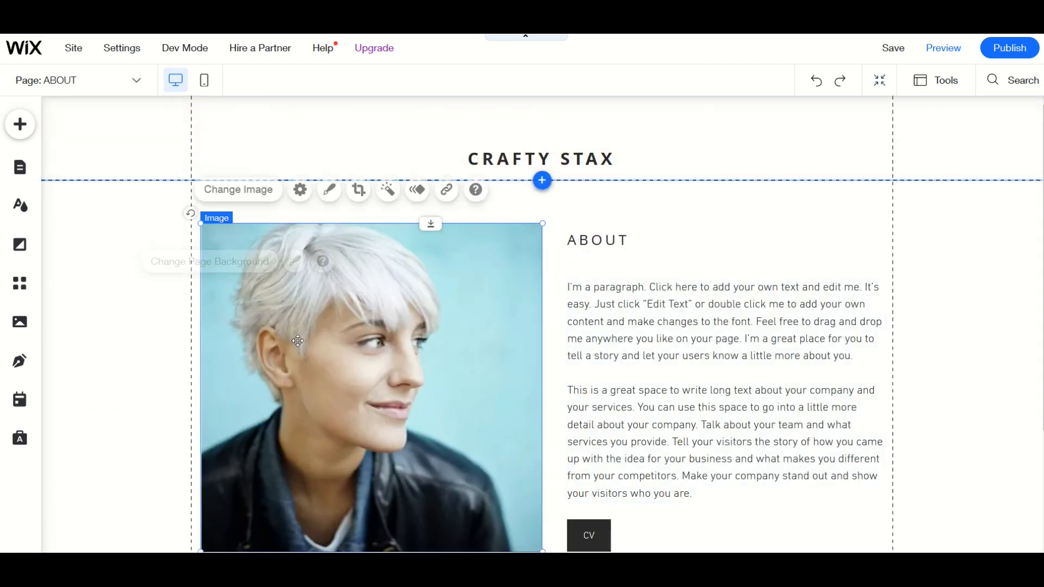
left_click(238, 190)
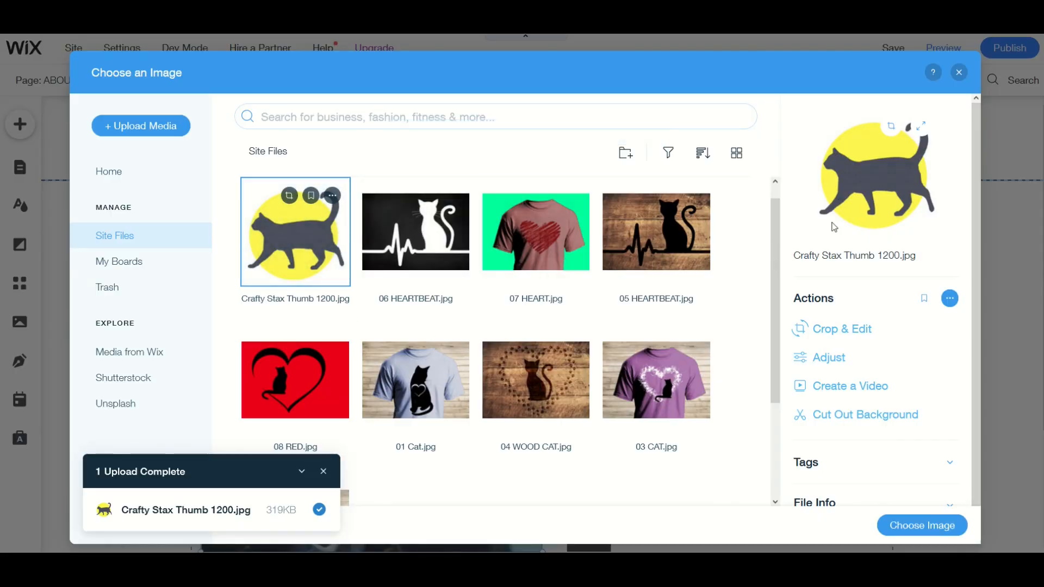
left_click(922, 525)
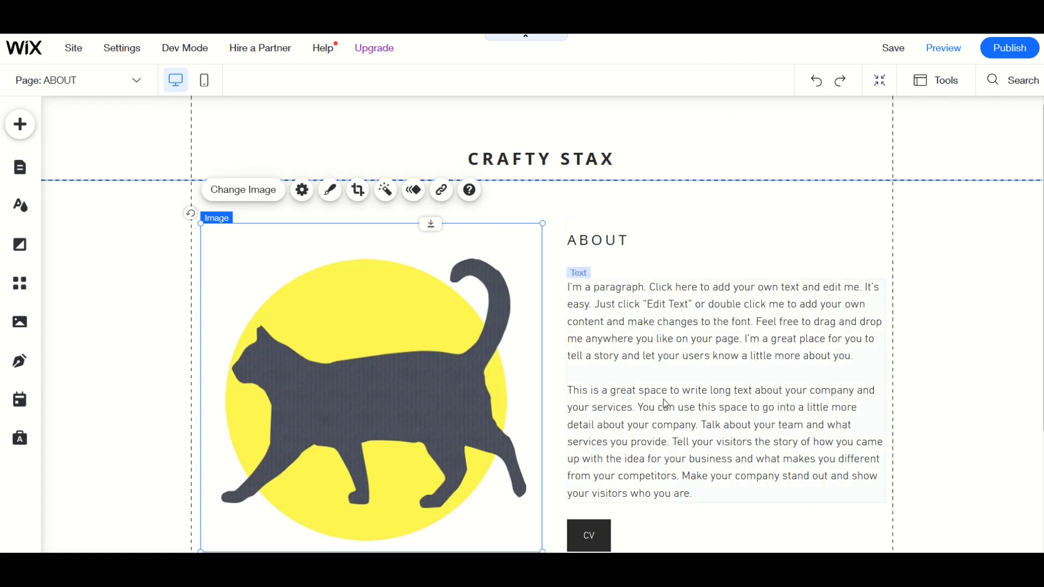
Step: Replace the About placeholder paragraph with the Crafty Stax welcome and YouTube channel text
left_click(662, 406)
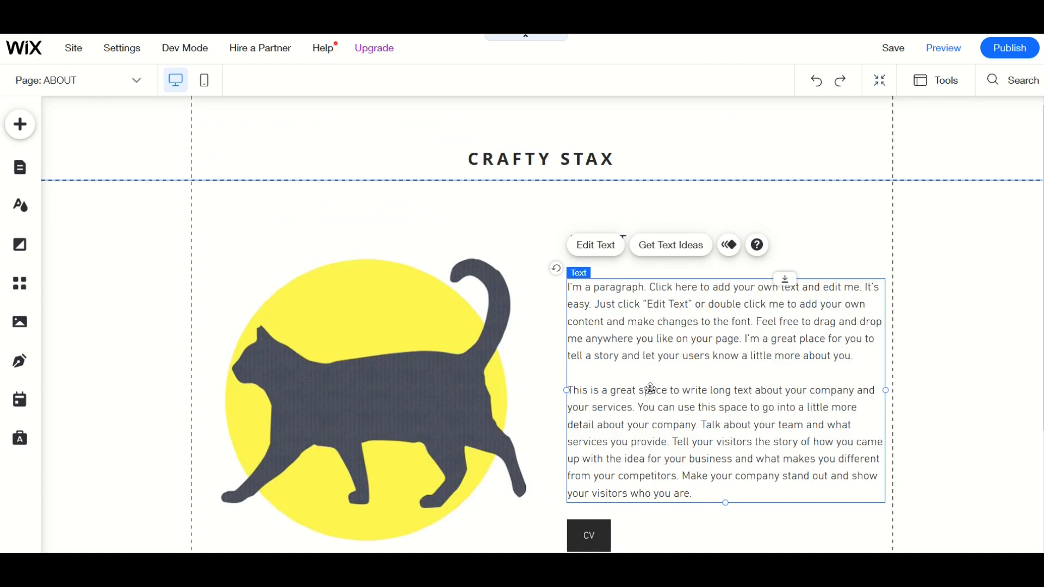
left_click(596, 245)
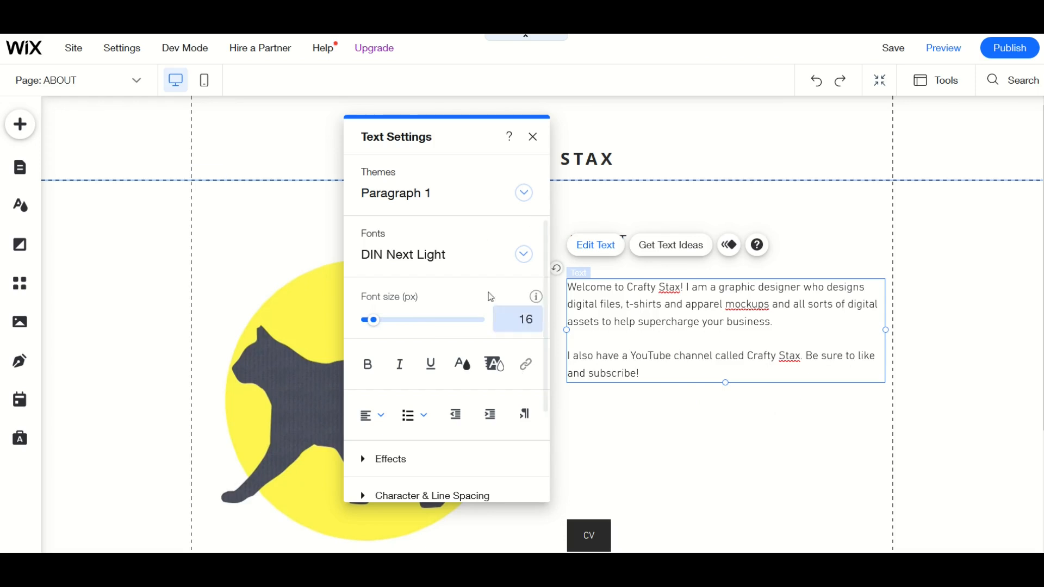
left_click(532, 136)
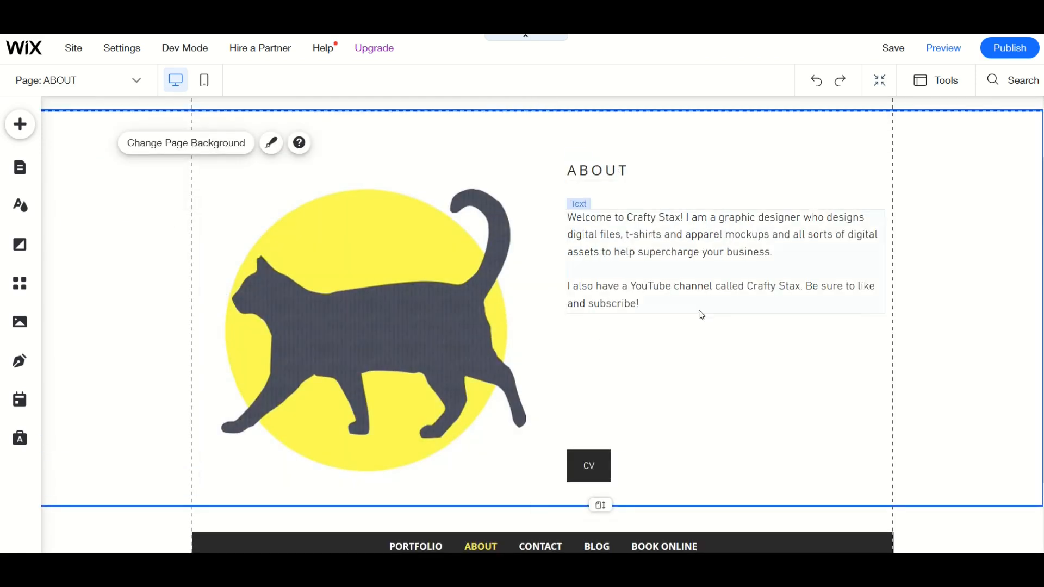
scroll("down", 3)
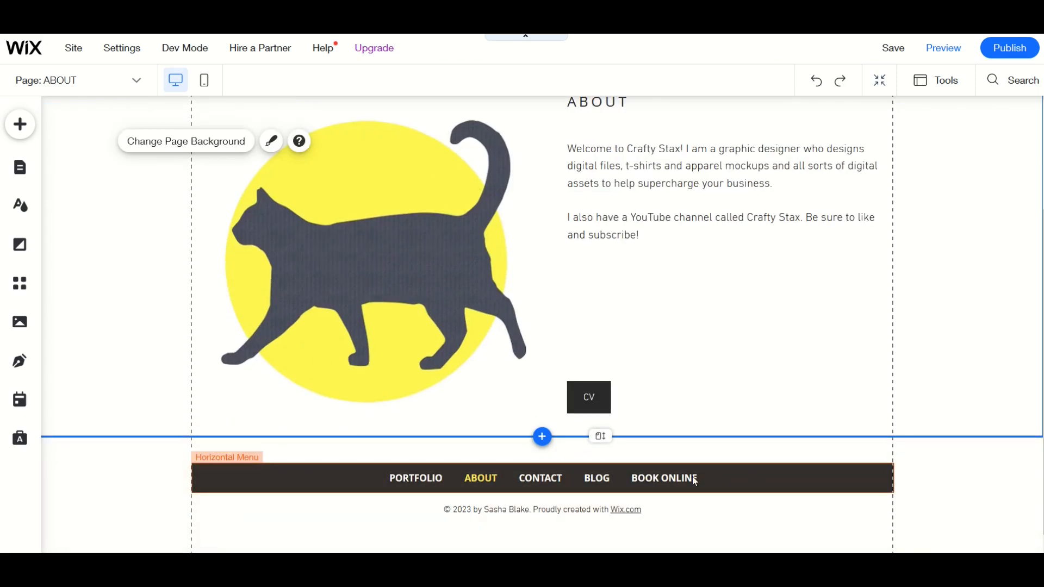
Step: Switch to the CONTACT page and look over its Wix Forms contact form
left_click(20, 168)
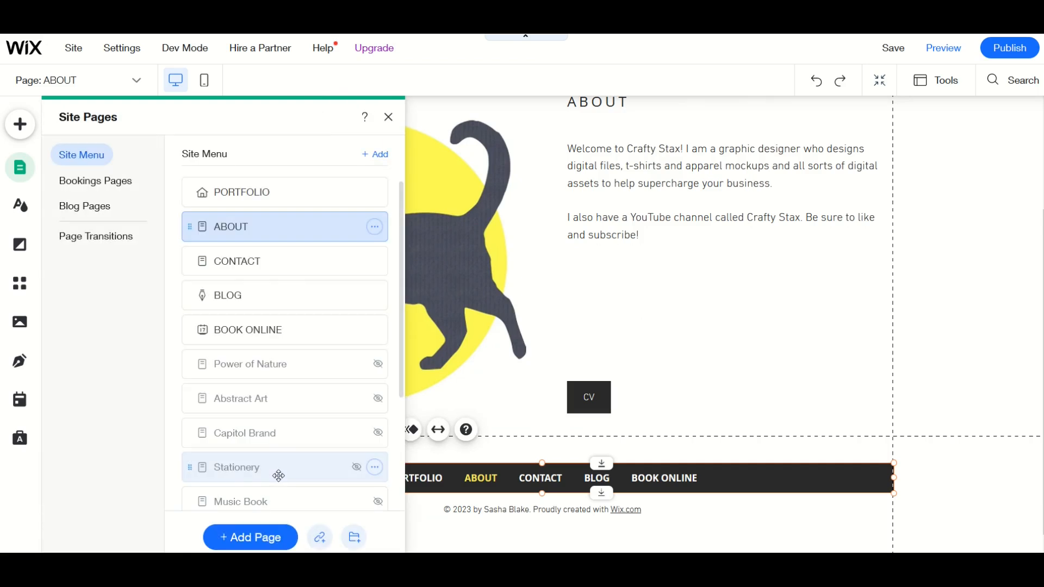
mouse_move(183, 418)
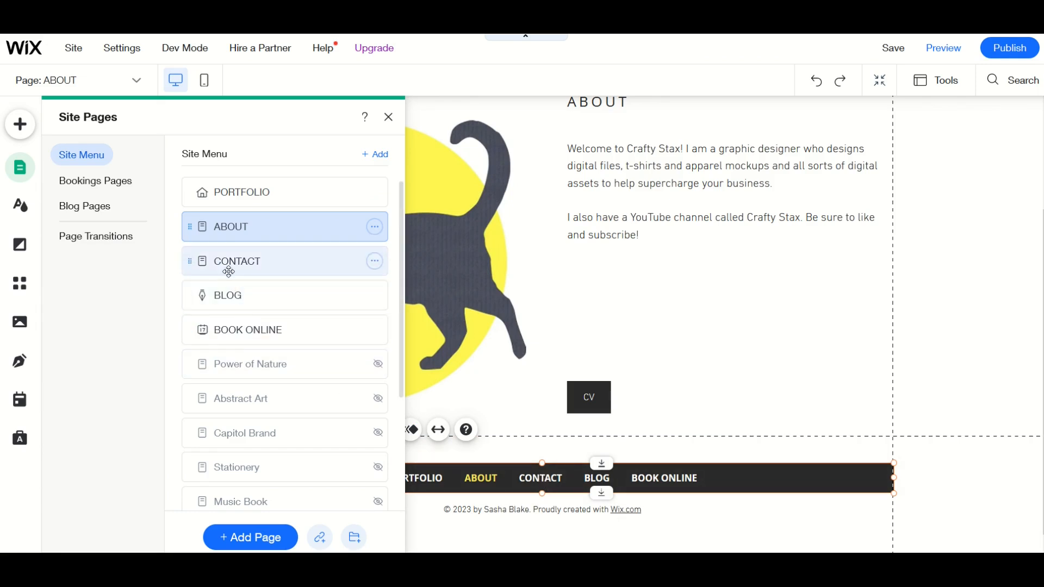
left_click(236, 261)
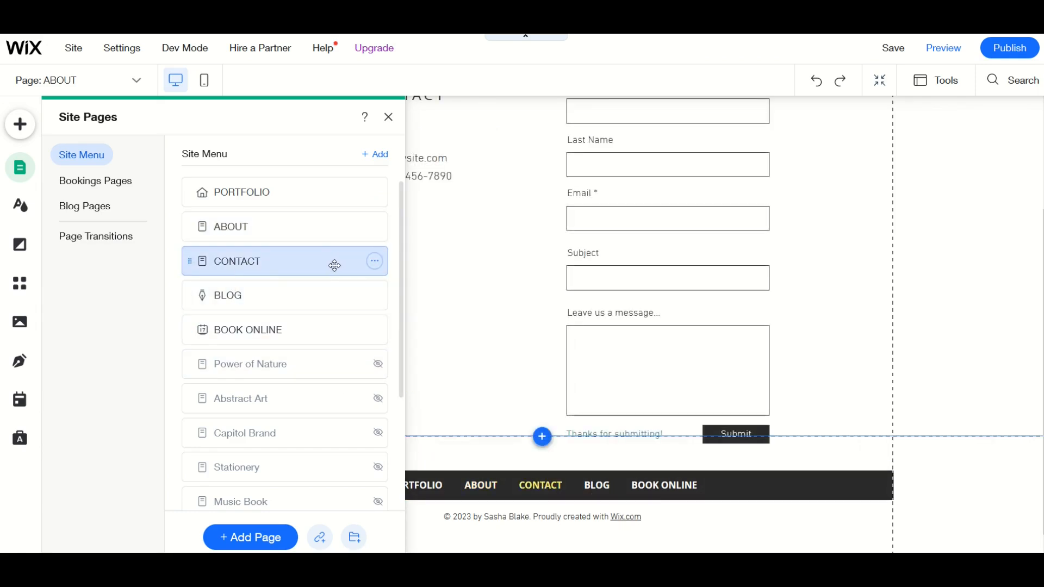
left_click(236, 261)
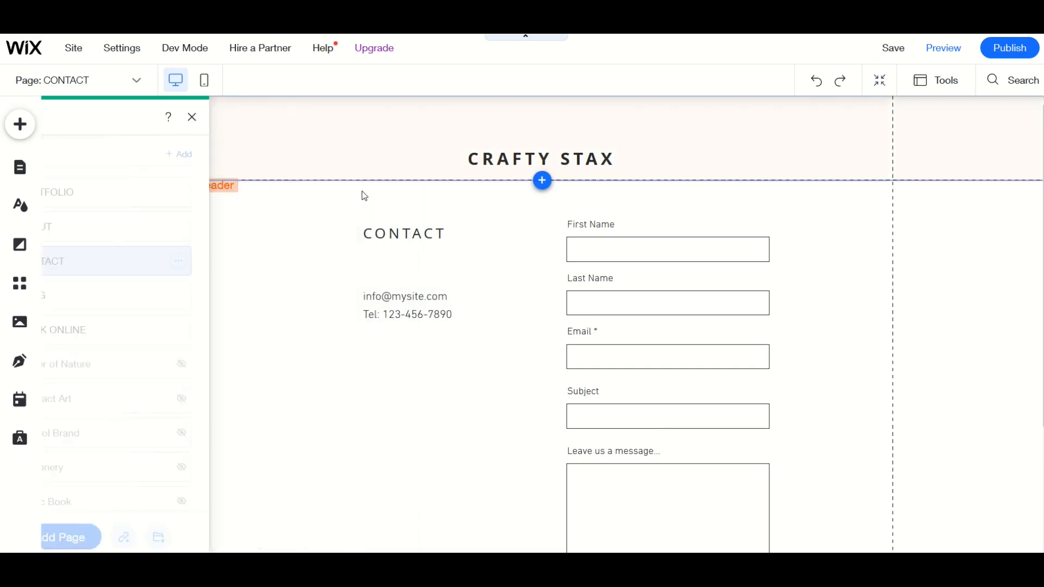
left_click(192, 117)
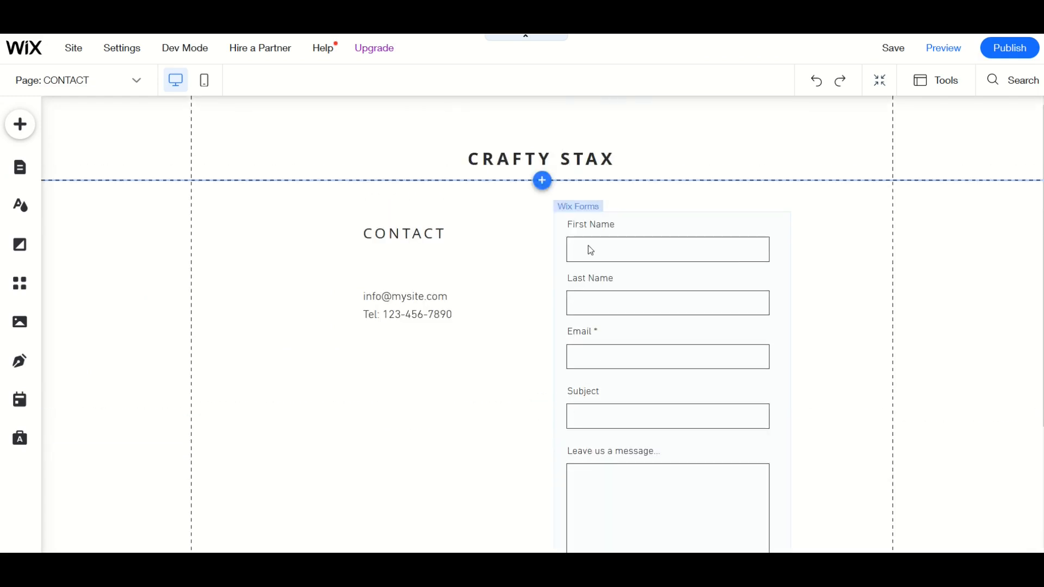
mouse_move(587, 288)
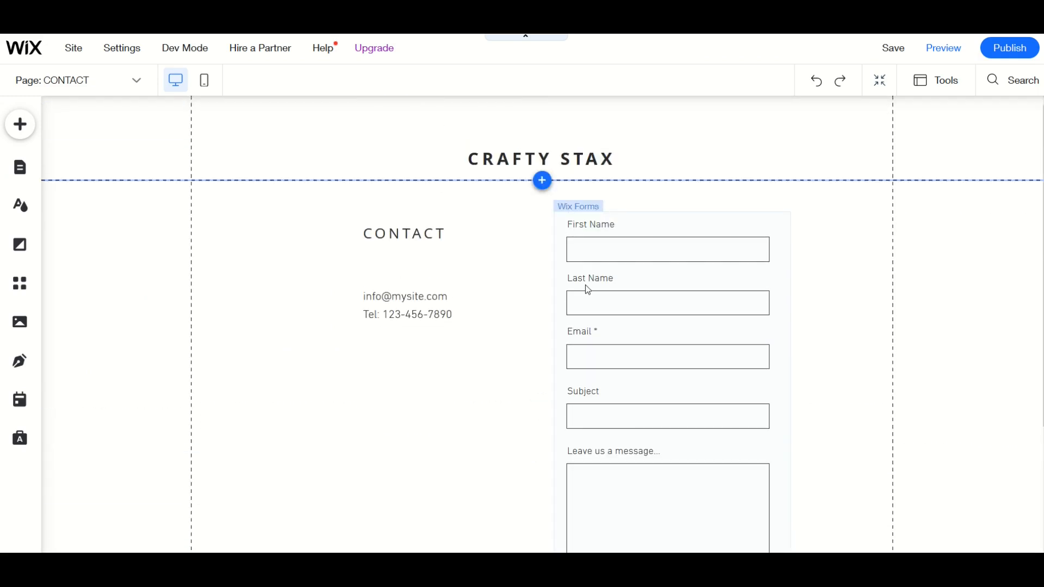
scroll("down", 3)
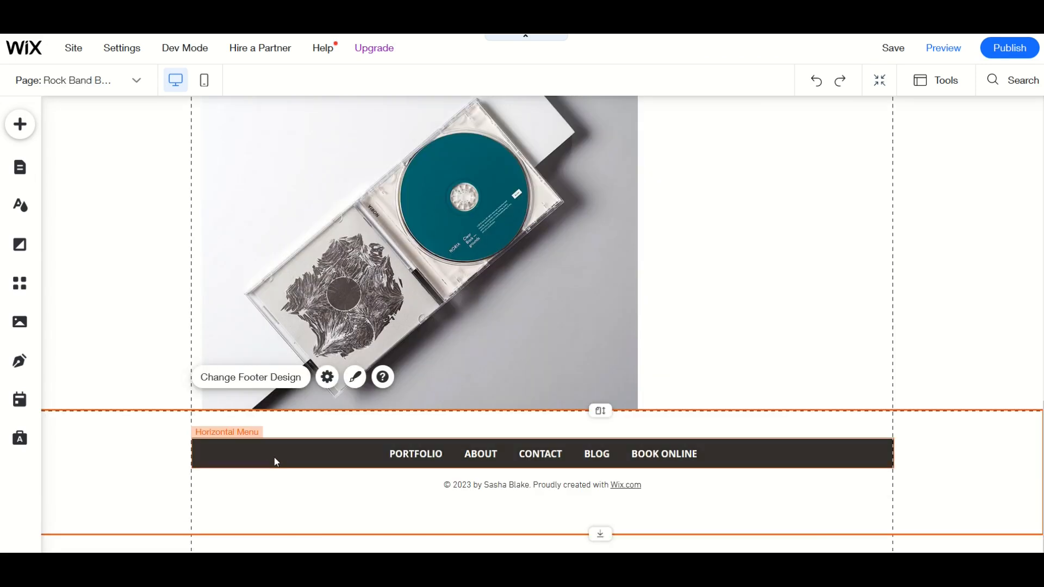
left_click(20, 168)
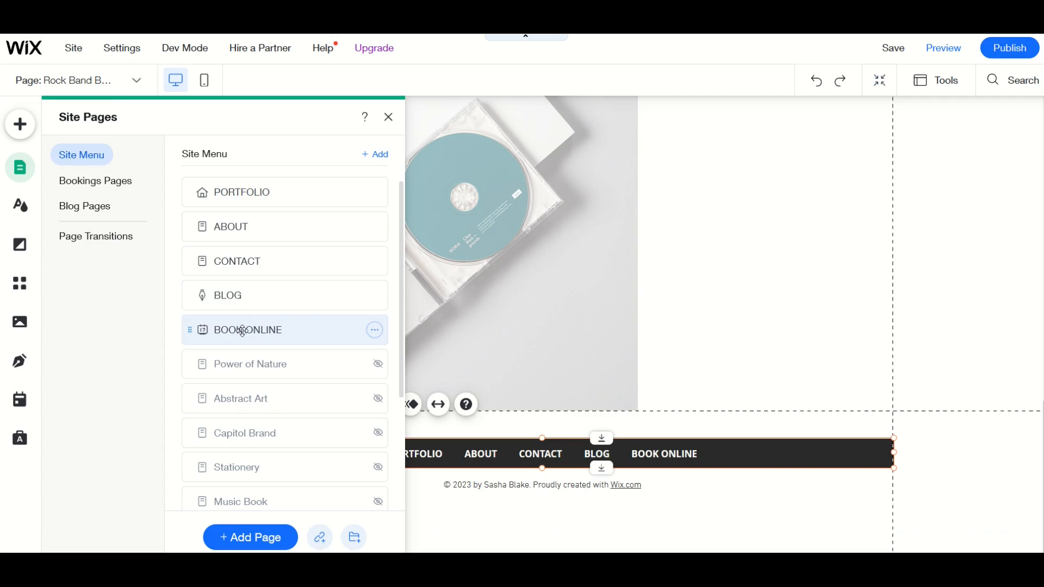
scroll("down", 3)
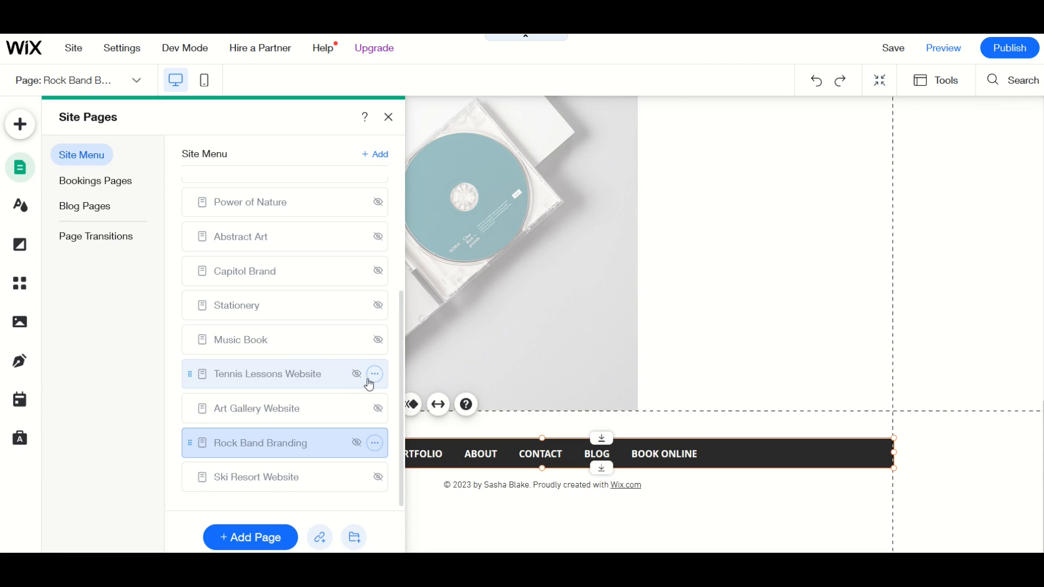
mouse_move(331, 374)
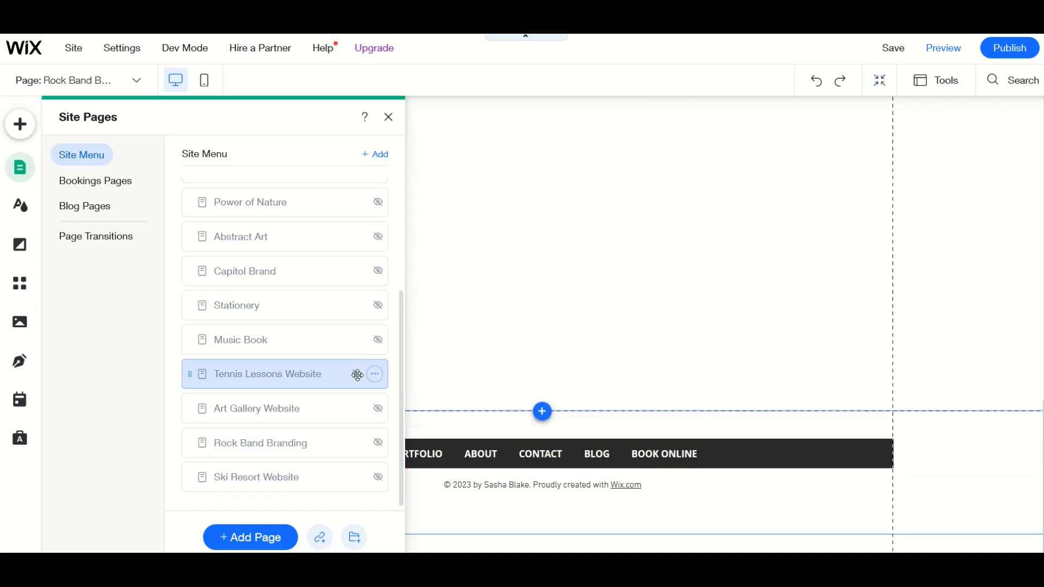
left_click(374, 374)
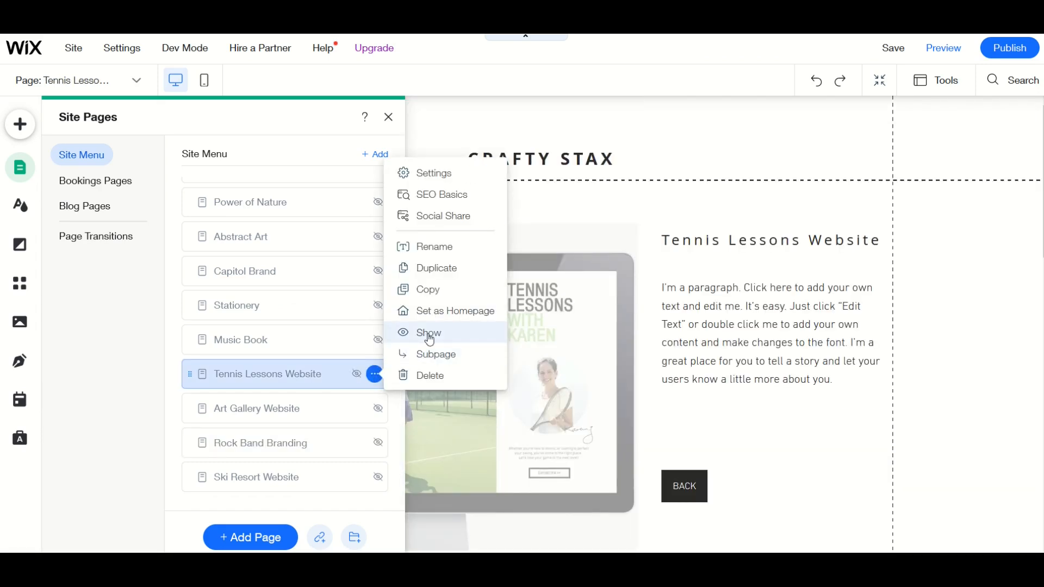
left_click(428, 333)
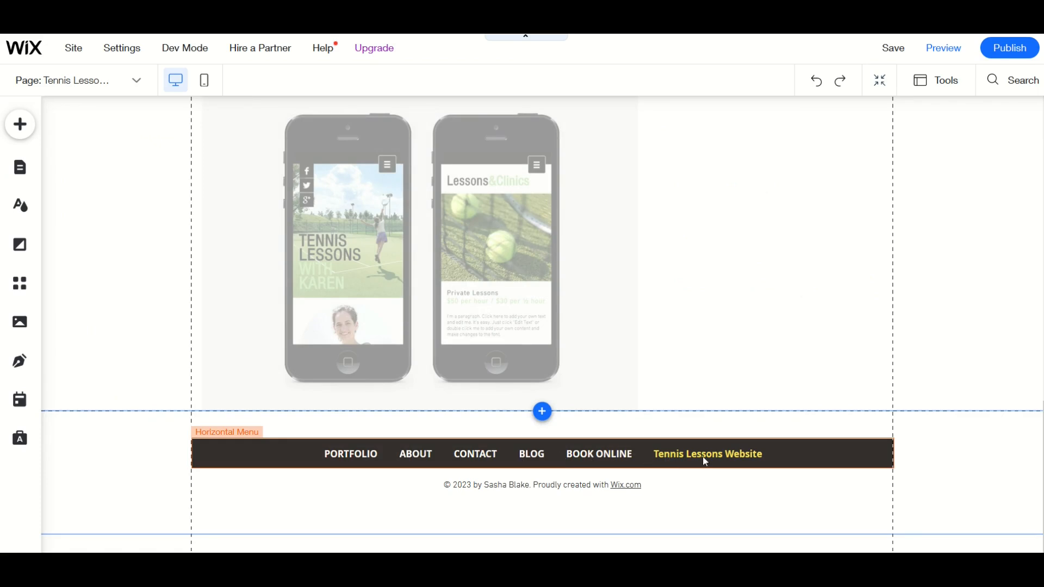
mouse_move(681, 458)
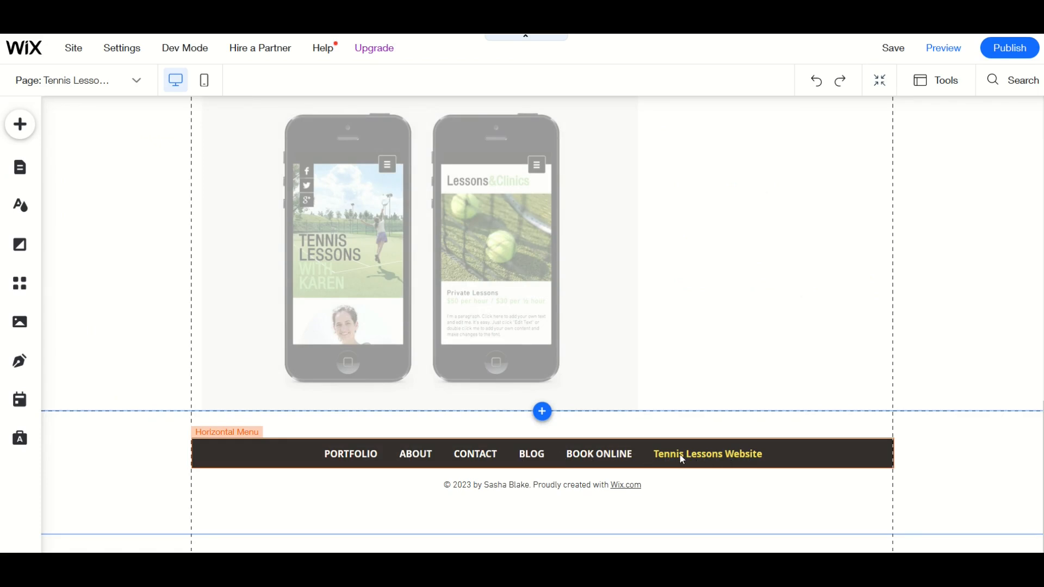
left_click(19, 168)
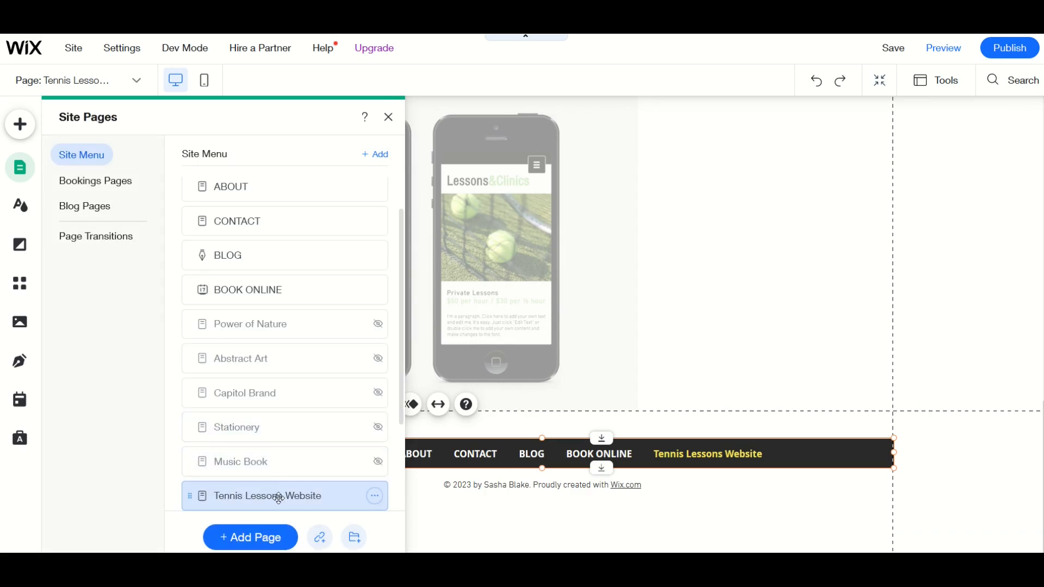
left_click(374, 495)
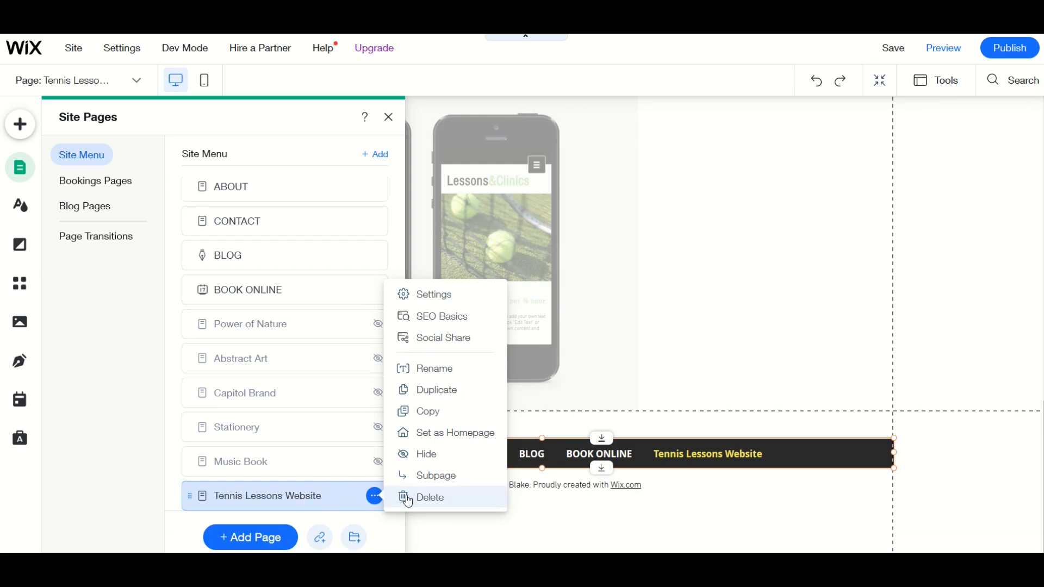
mouse_move(243, 417)
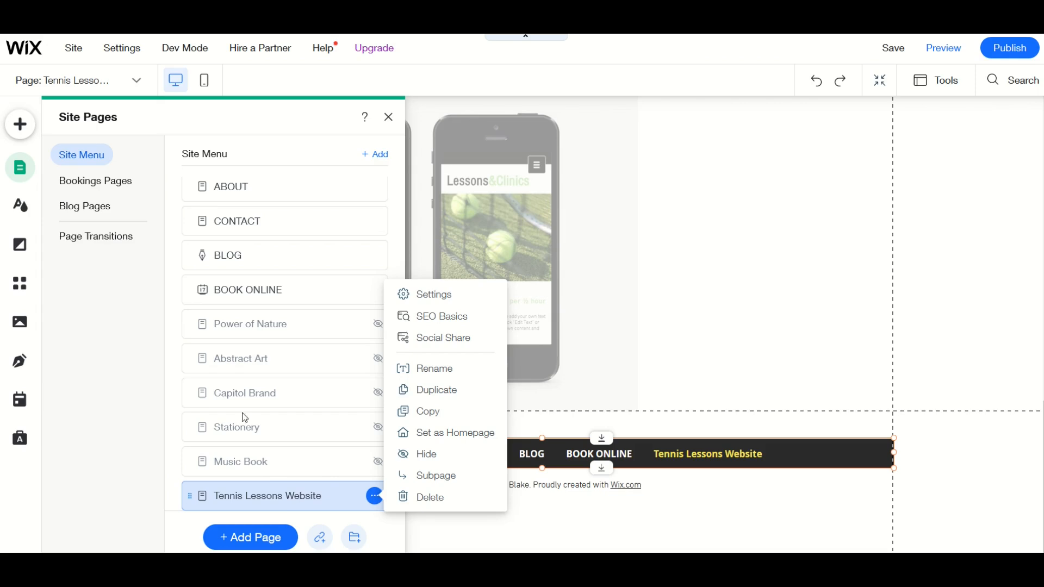
mouse_move(283, 448)
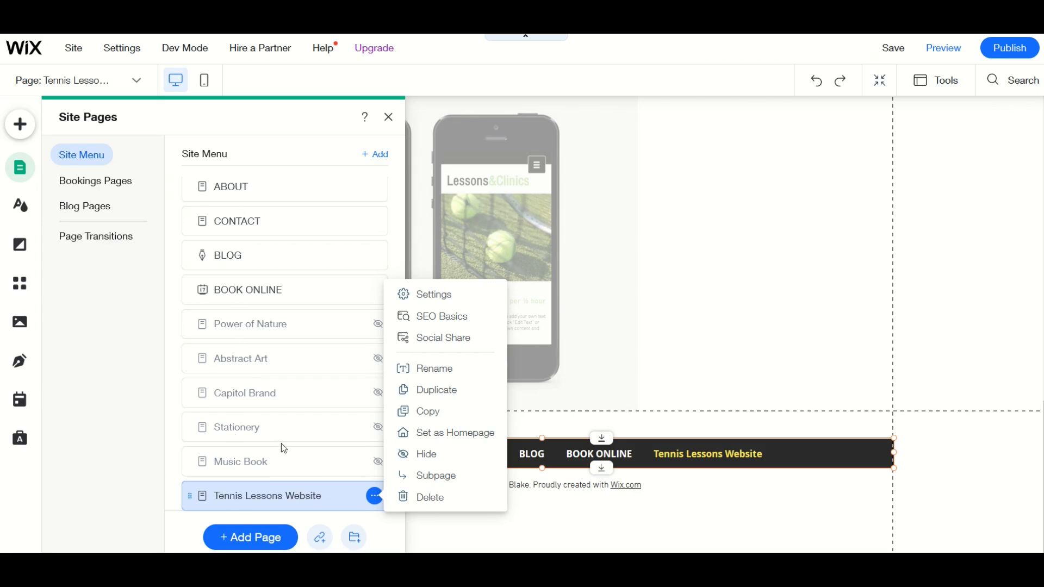
mouse_move(714, 510)
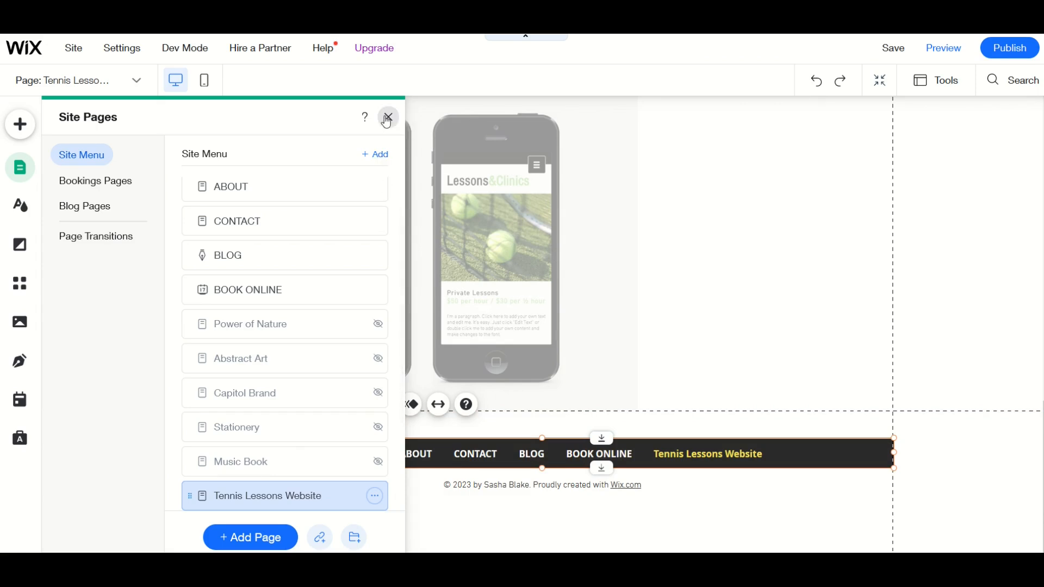
left_click(387, 118)
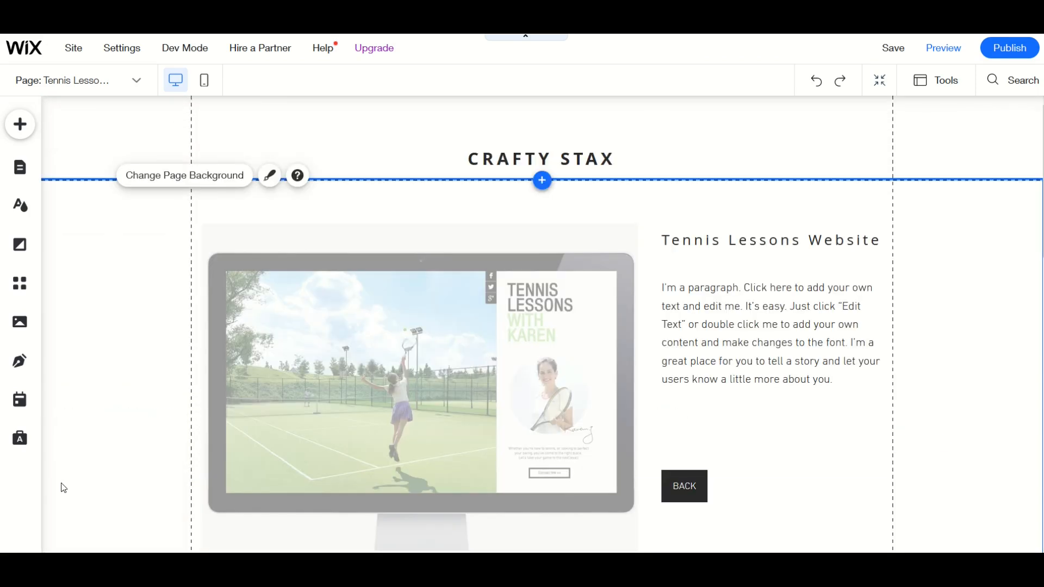
mouse_move(175, 271)
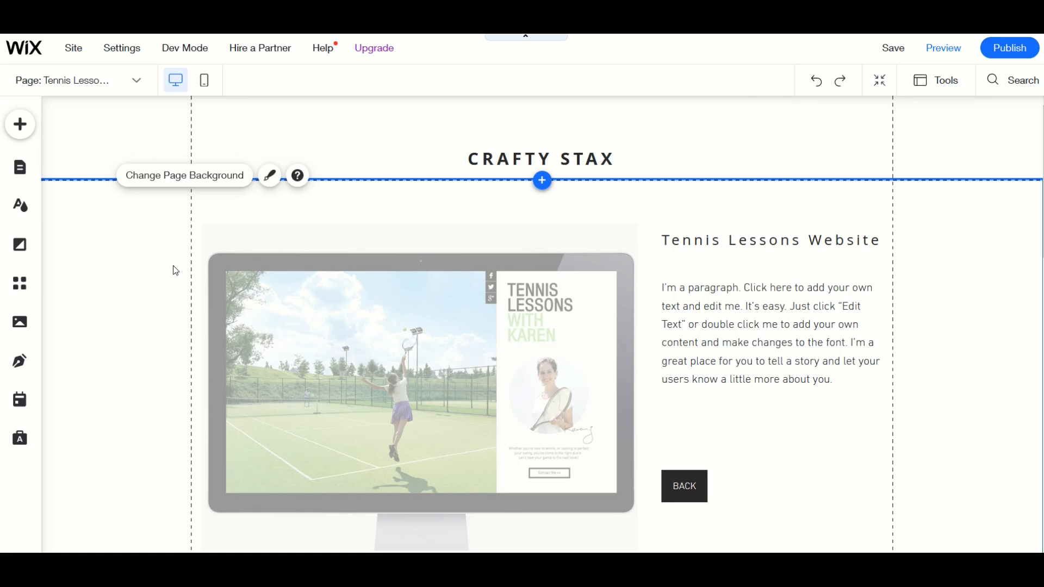
mouse_move(137, 83)
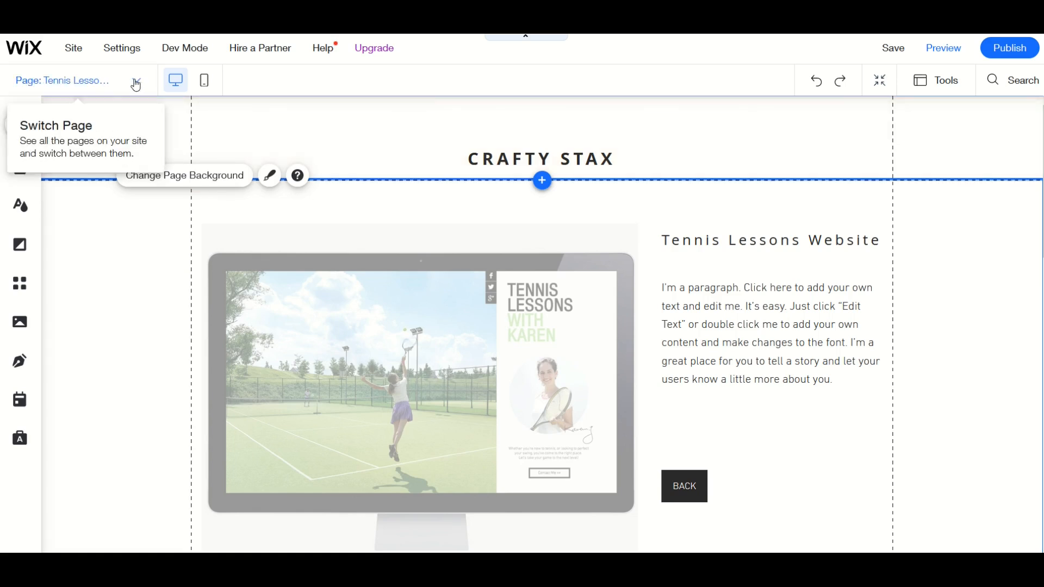
Step: Switch to the PORTFOLIO page via the Page dropdown and scroll through its gallery
left_click(136, 81)
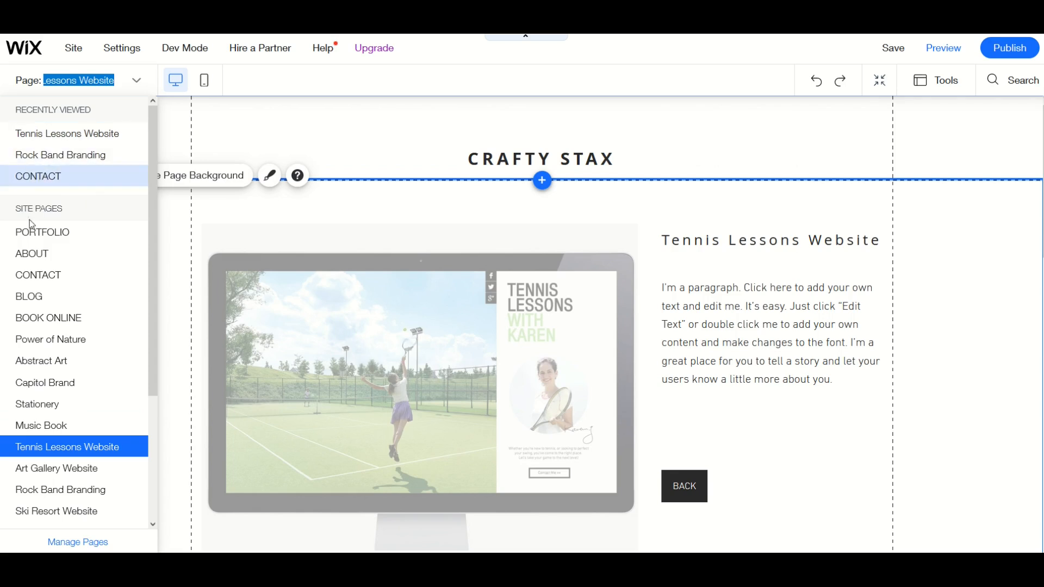
mouse_move(36, 234)
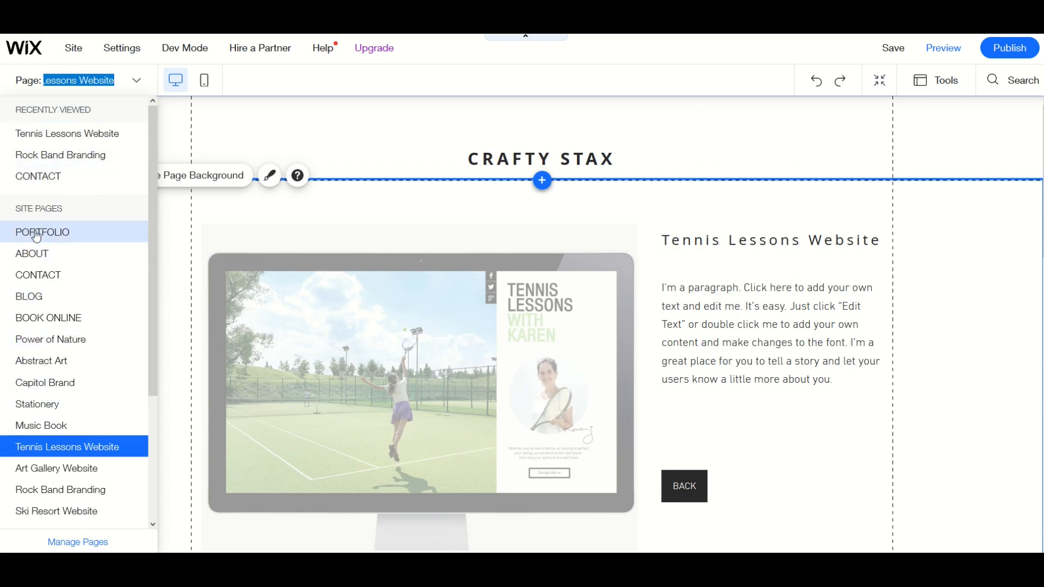
left_click(42, 232)
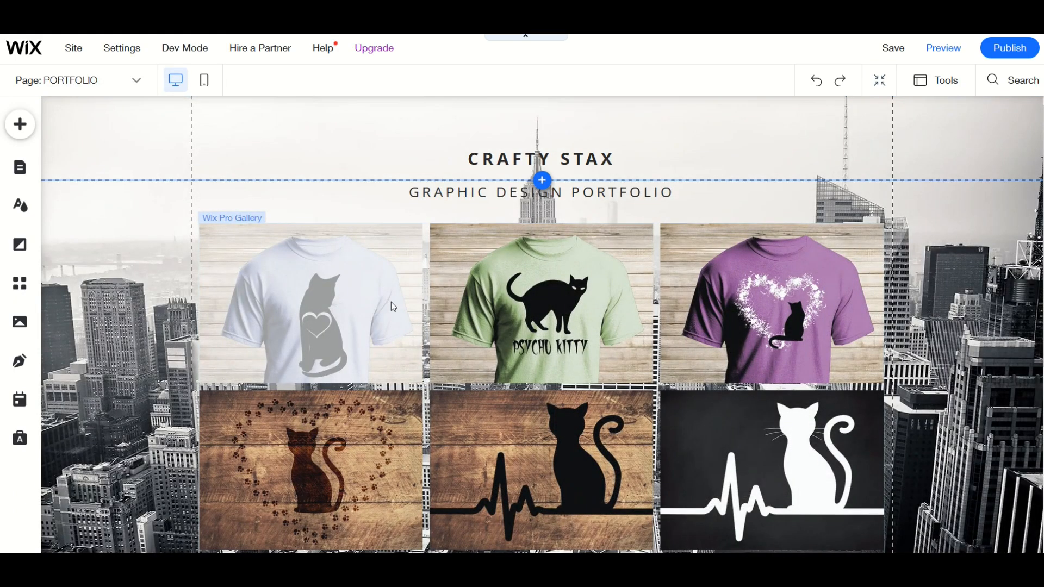
scroll("down", 3)
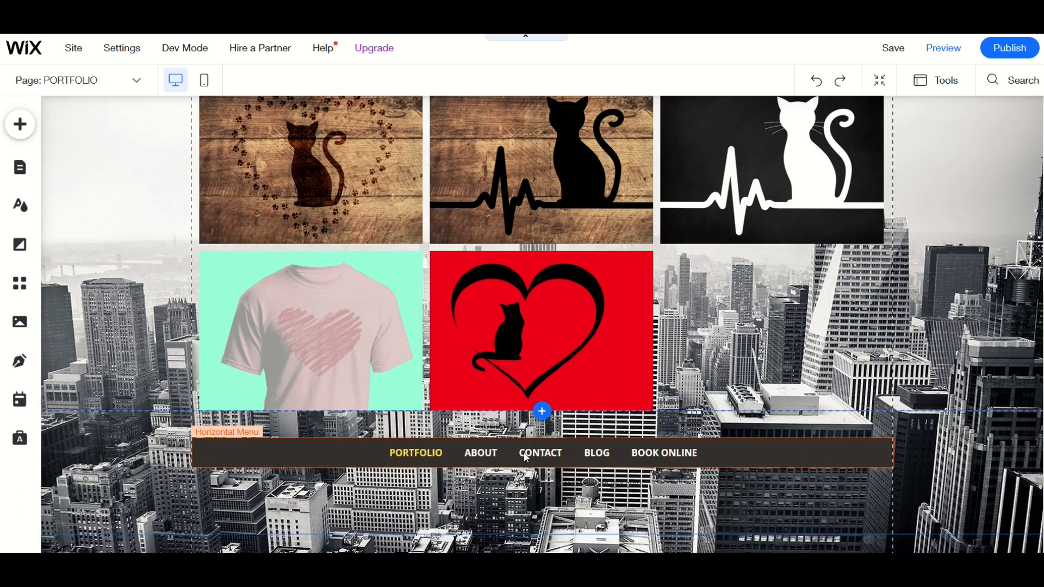
mouse_move(135, 80)
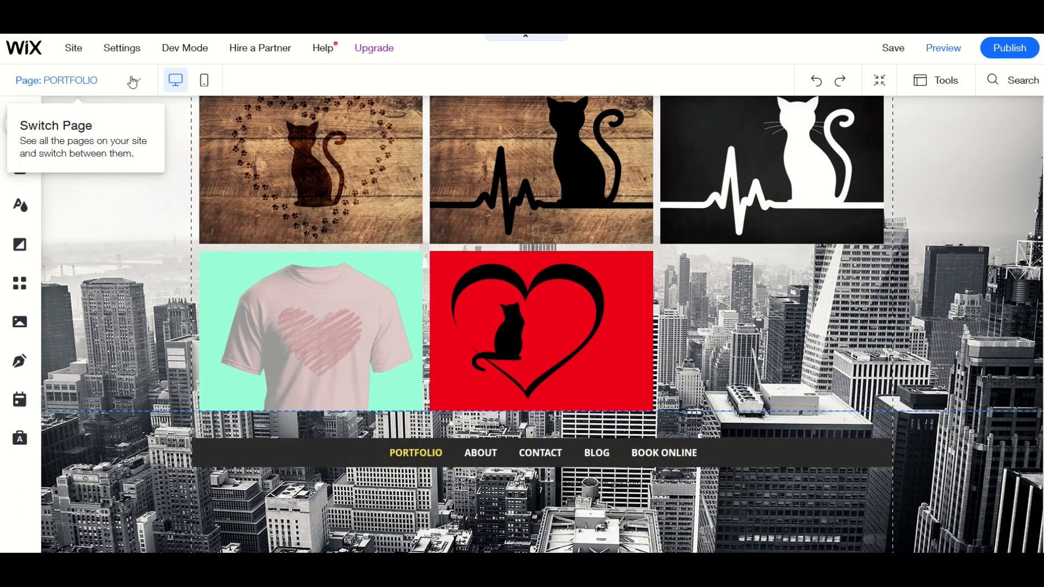
left_click(135, 80)
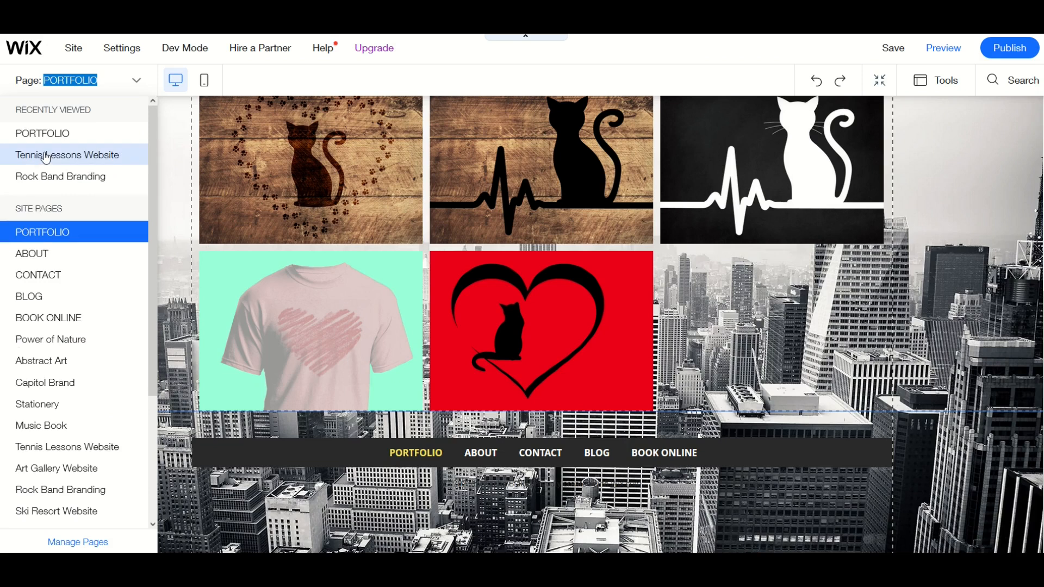
scroll("down", 3)
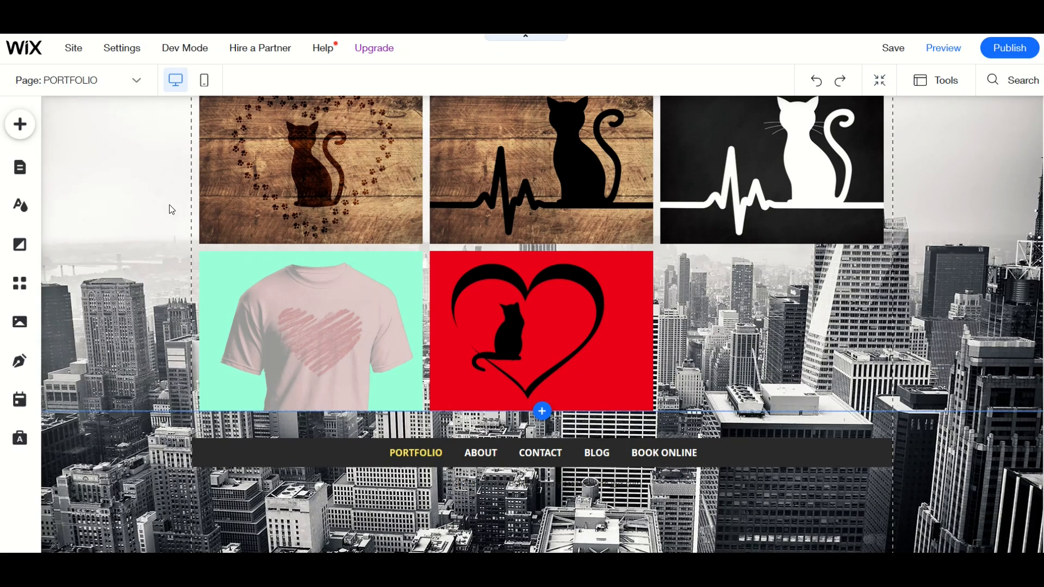
mouse_move(175, 80)
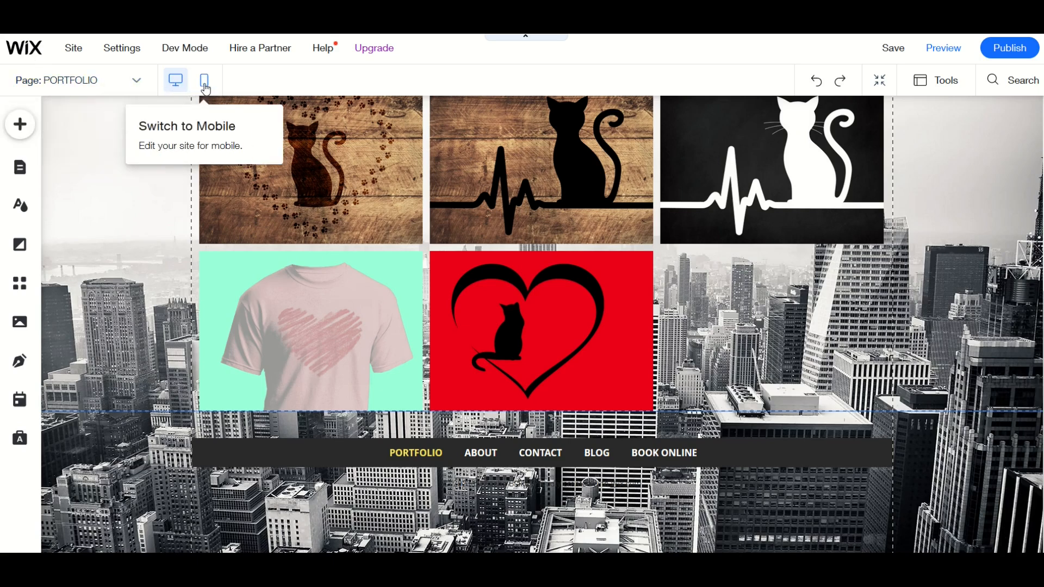
mouse_move(205, 87)
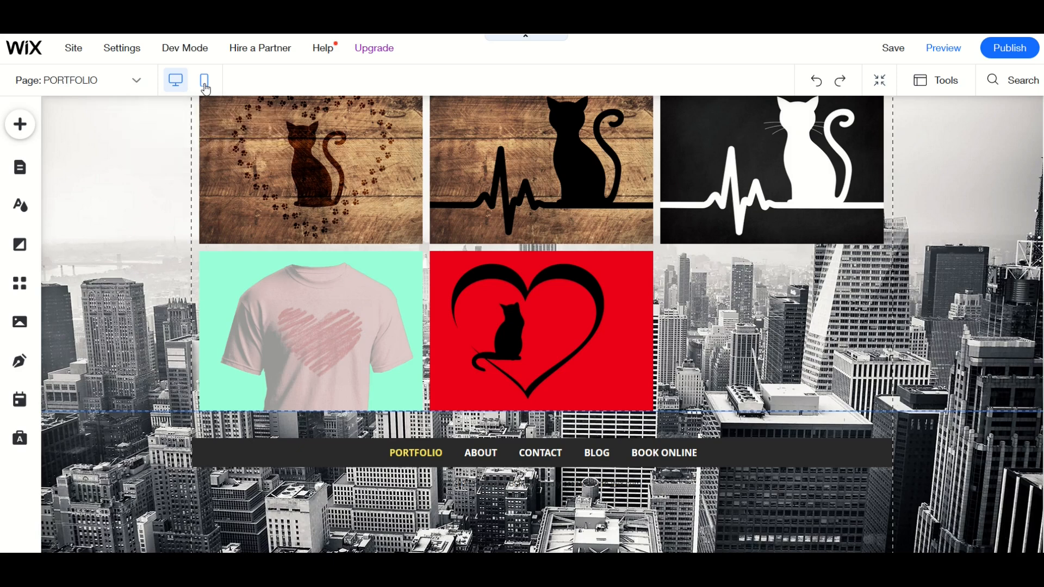
Step: Start the mobile site setup and try the header scroll options, choosing Fixed
left_click(203, 80)
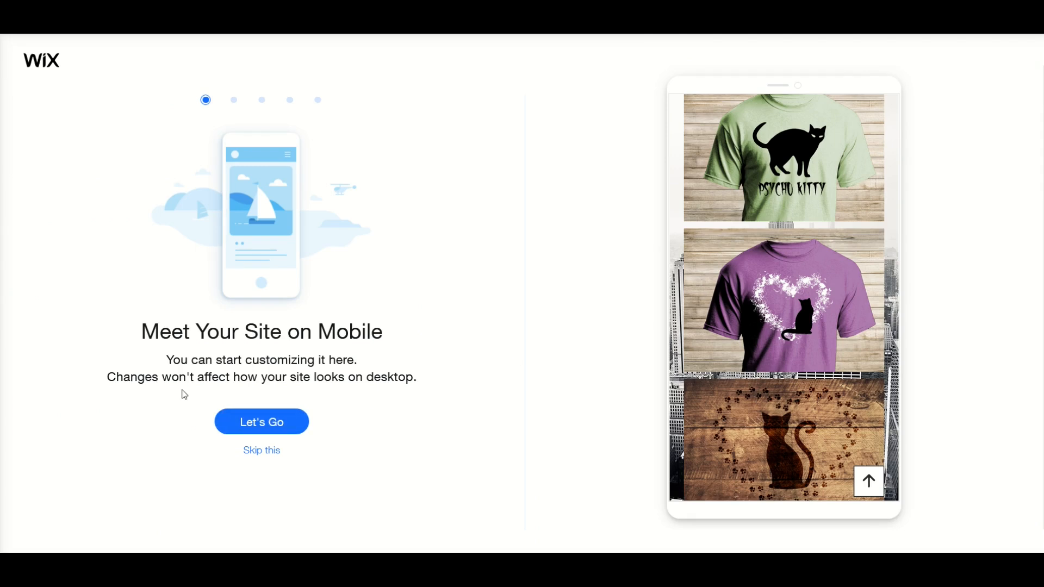
left_click(262, 422)
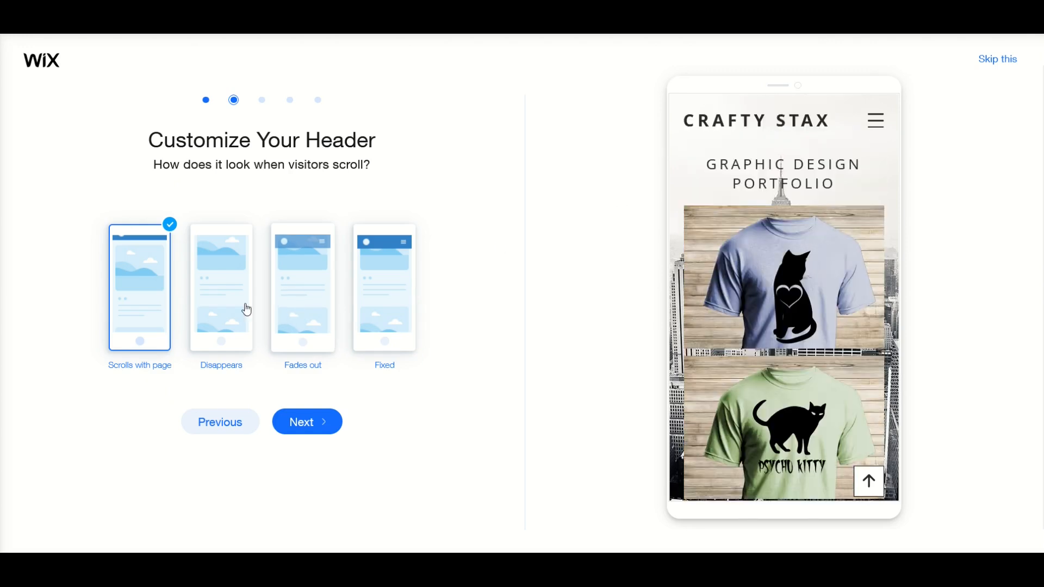
left_click(221, 288)
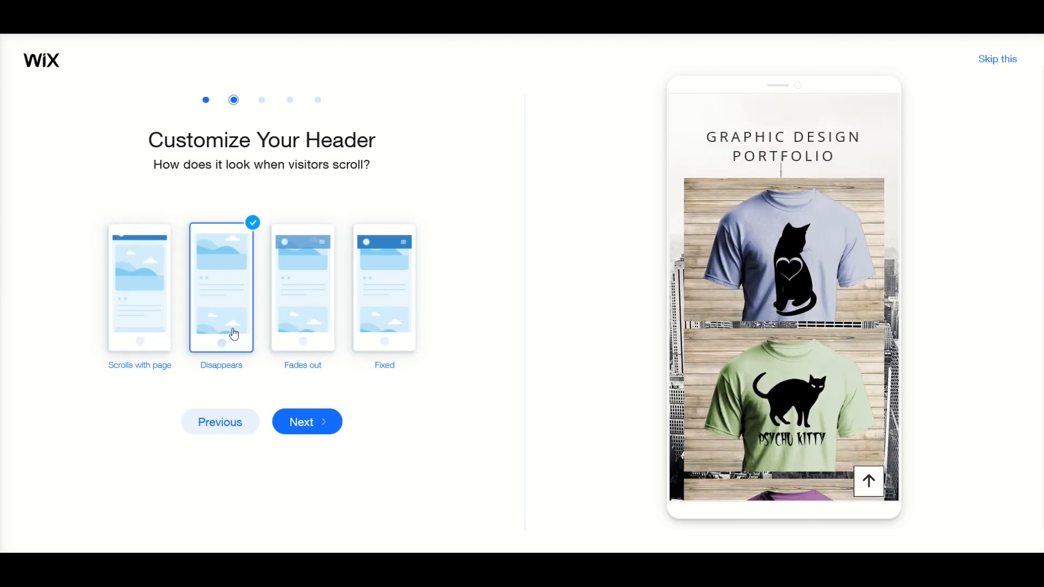
left_click(384, 290)
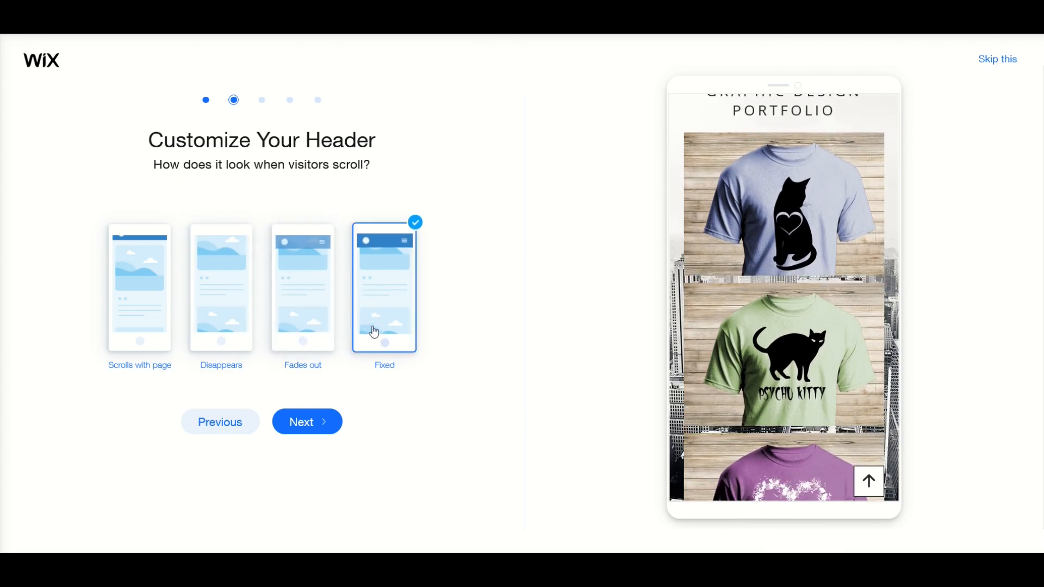
left_click(139, 287)
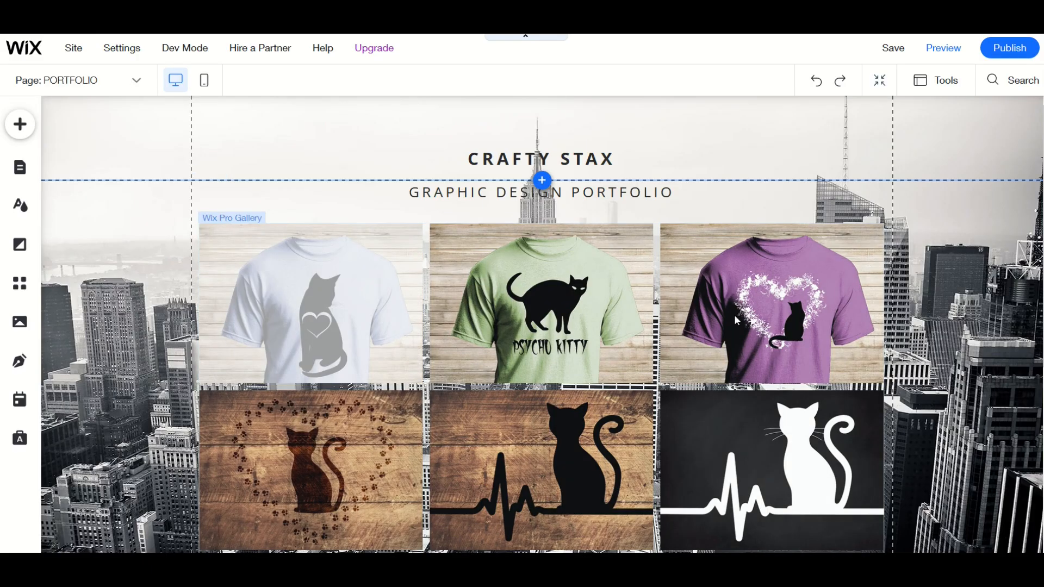
mouse_move(956, 73)
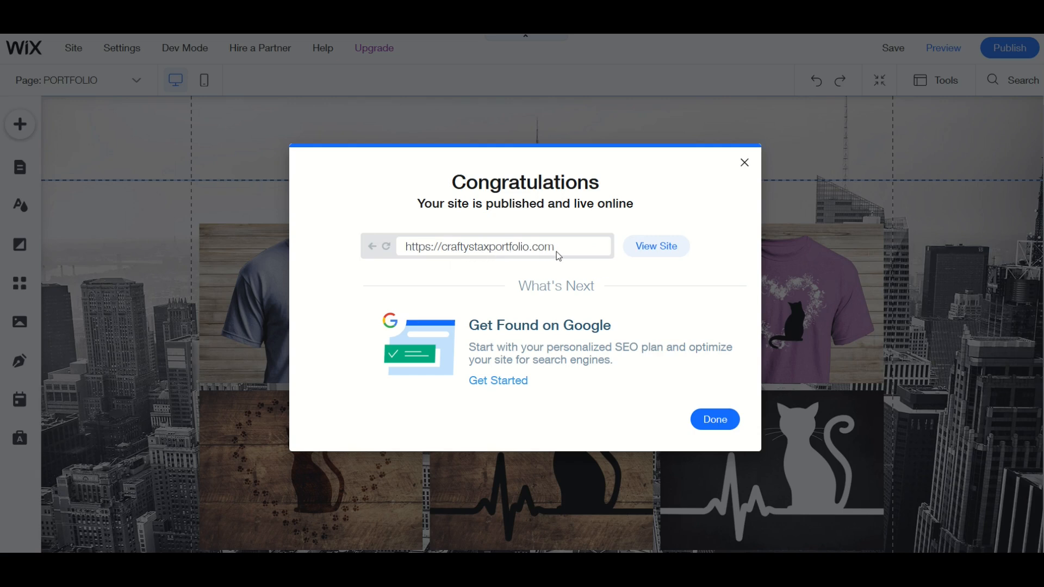
mouse_move(610, 262)
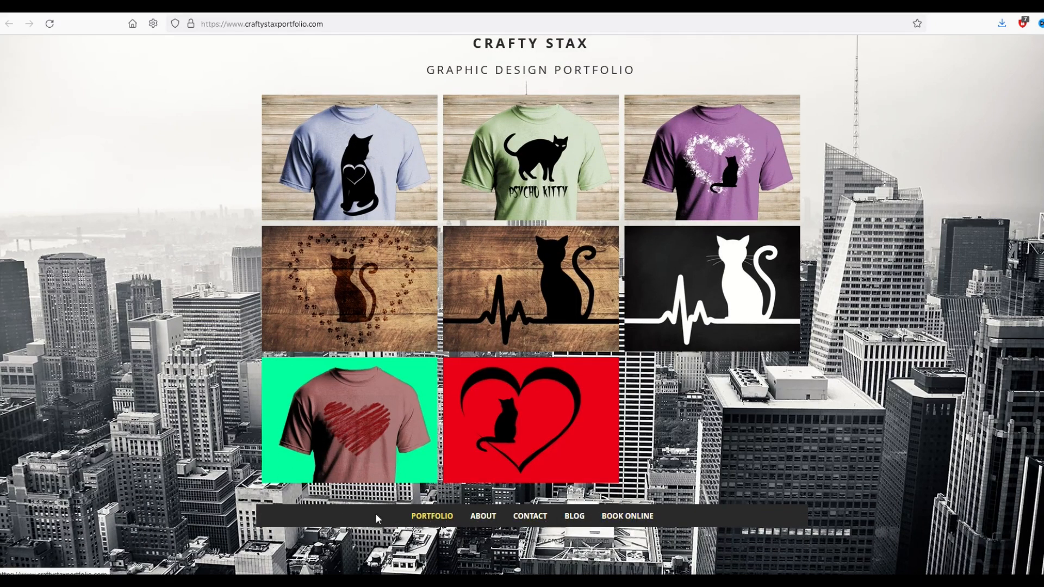
Step: Scroll the live Crafty Stax site back up to the header title above the gallery
scroll("up", 3)
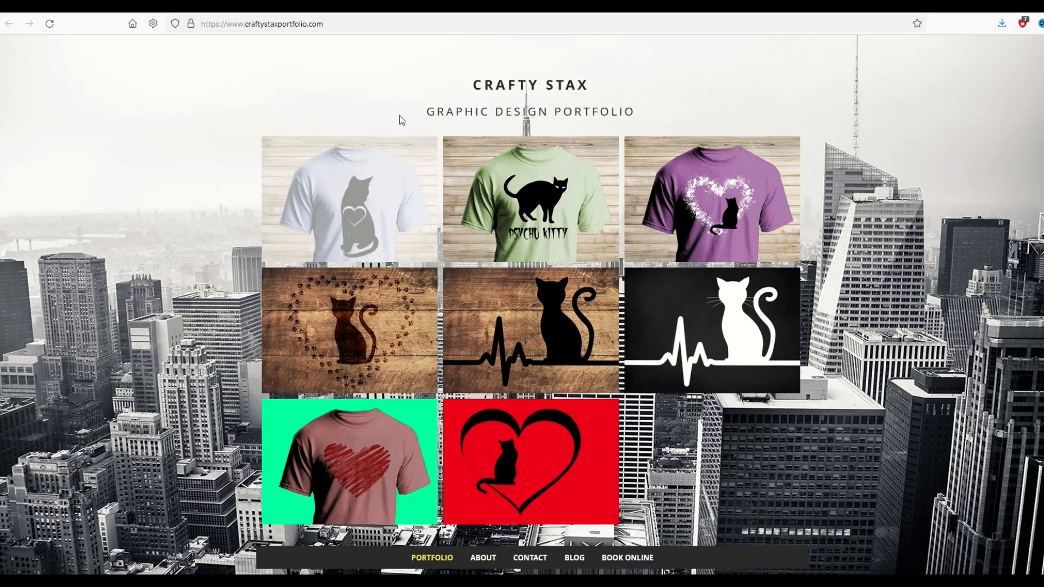